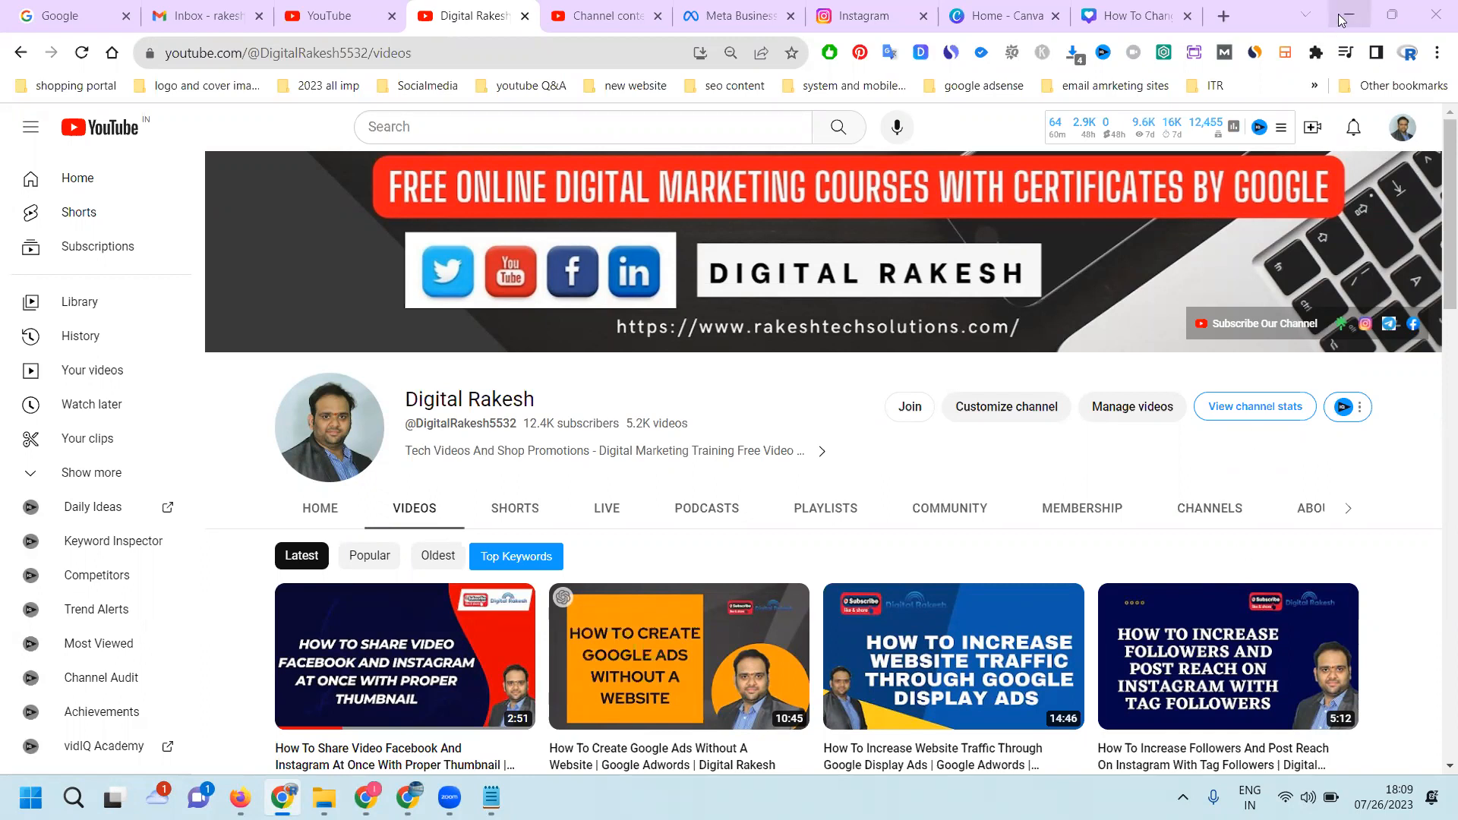
# Minimize the browser and open the 'smo content' Word document from the desktop.
pyautogui.click(1340, 15)
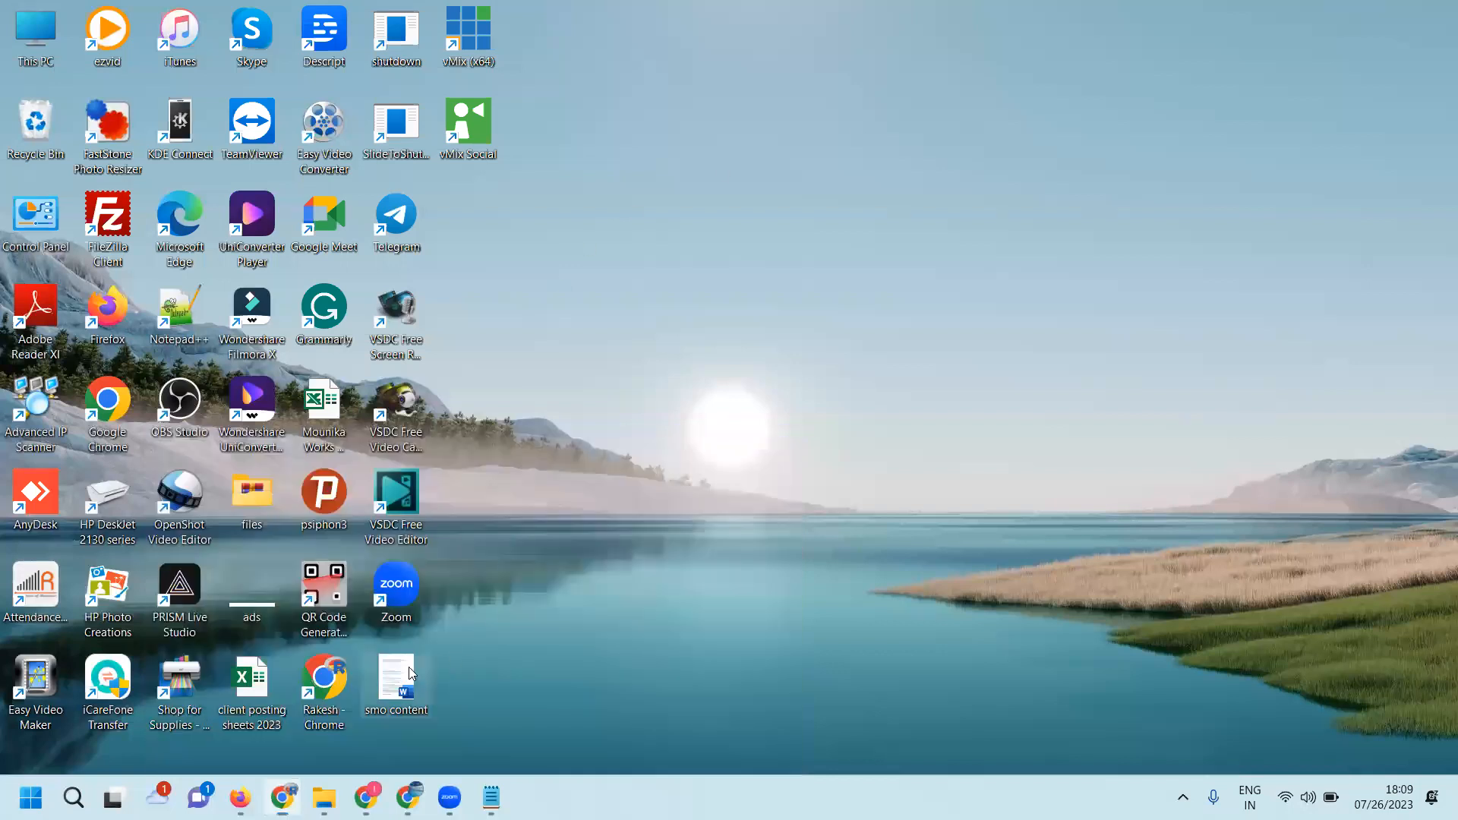
pyautogui.doubleClick(395, 677)
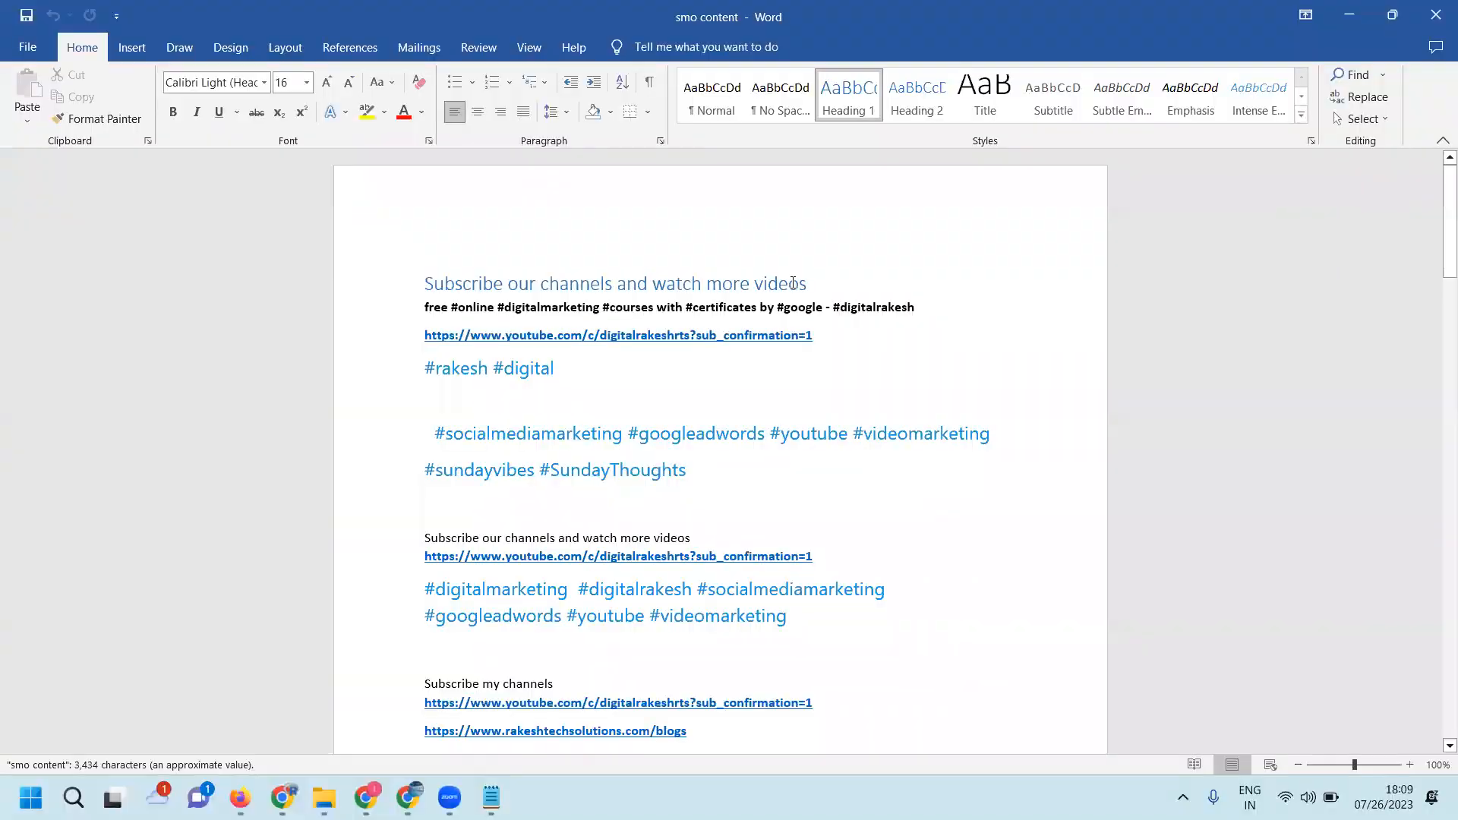
# Edit the caption lines in the document, capitalizing Google, and return to YouTube Studio.
pyautogui.scroll(-3)
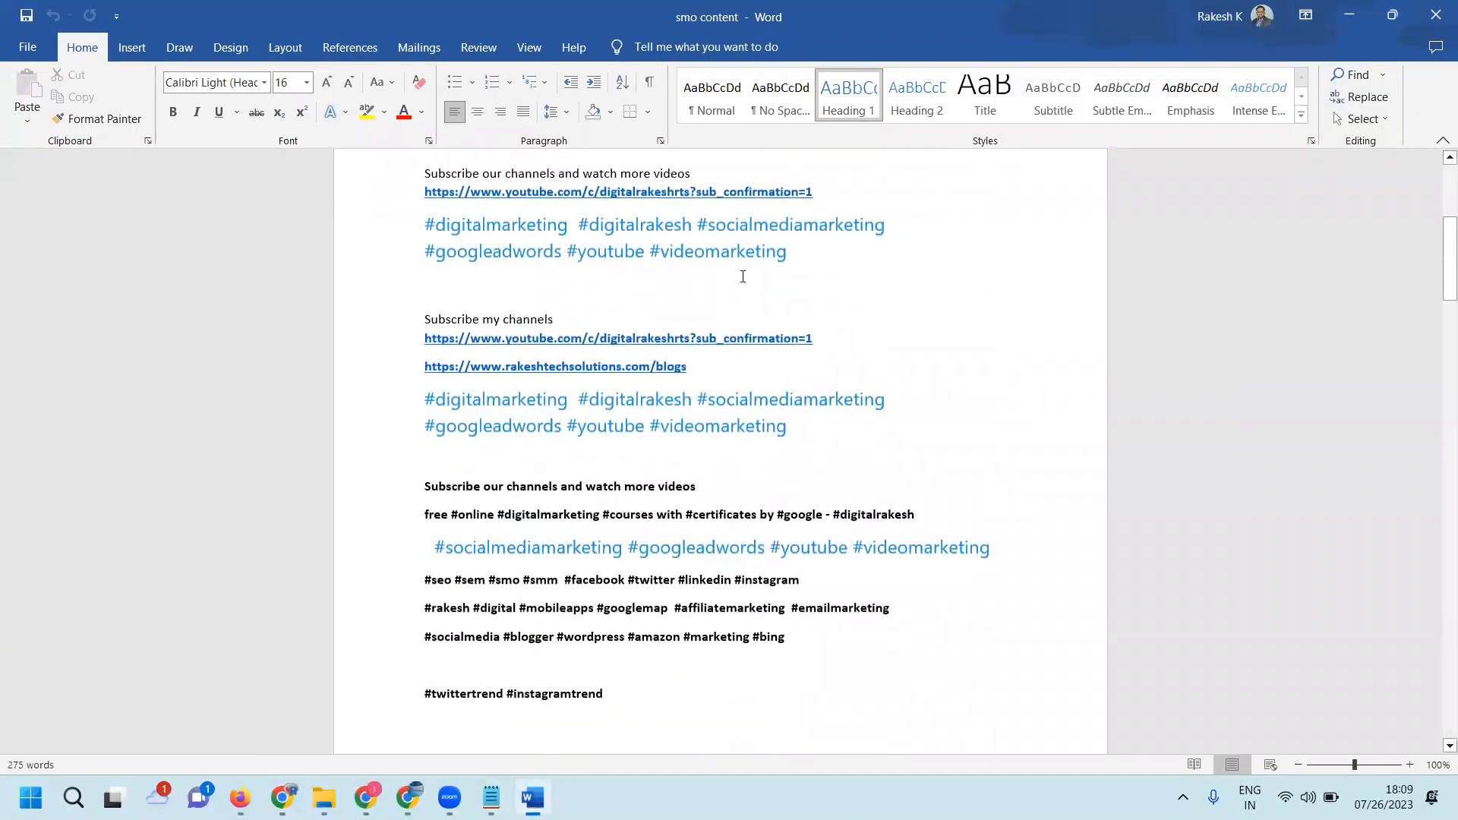
pyautogui.scroll(-3)
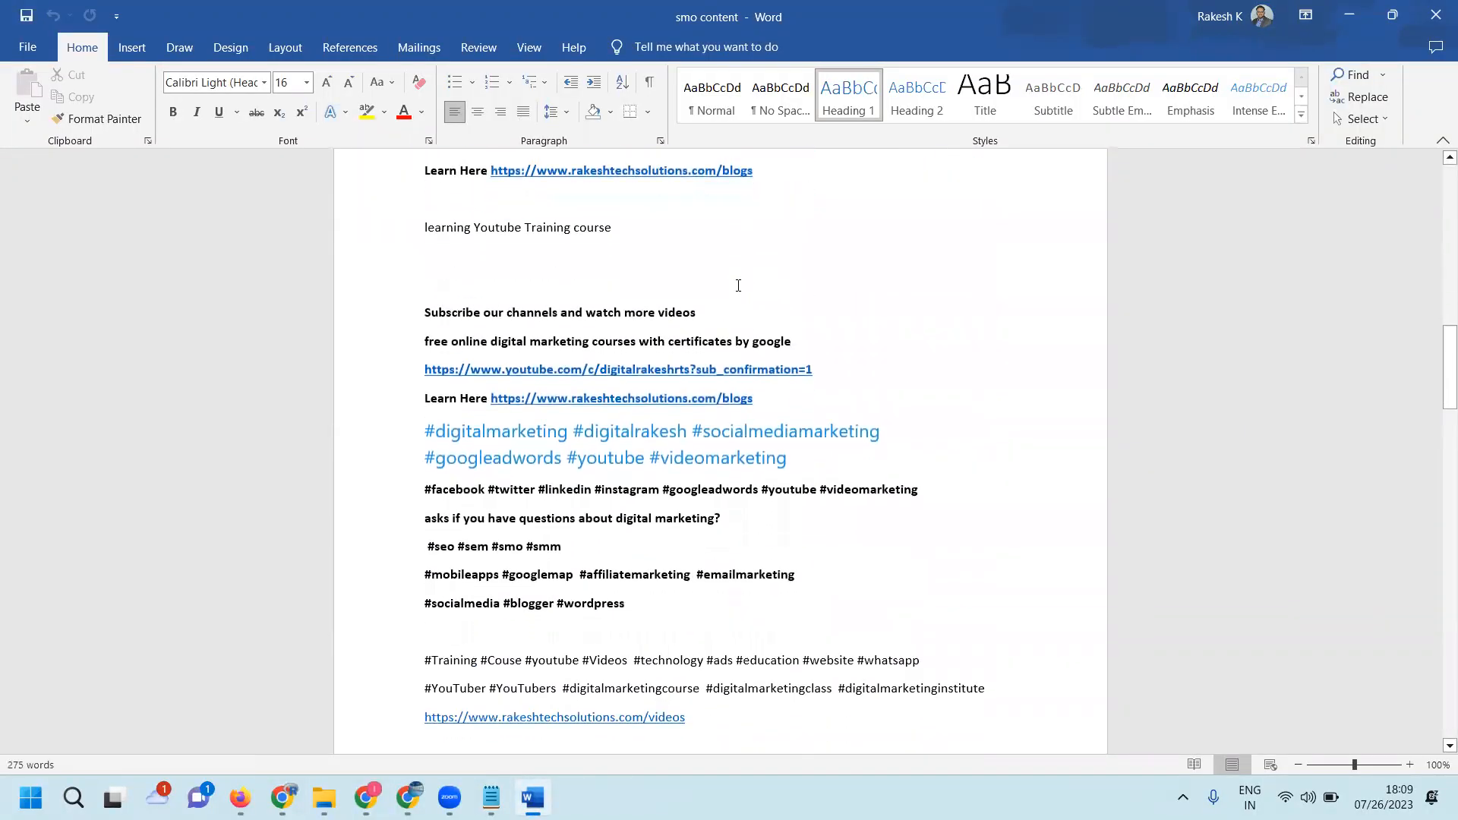
pyautogui.click(753, 398)
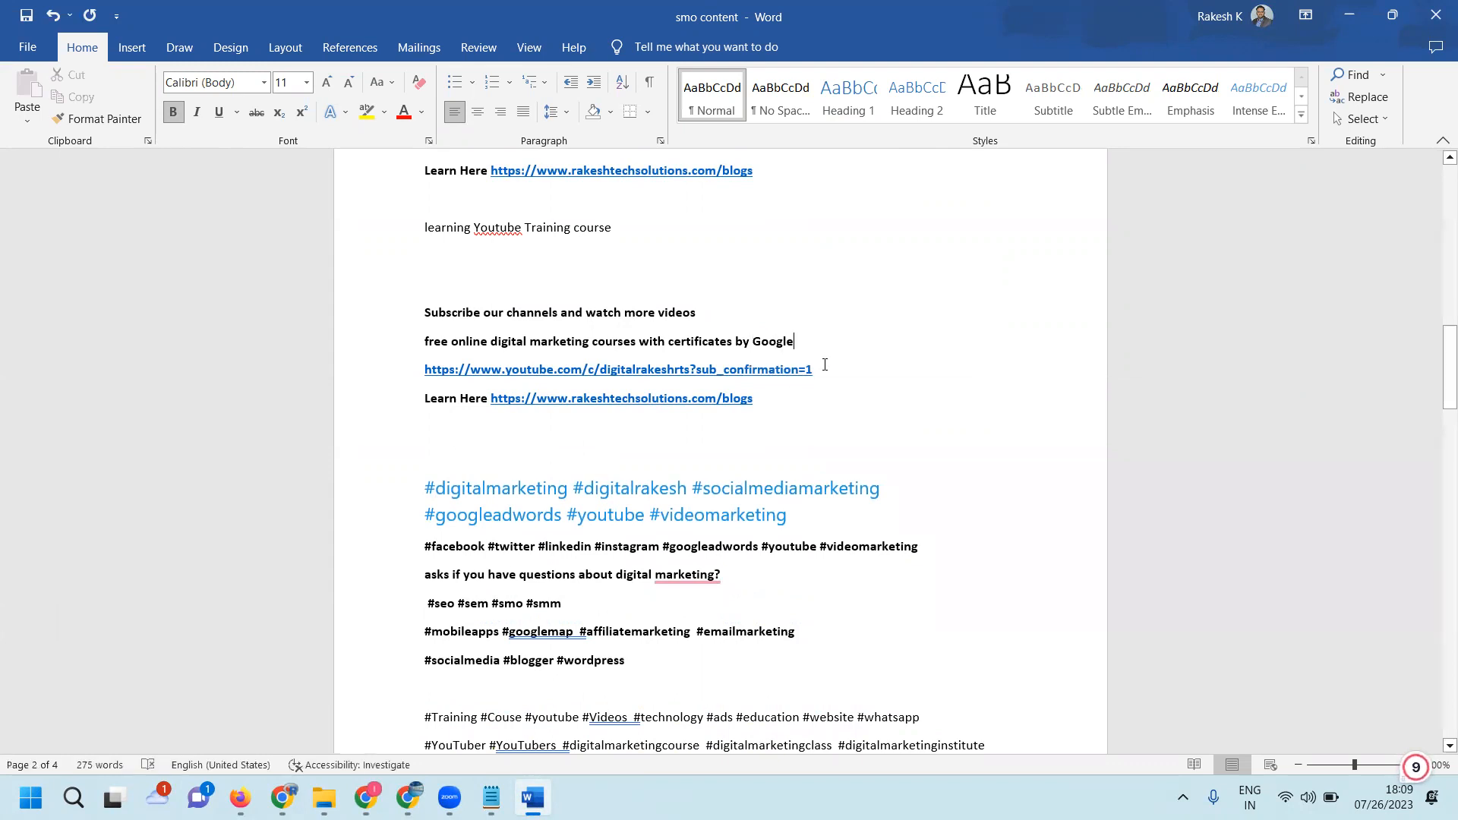
pyautogui.click(1348, 15)
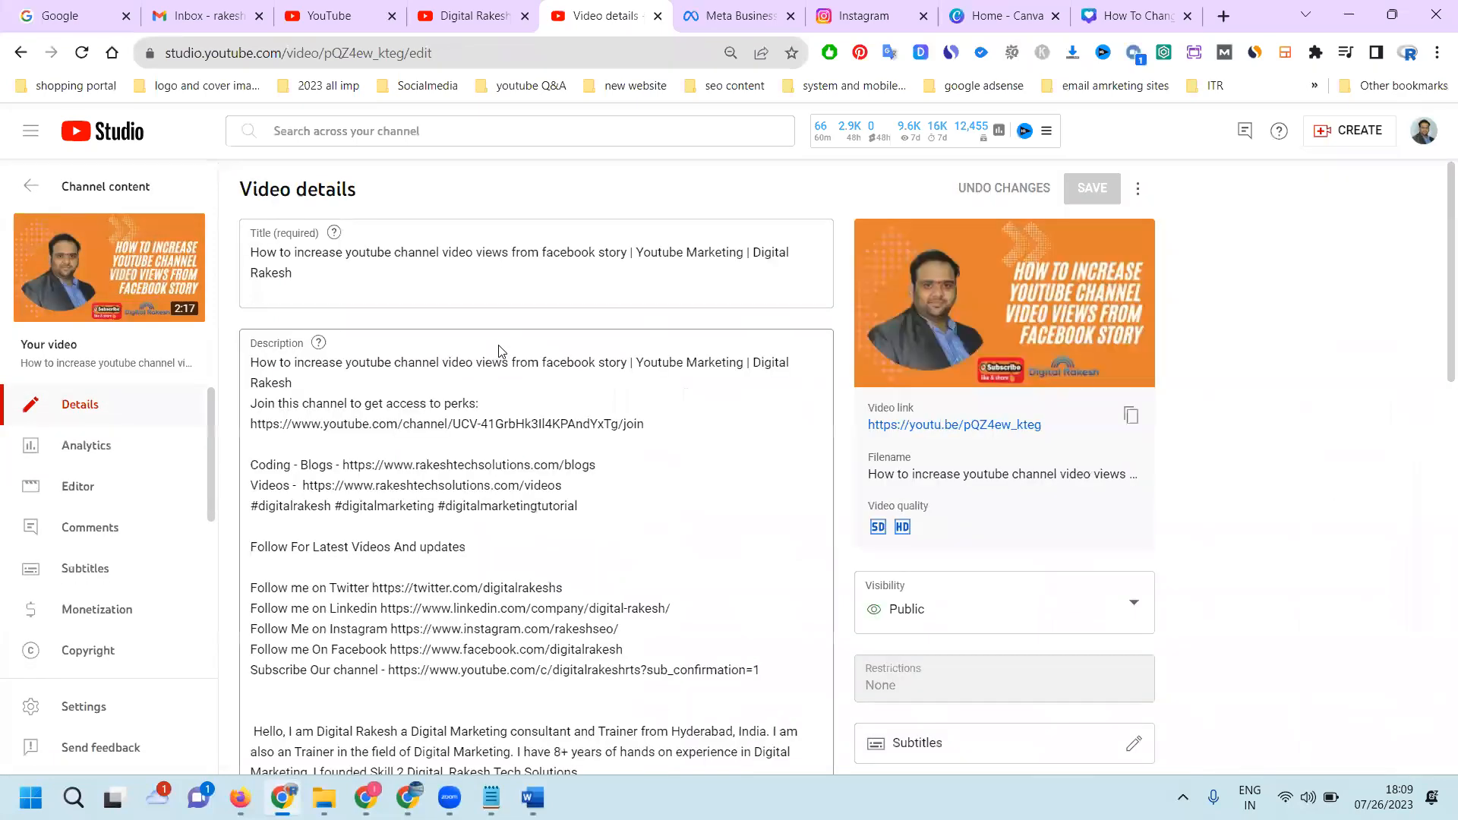
# Select the story-views video's title text on the Video details page.
pyautogui.click(1002, 302)
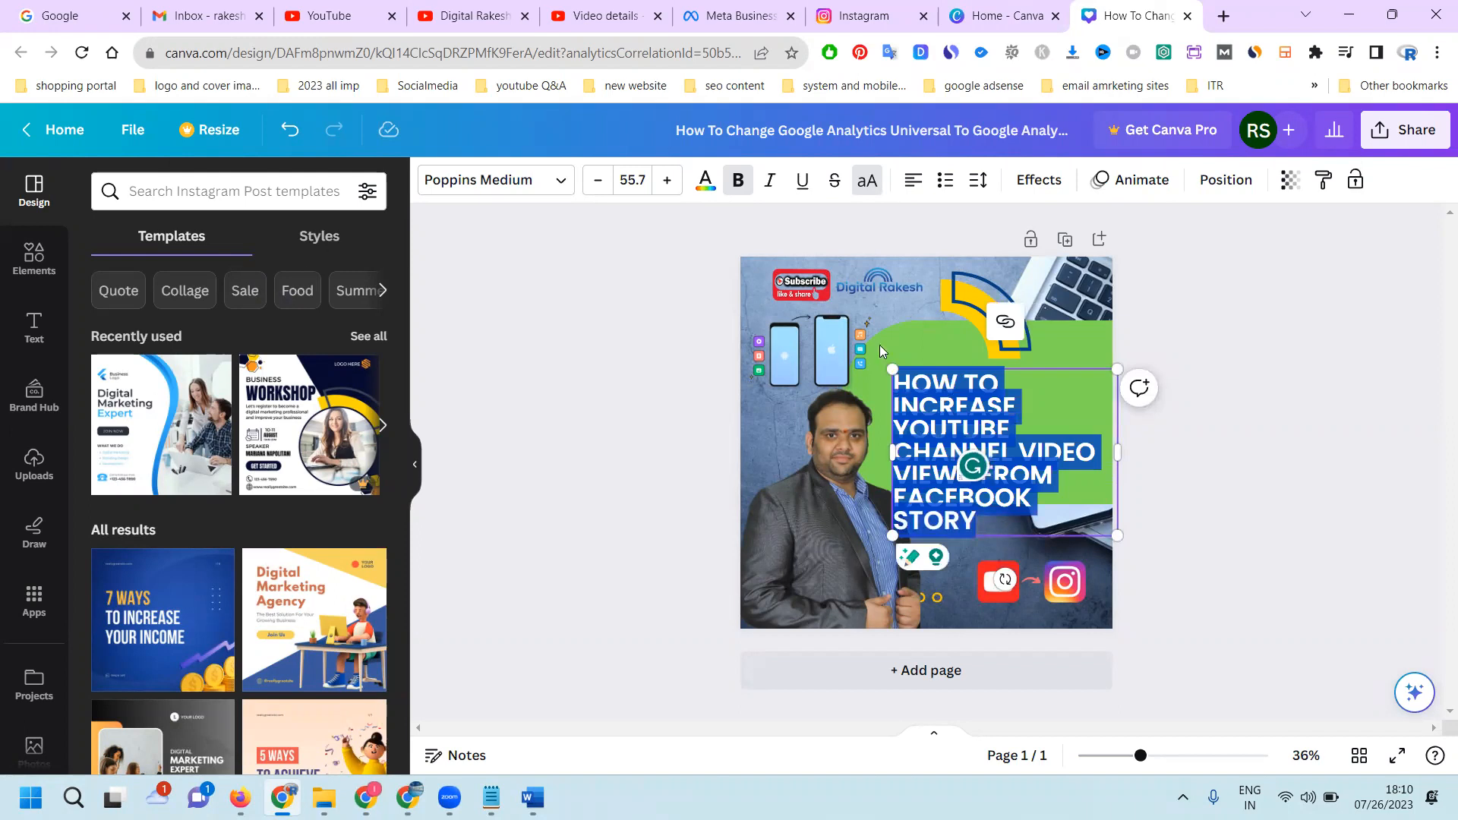
# Fill the green banner behind the thumbnail title with a blue-green gradient.
pyautogui.click(598, 181)
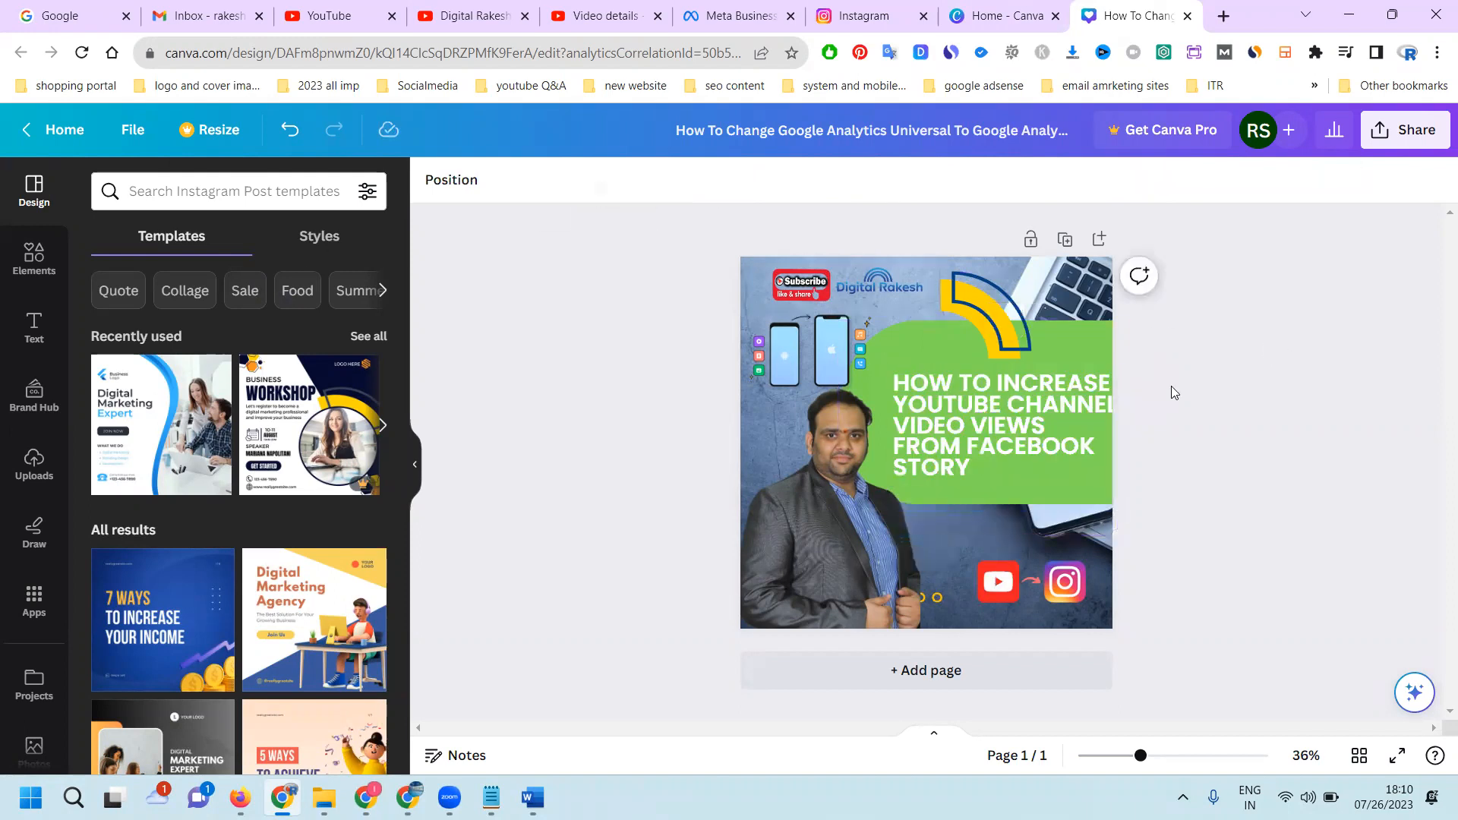
pyautogui.click(999, 423)
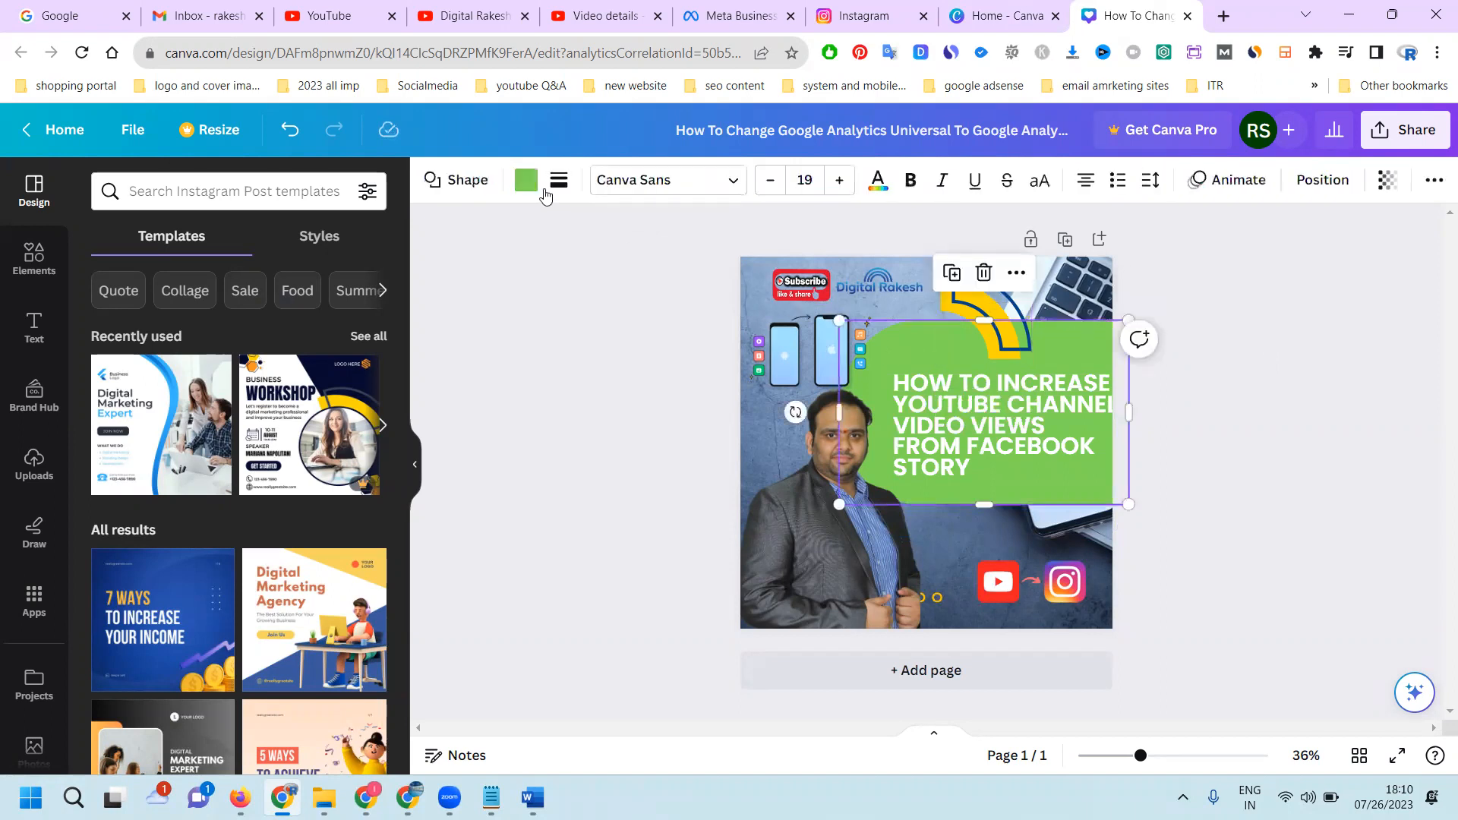
pyautogui.click(525, 179)
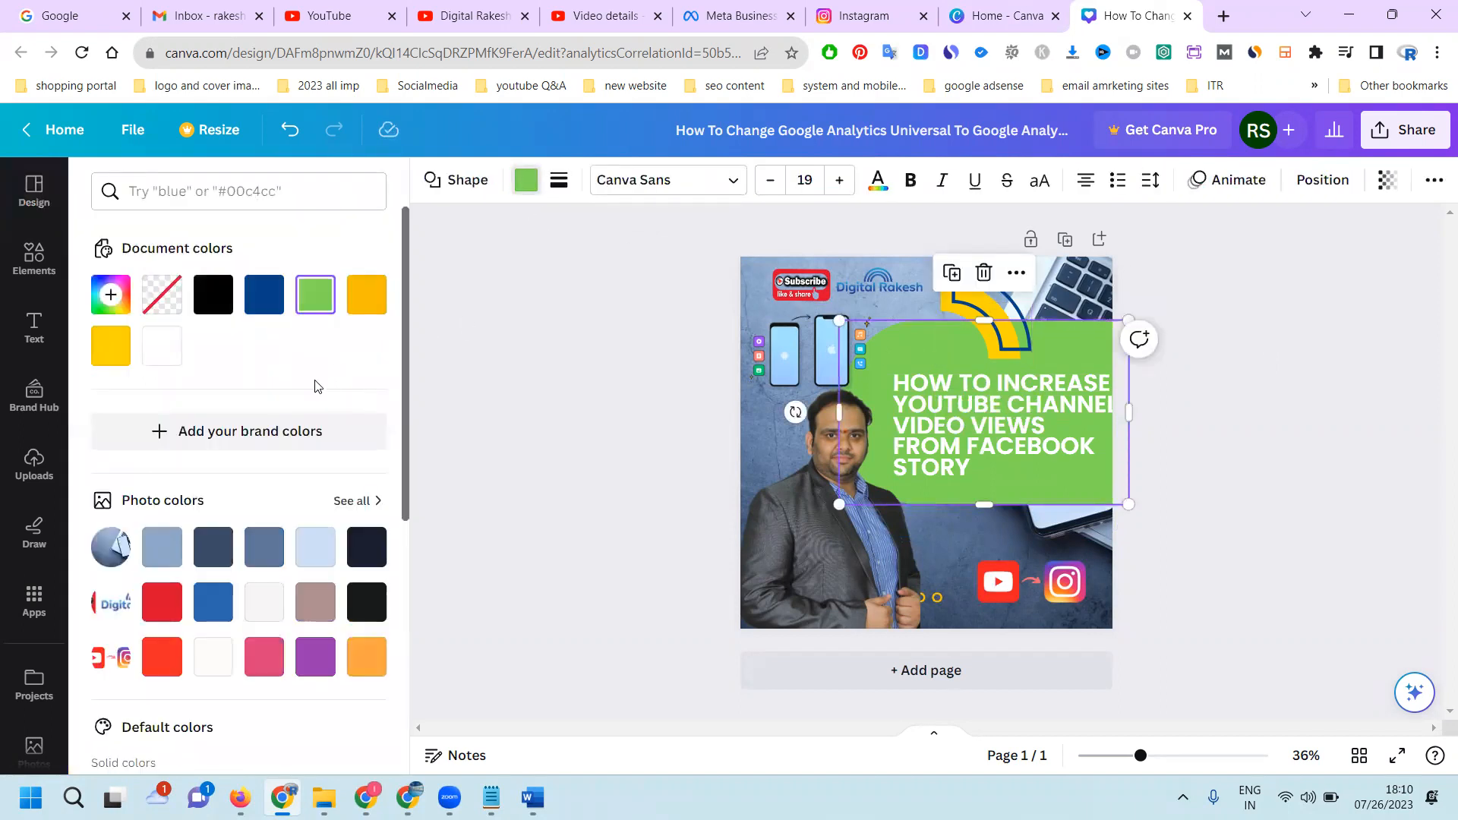
pyautogui.scroll(-3)
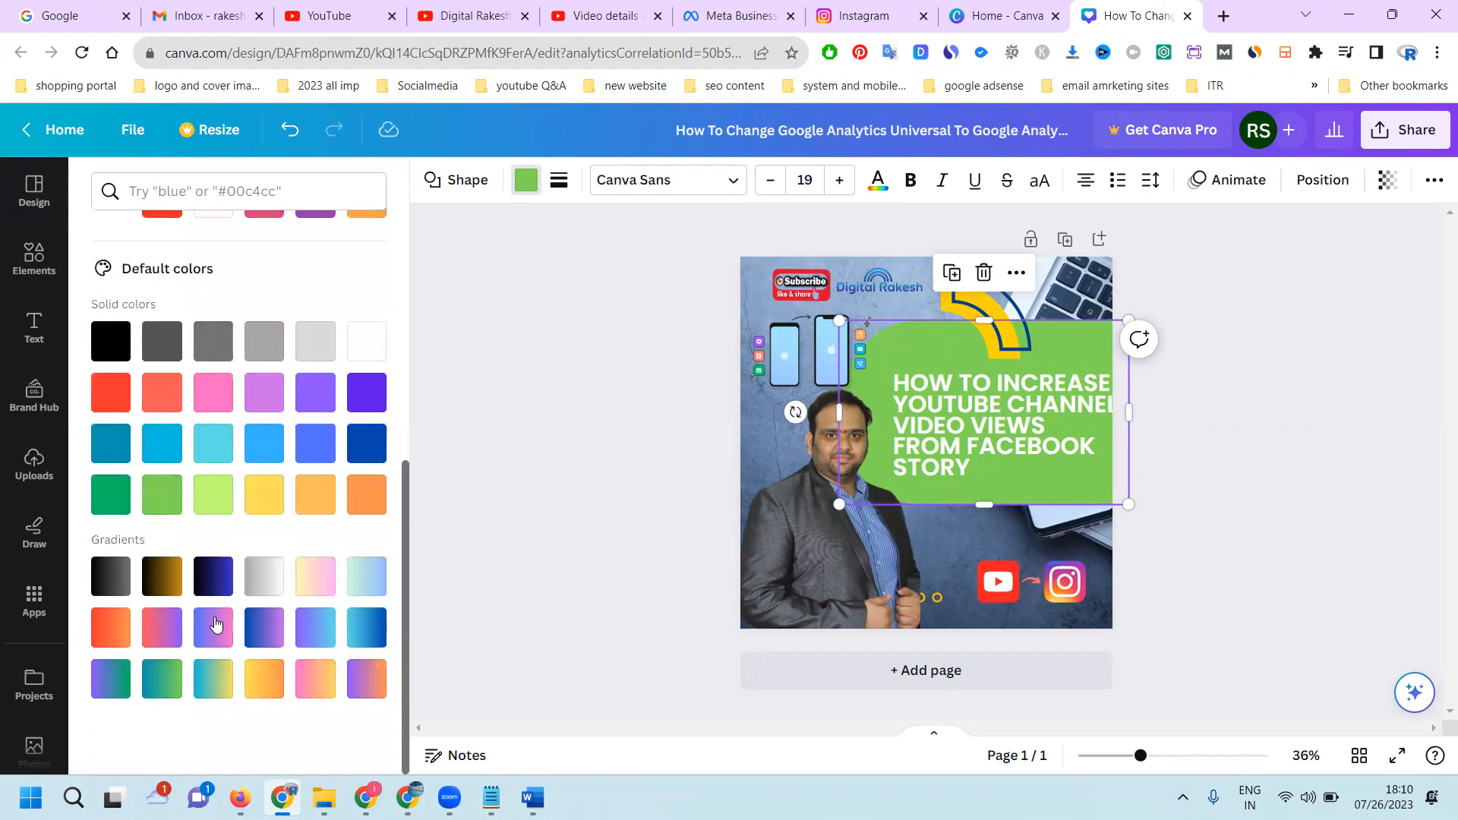
pyautogui.click(161, 627)
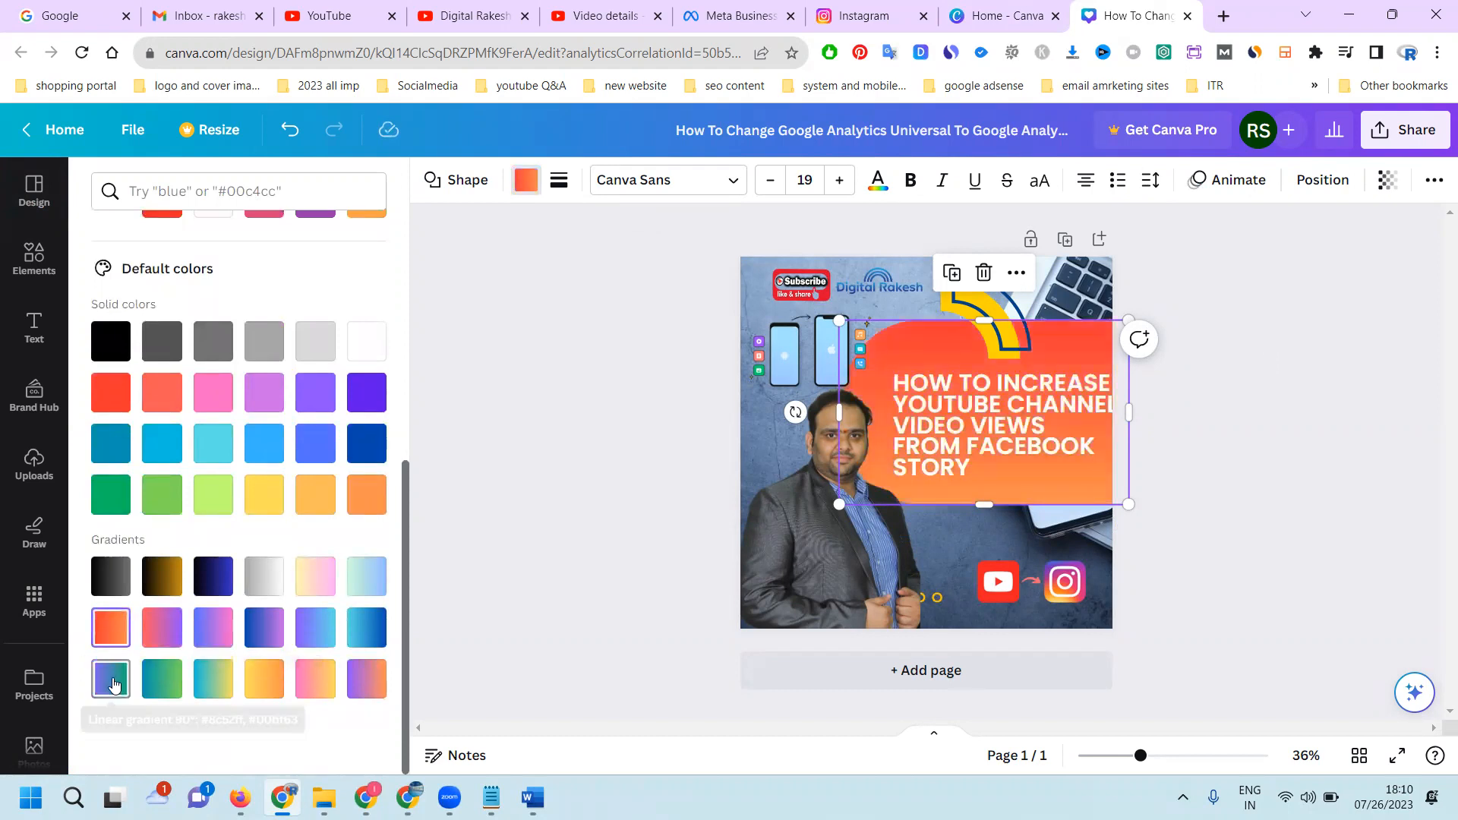
pyautogui.click(110, 677)
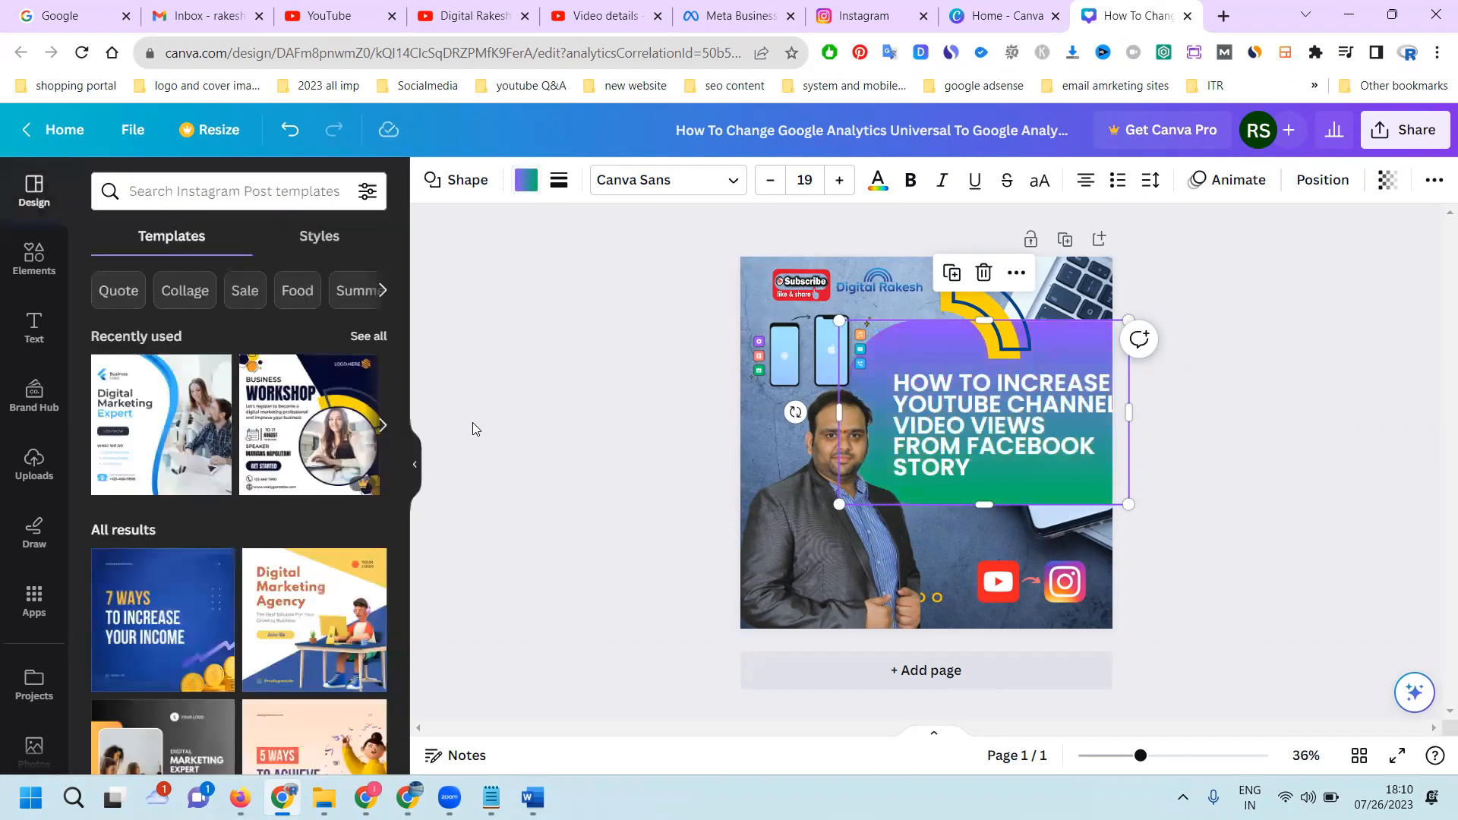
pyautogui.click(1321, 179)
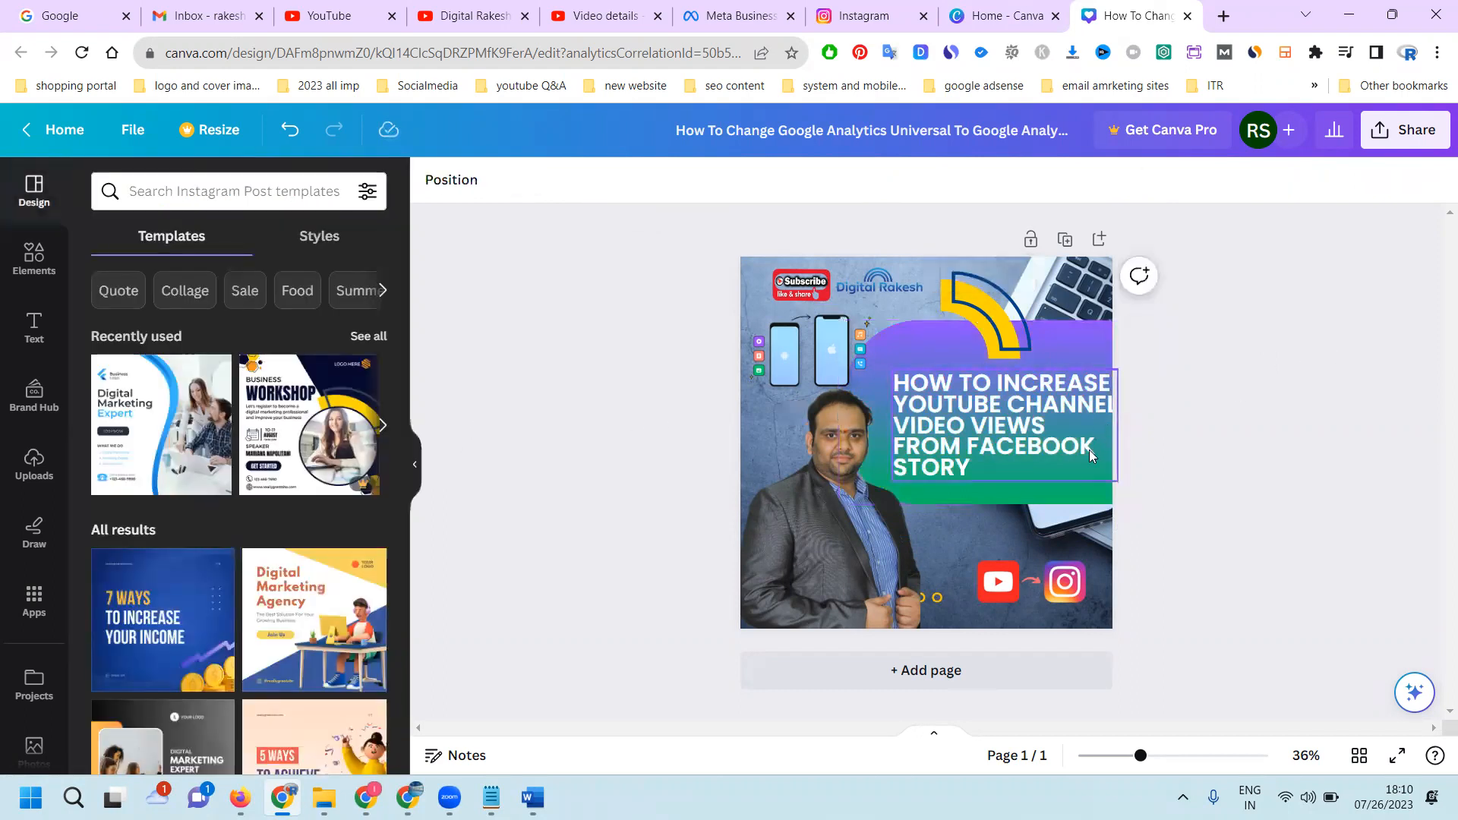
# Bring up the Share > Download options for the thumbnail design.
pyautogui.click(846, 285)
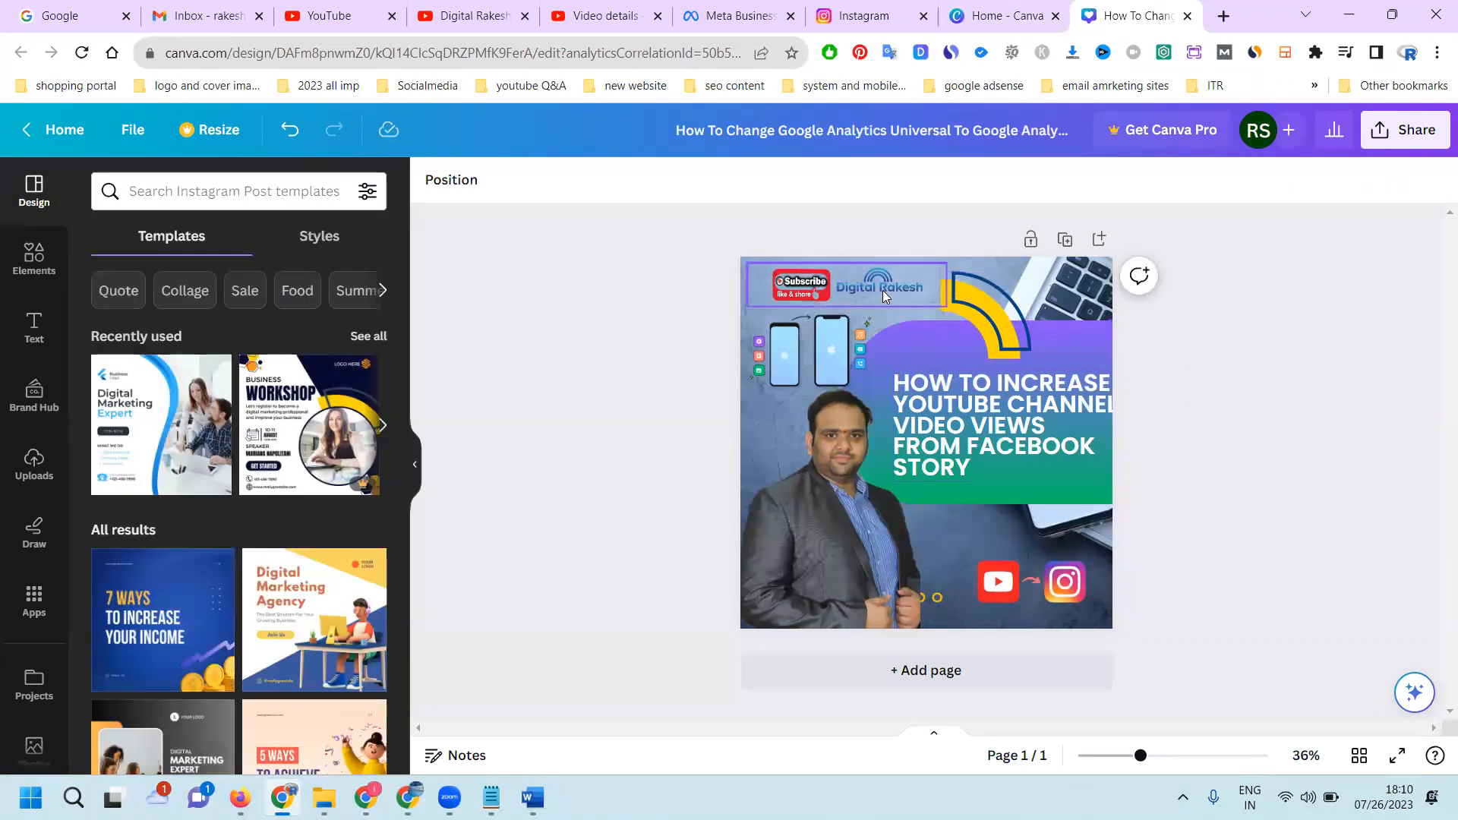
pyautogui.click(845, 287)
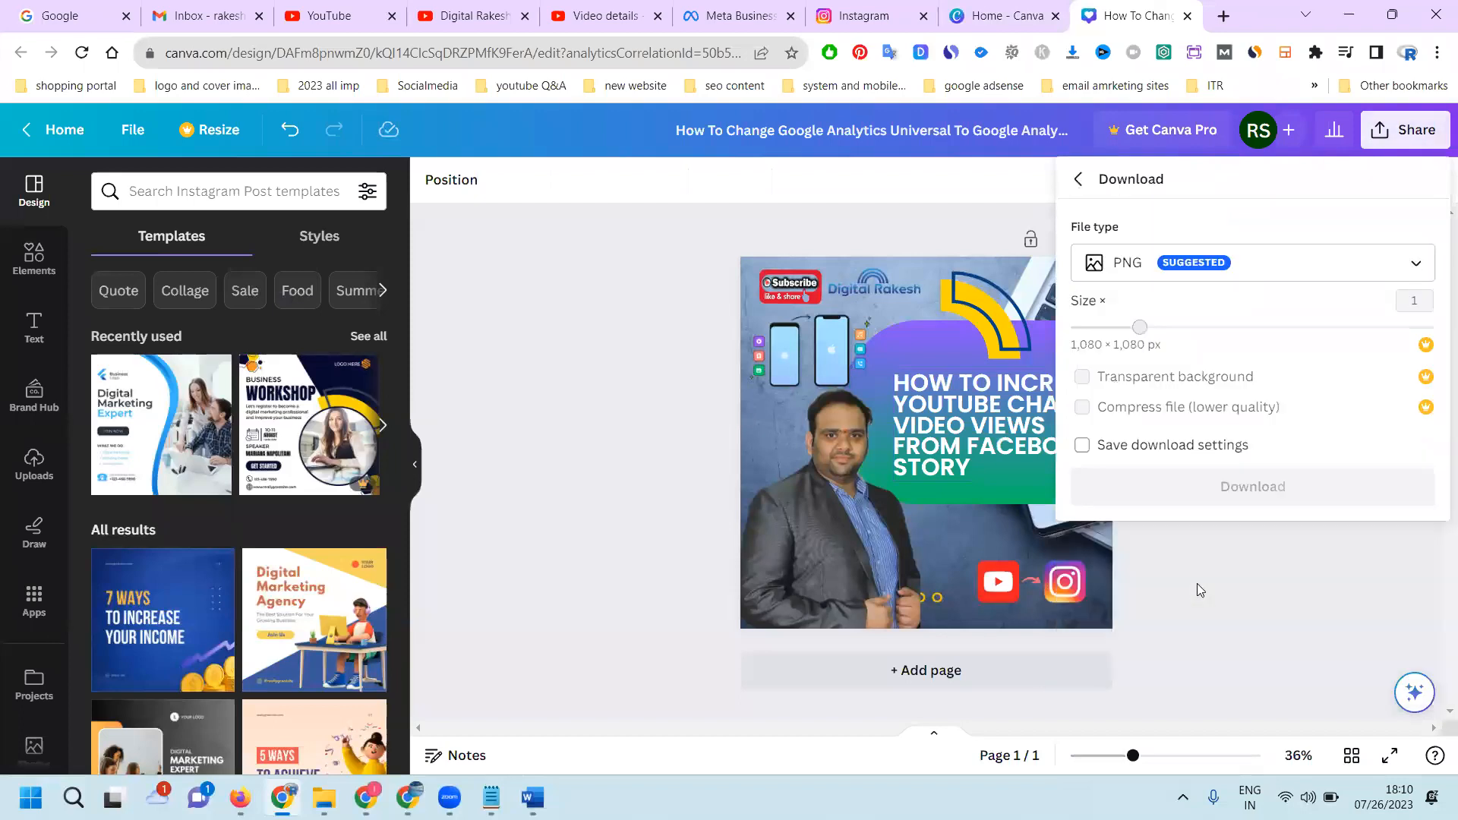
# Download the thumbnail as a JPG image and switch to the Instagram feed.
pyautogui.click(1252, 263)
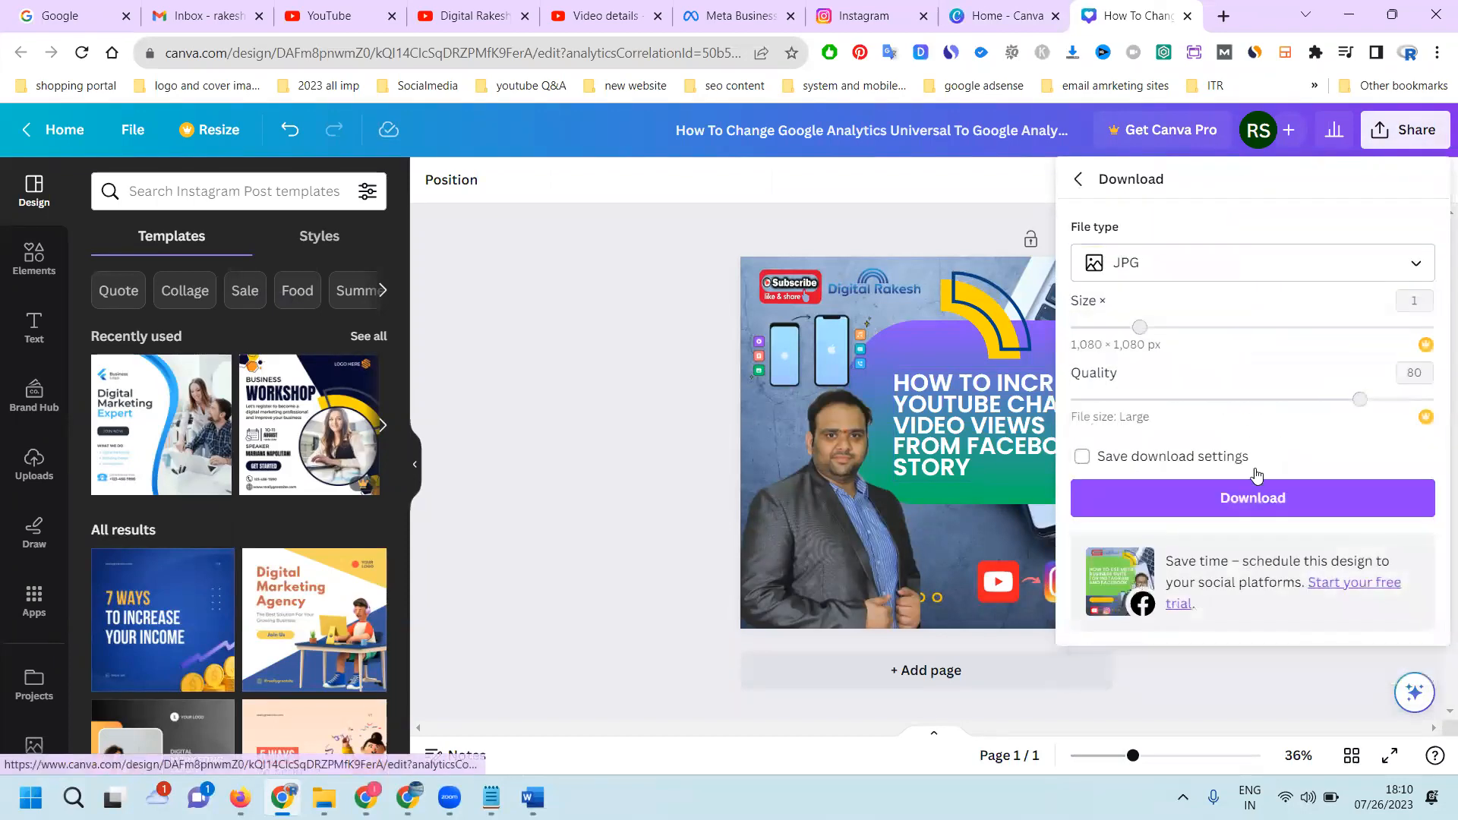
pyautogui.click(1252, 498)
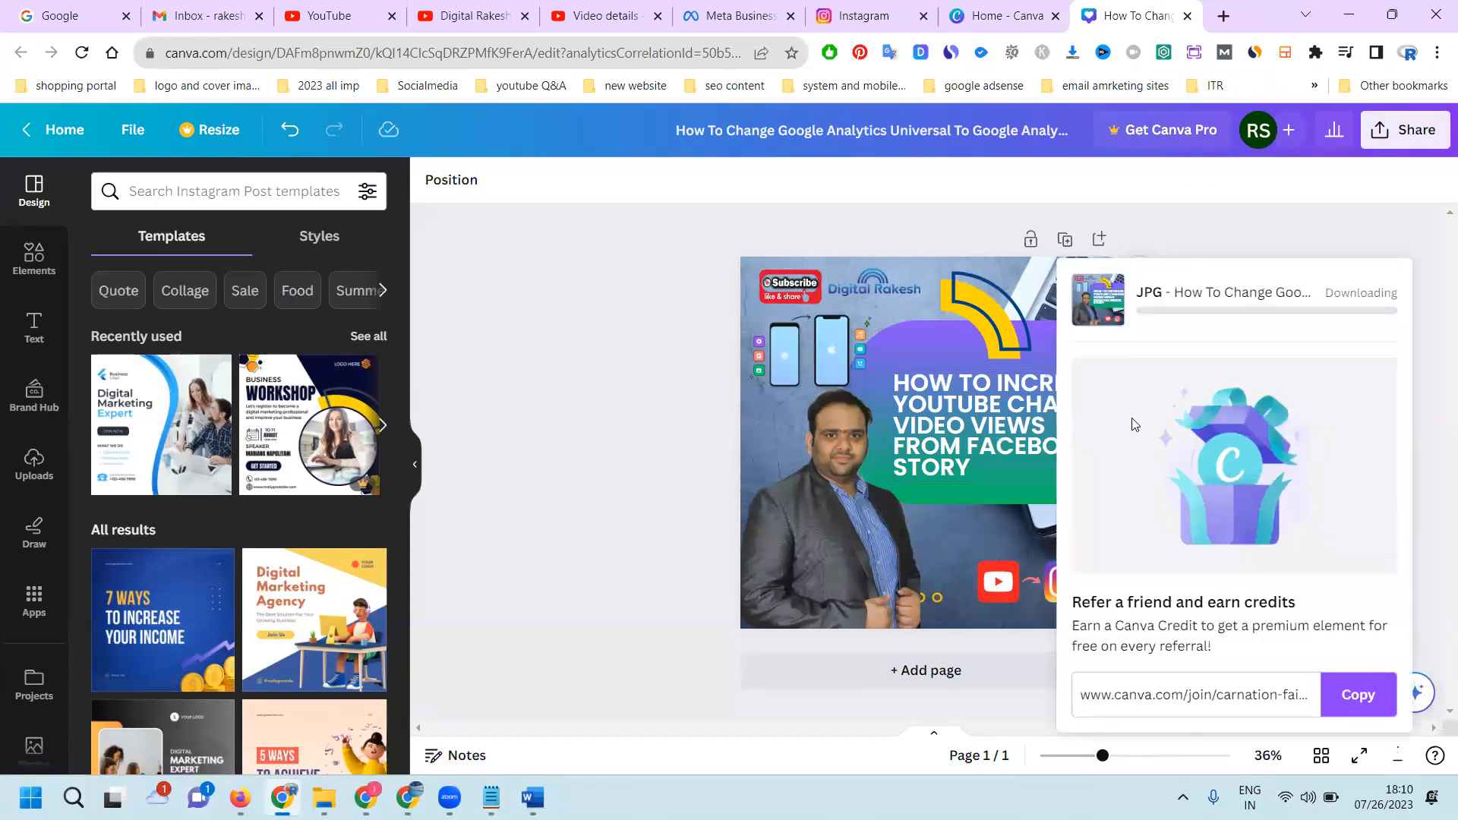
pyautogui.click(967, 424)
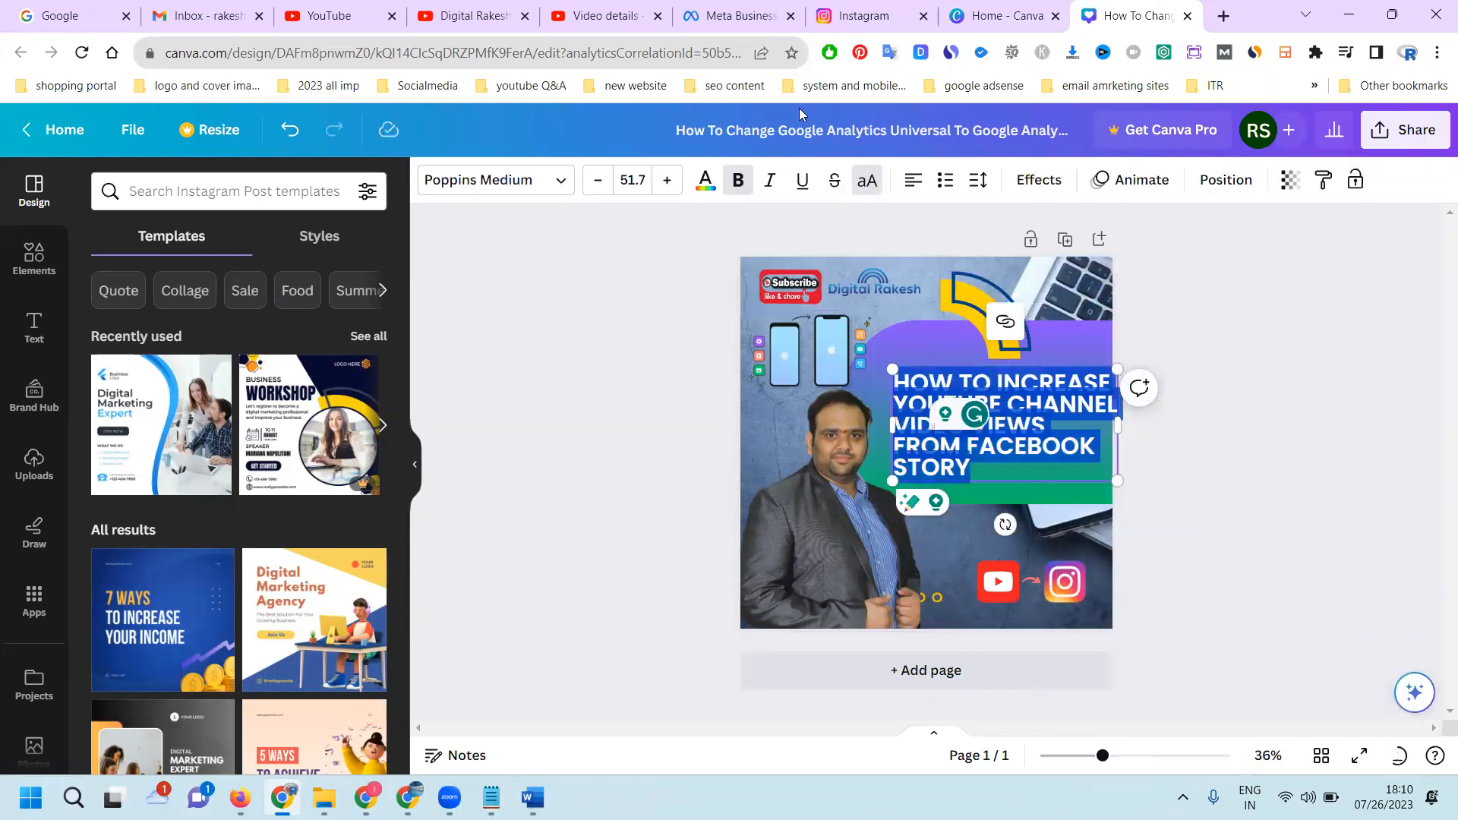
pyautogui.click(864, 15)
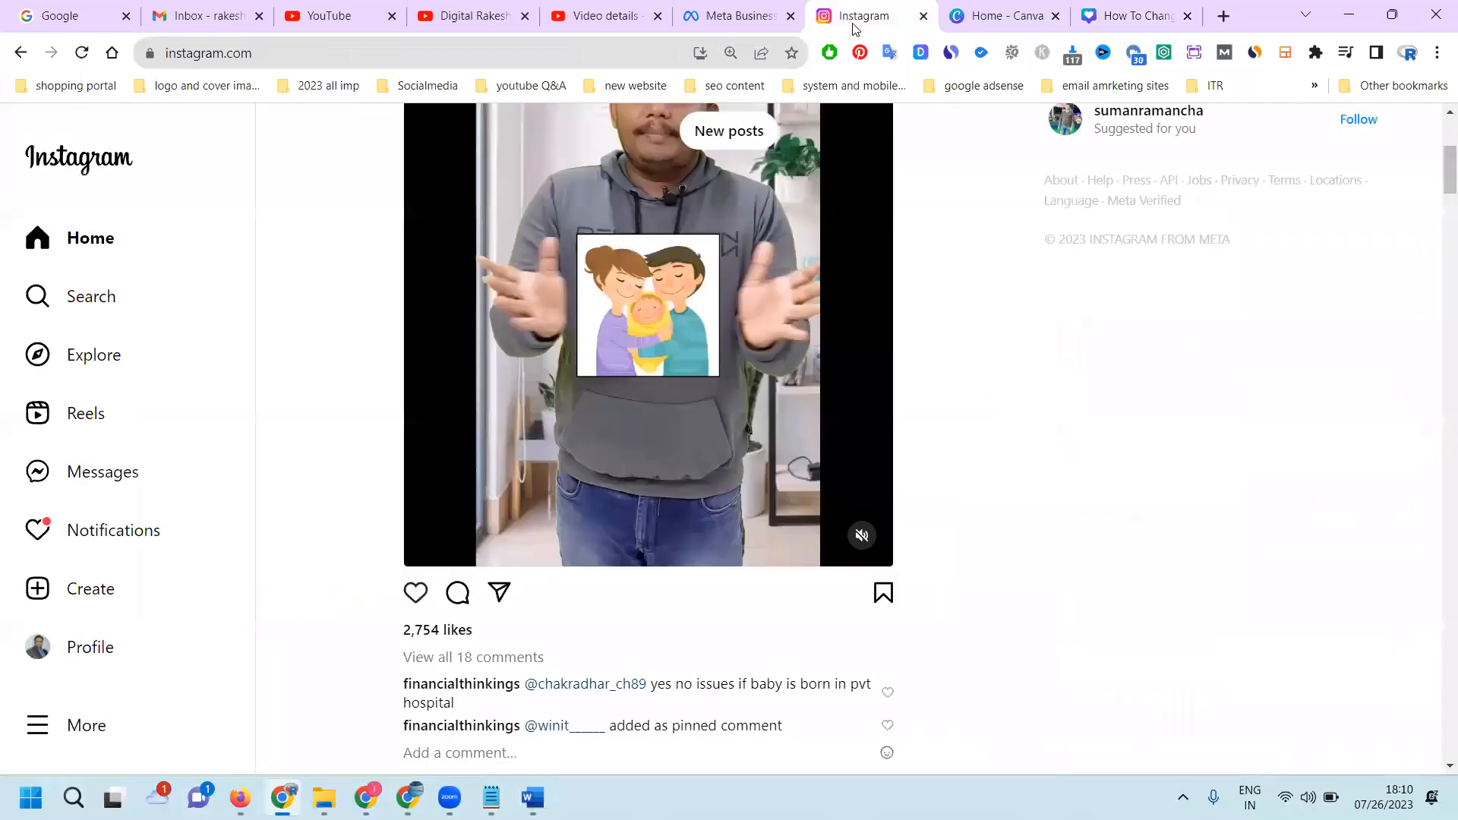
# Go to the Meta Business Suite home for Digital Rakesh and begin creating a post.
pyautogui.click(1222, 15)
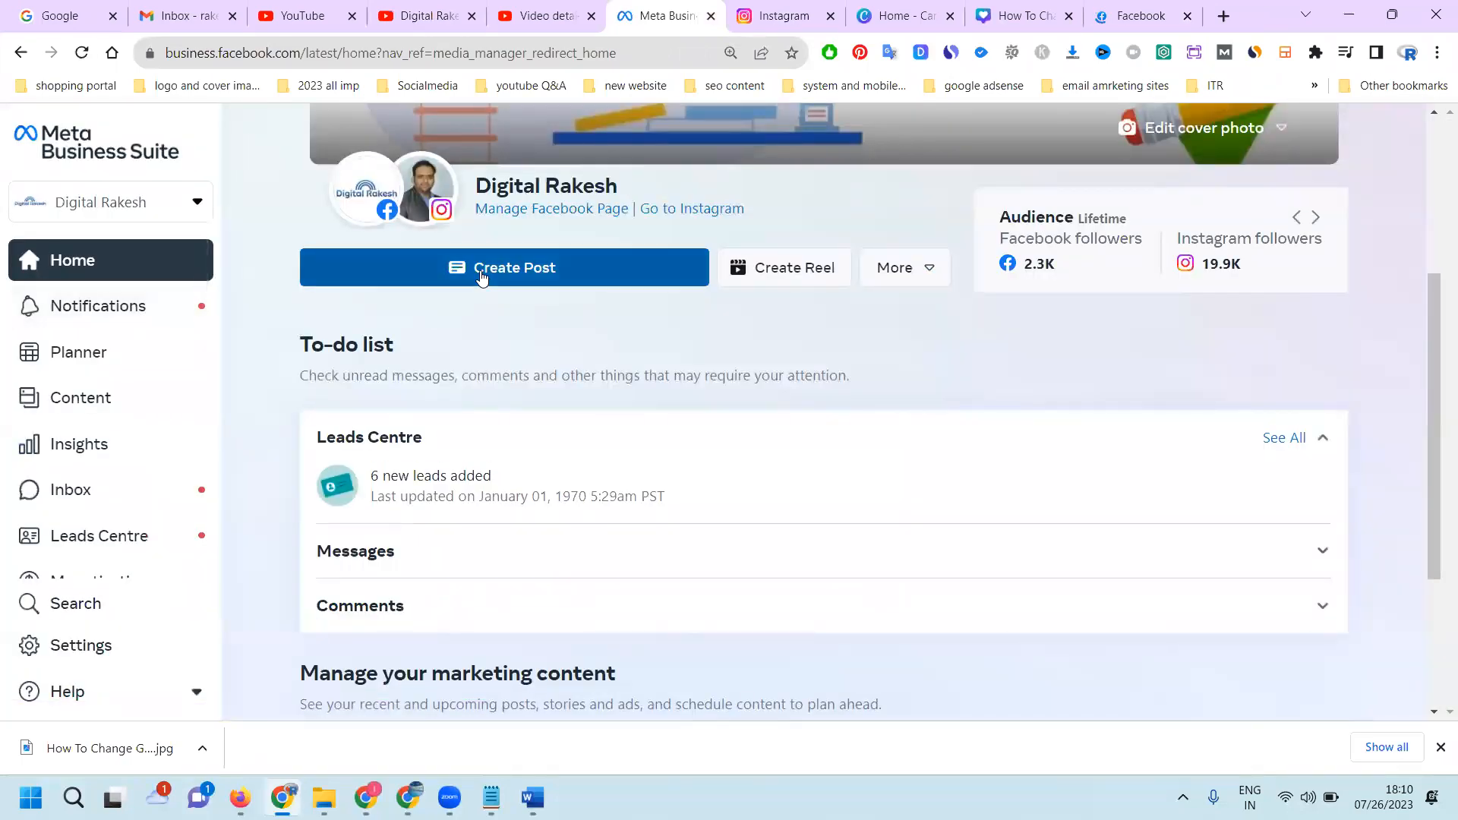
pyautogui.click(1315, 217)
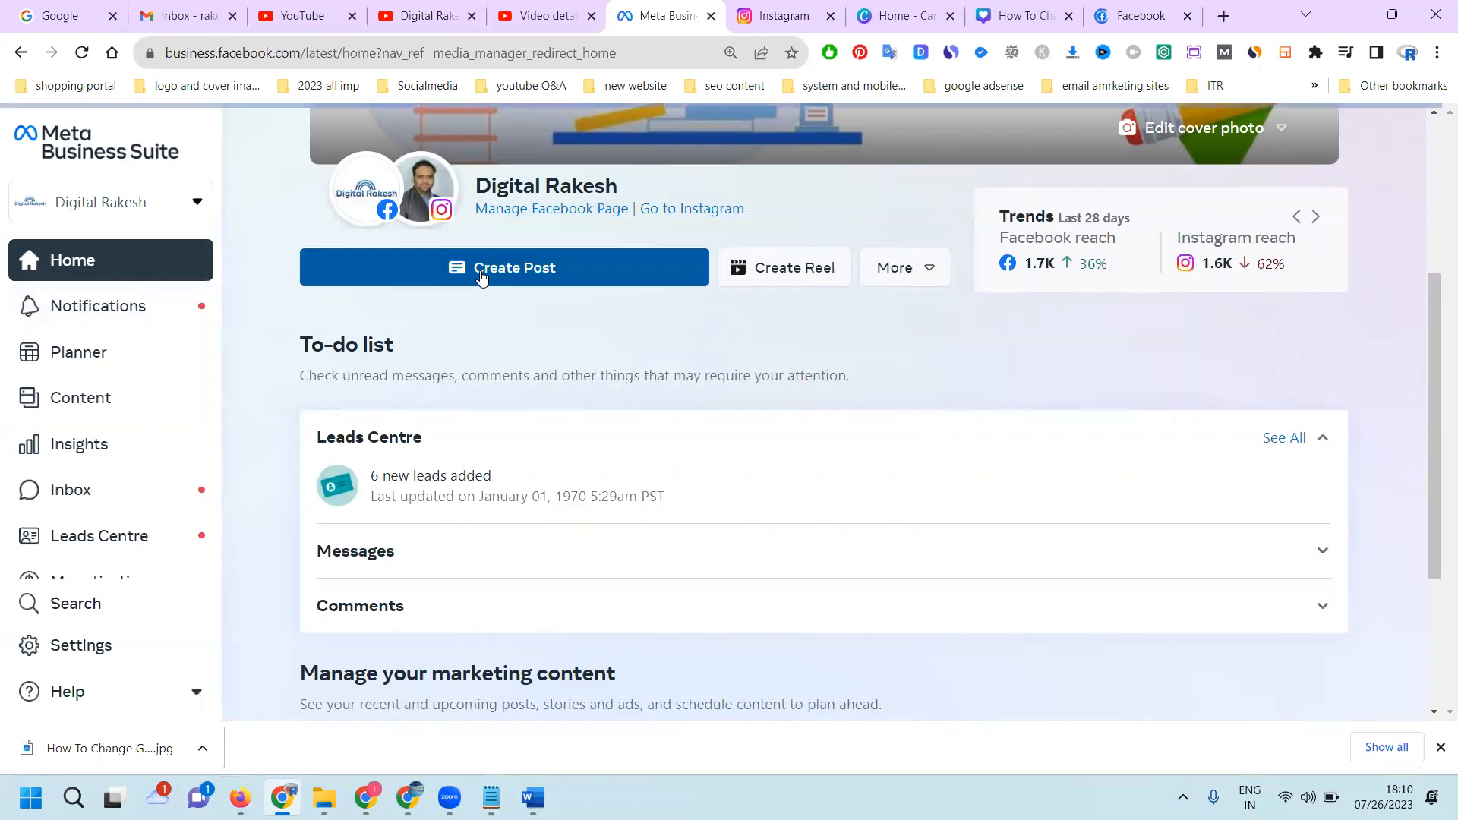
pyautogui.click(504, 267)
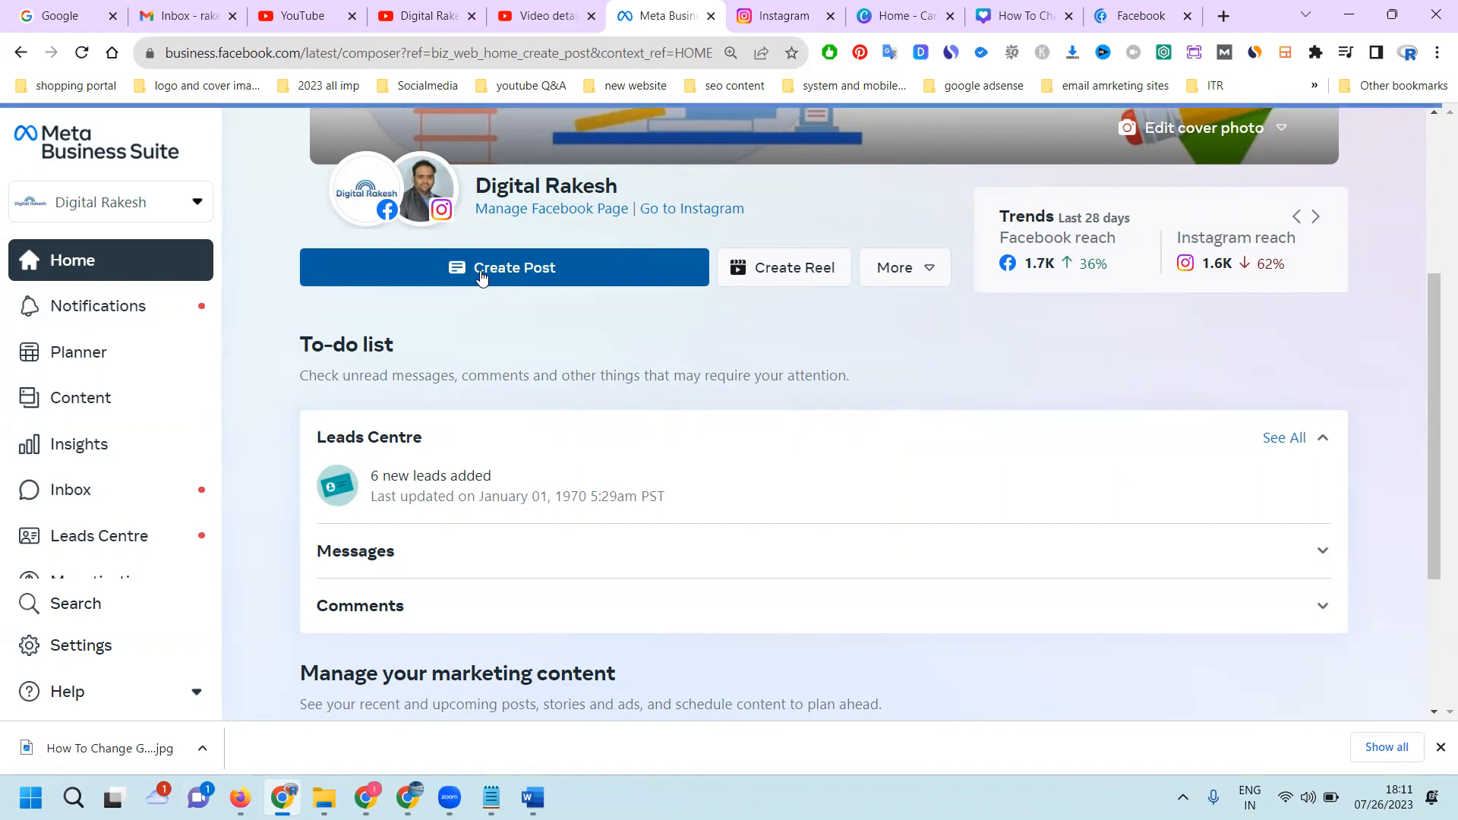
# Create a new post for Digital Rakesh and rakeshdigital, adding three Facebook groups as destinations.
pyautogui.click(1314, 215)
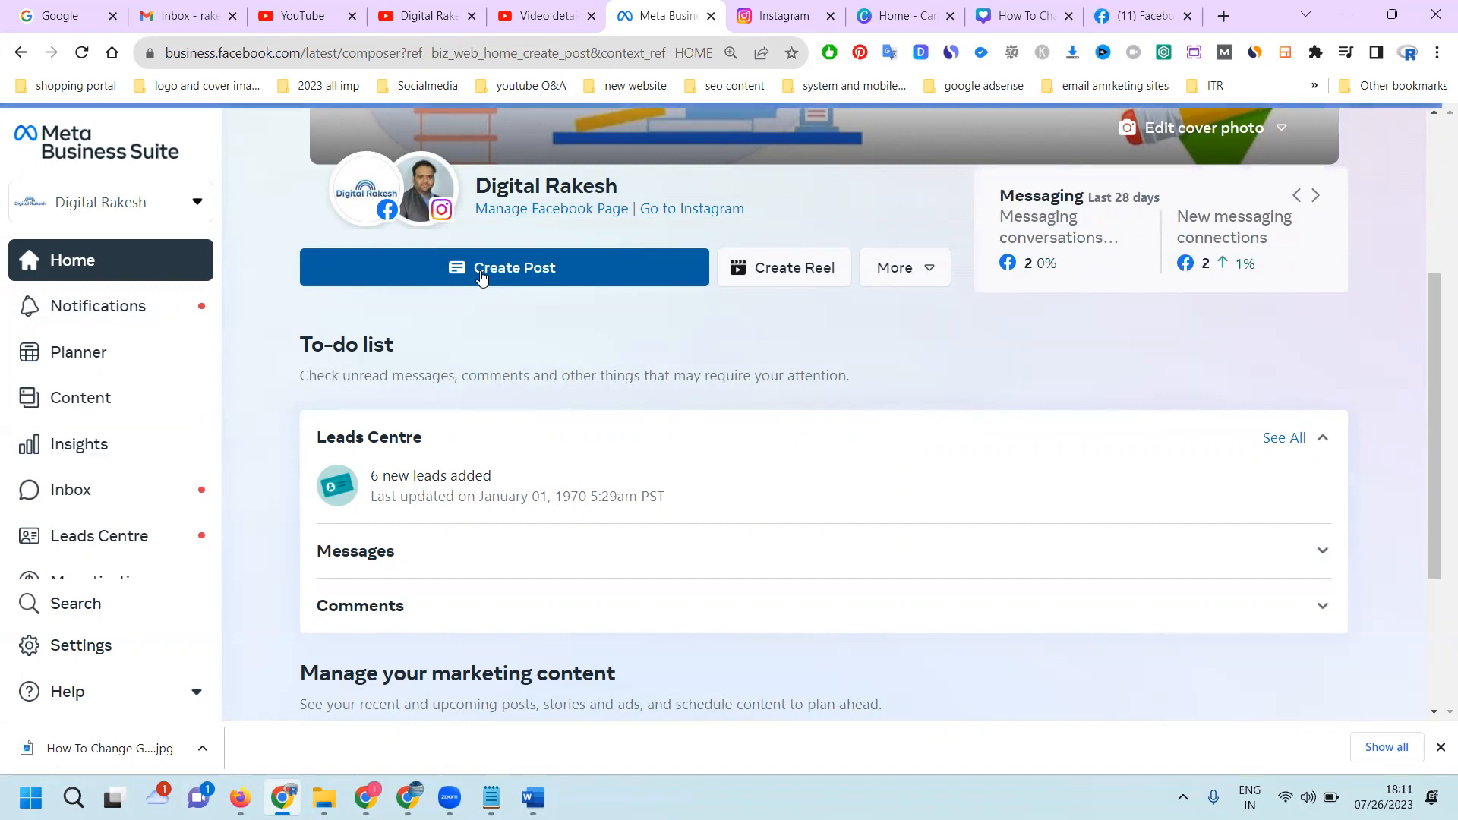
pyautogui.click(505, 267)
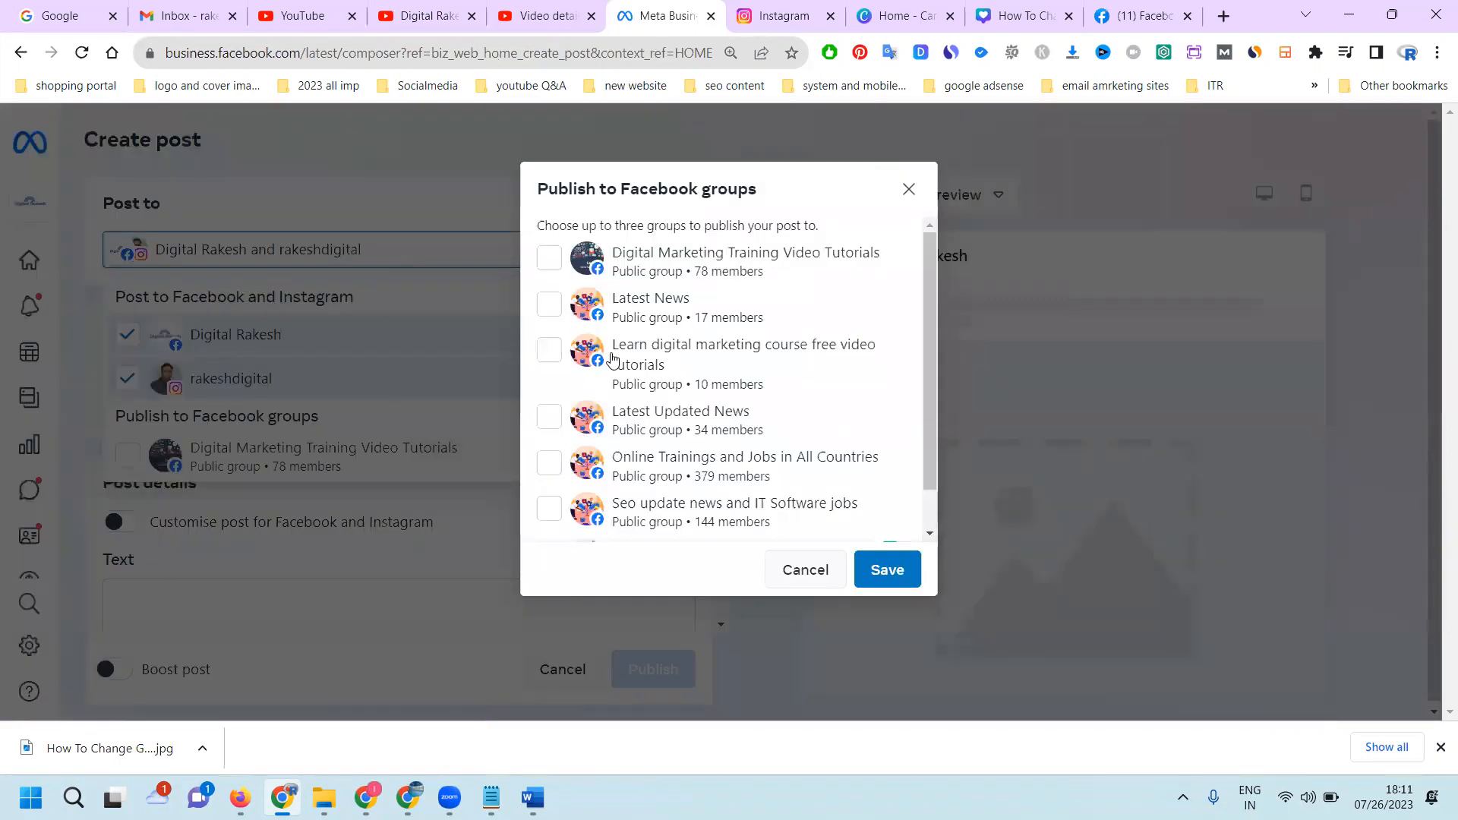
pyautogui.click(549, 510)
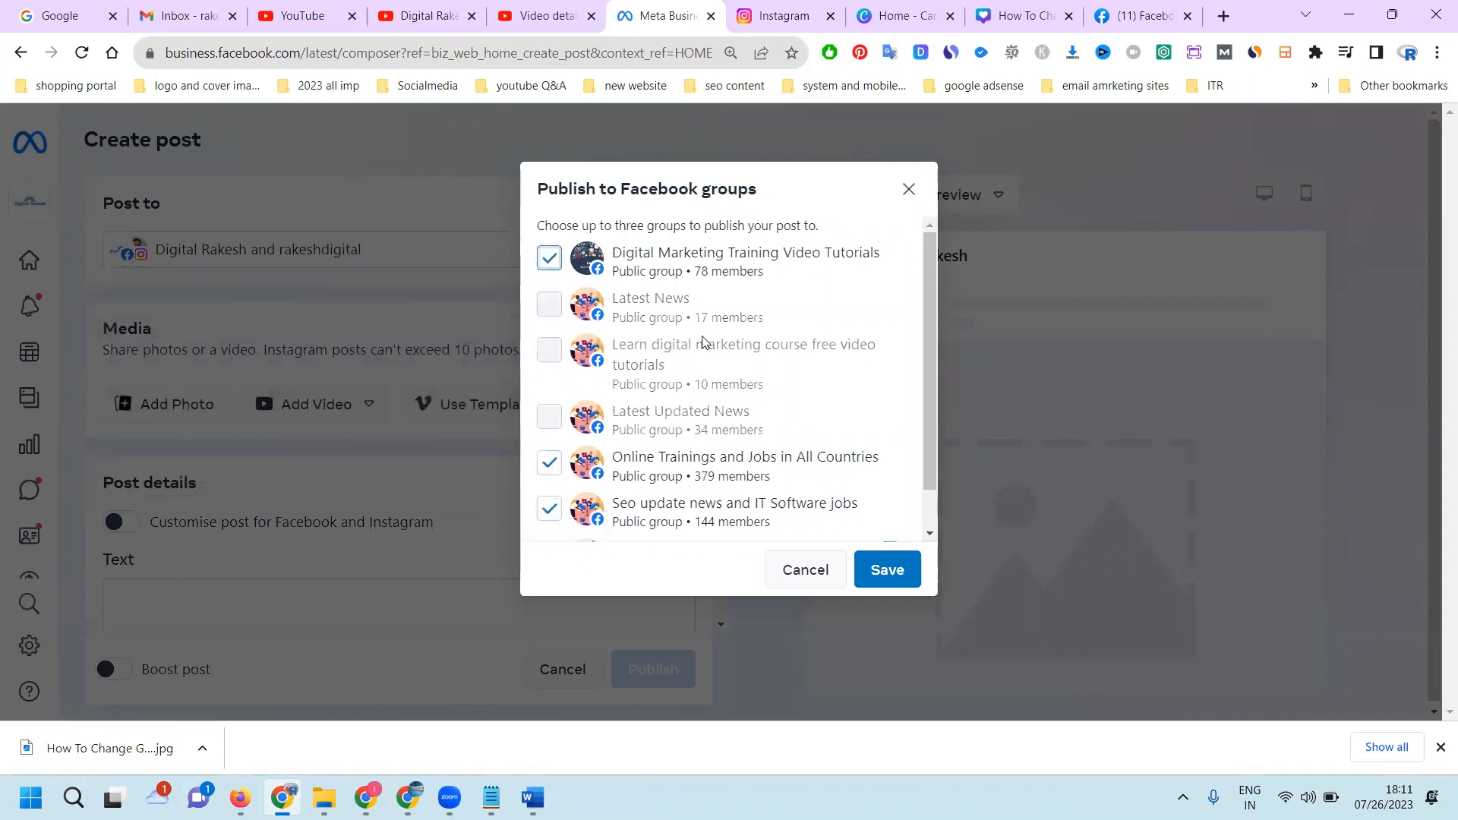
pyautogui.click(883, 570)
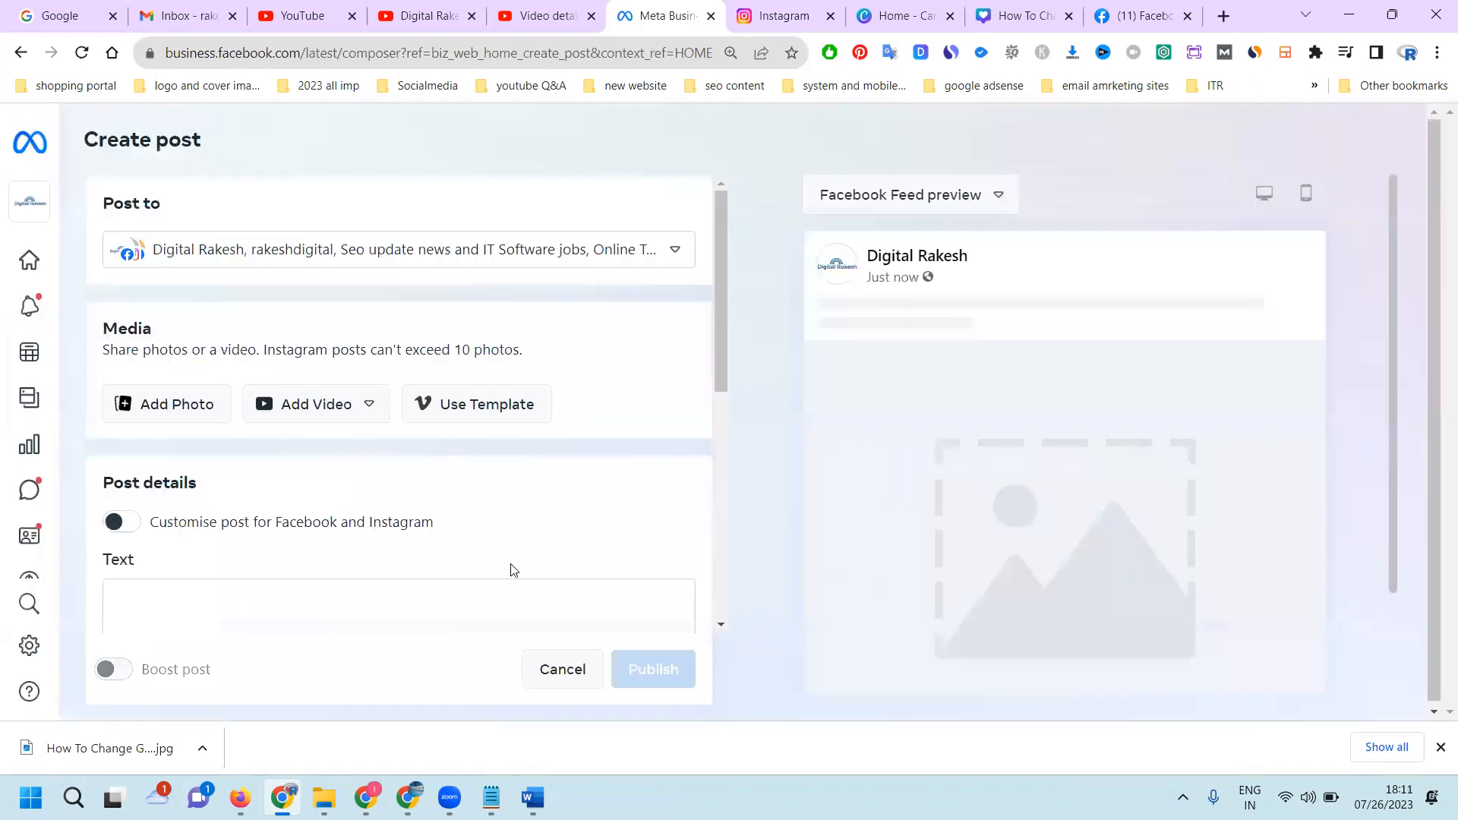
# Write the caption 'How to increase youtube channel video views from facebook story' with subscribe and blog links.
pyautogui.write('How to increase youtube channel video views from facebook story')
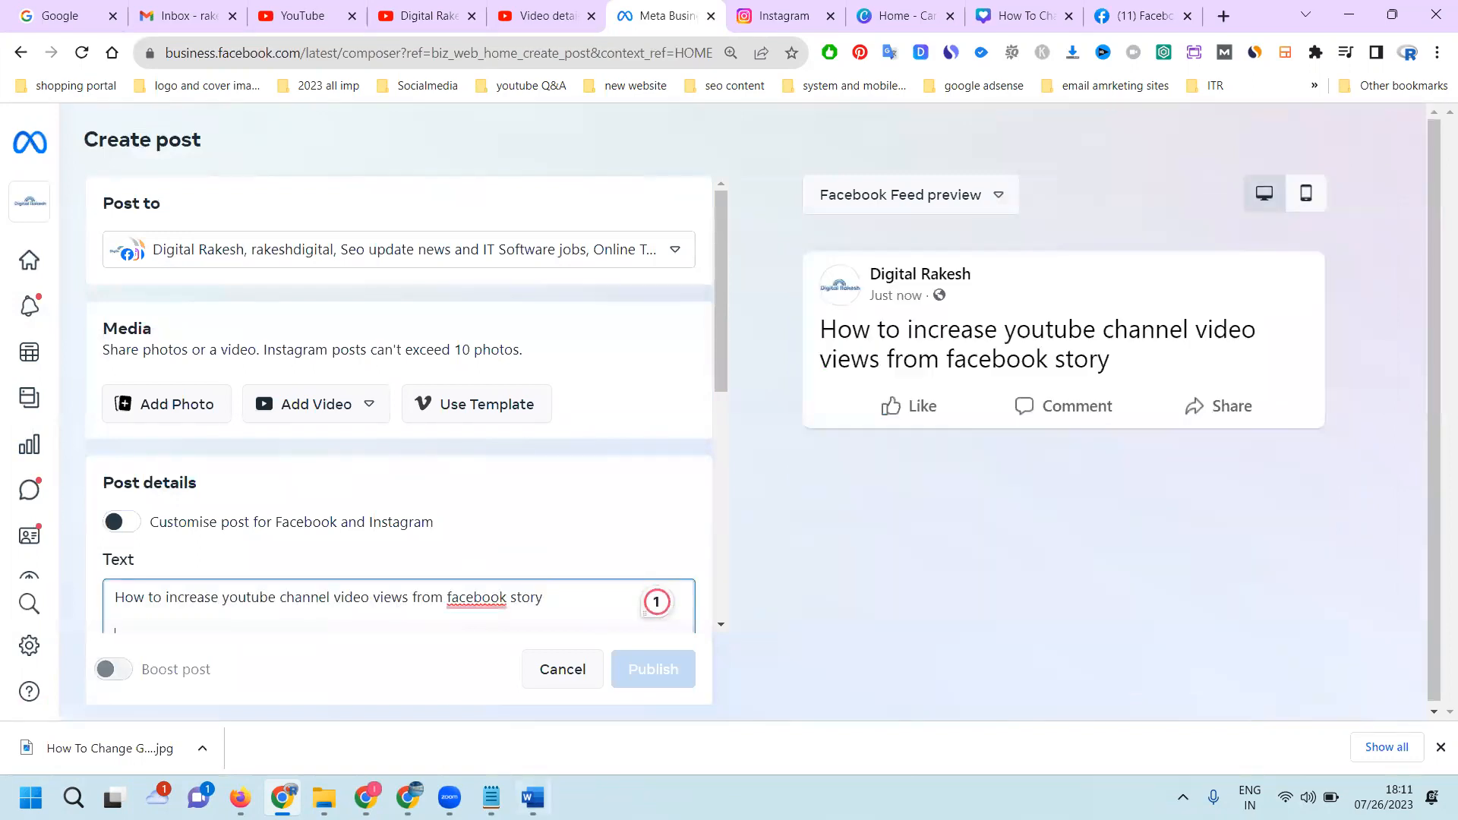
pyautogui.click(533, 797)
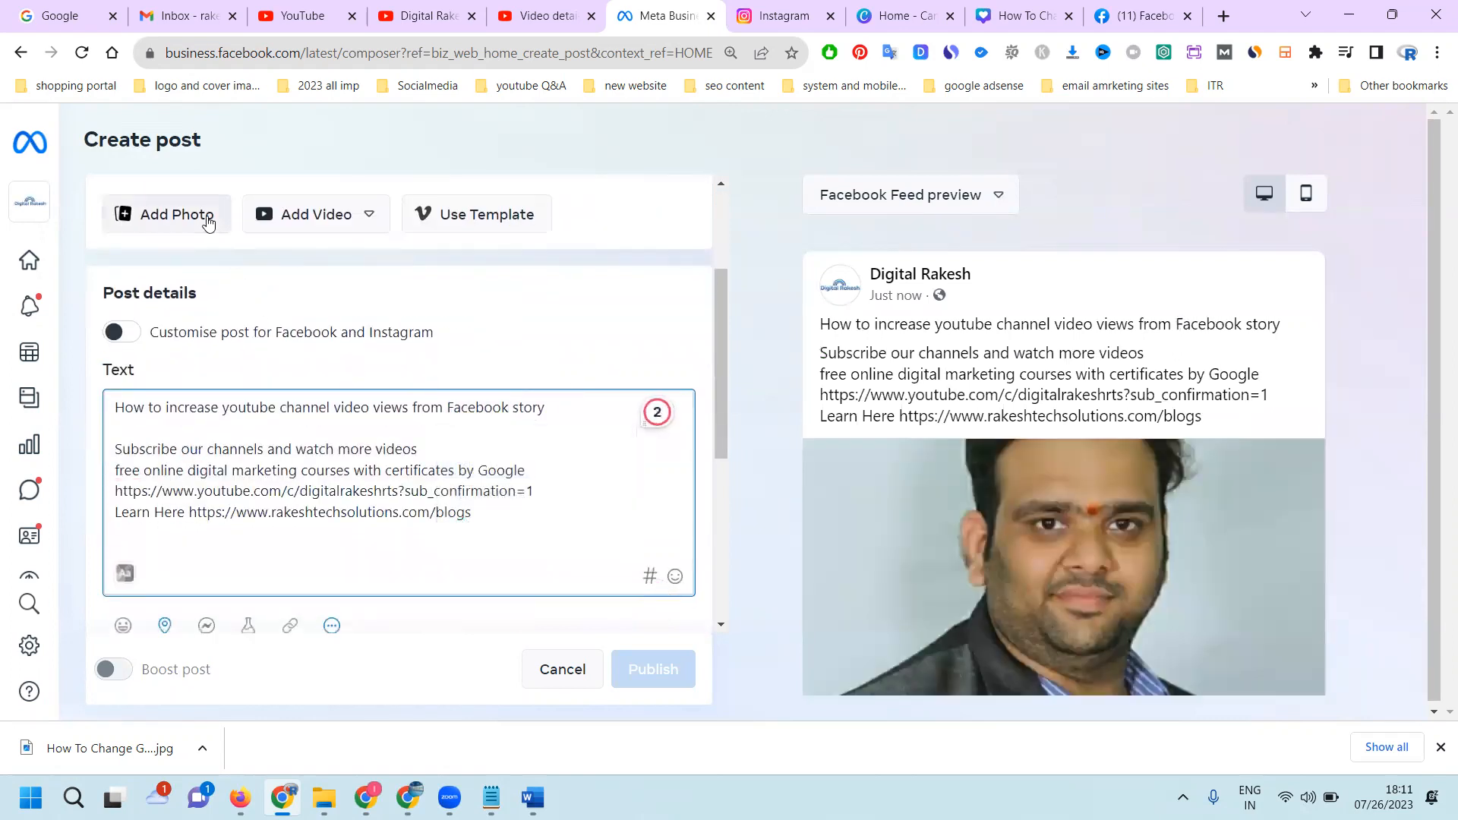
pyautogui.click(165, 214)
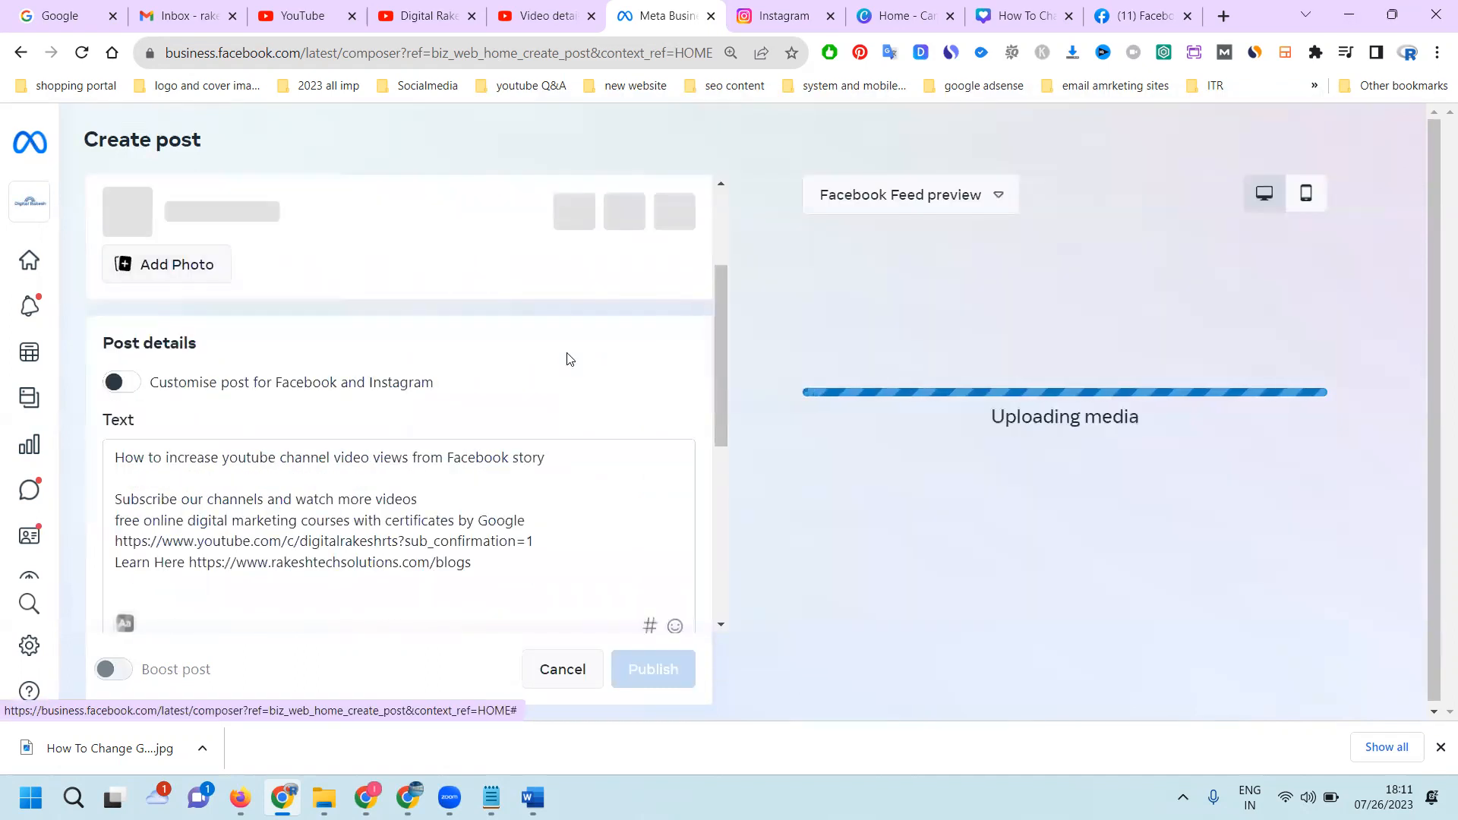
# Upload the Canva thumbnail image to the post and review the scheduling options.
pyautogui.click(438, 478)
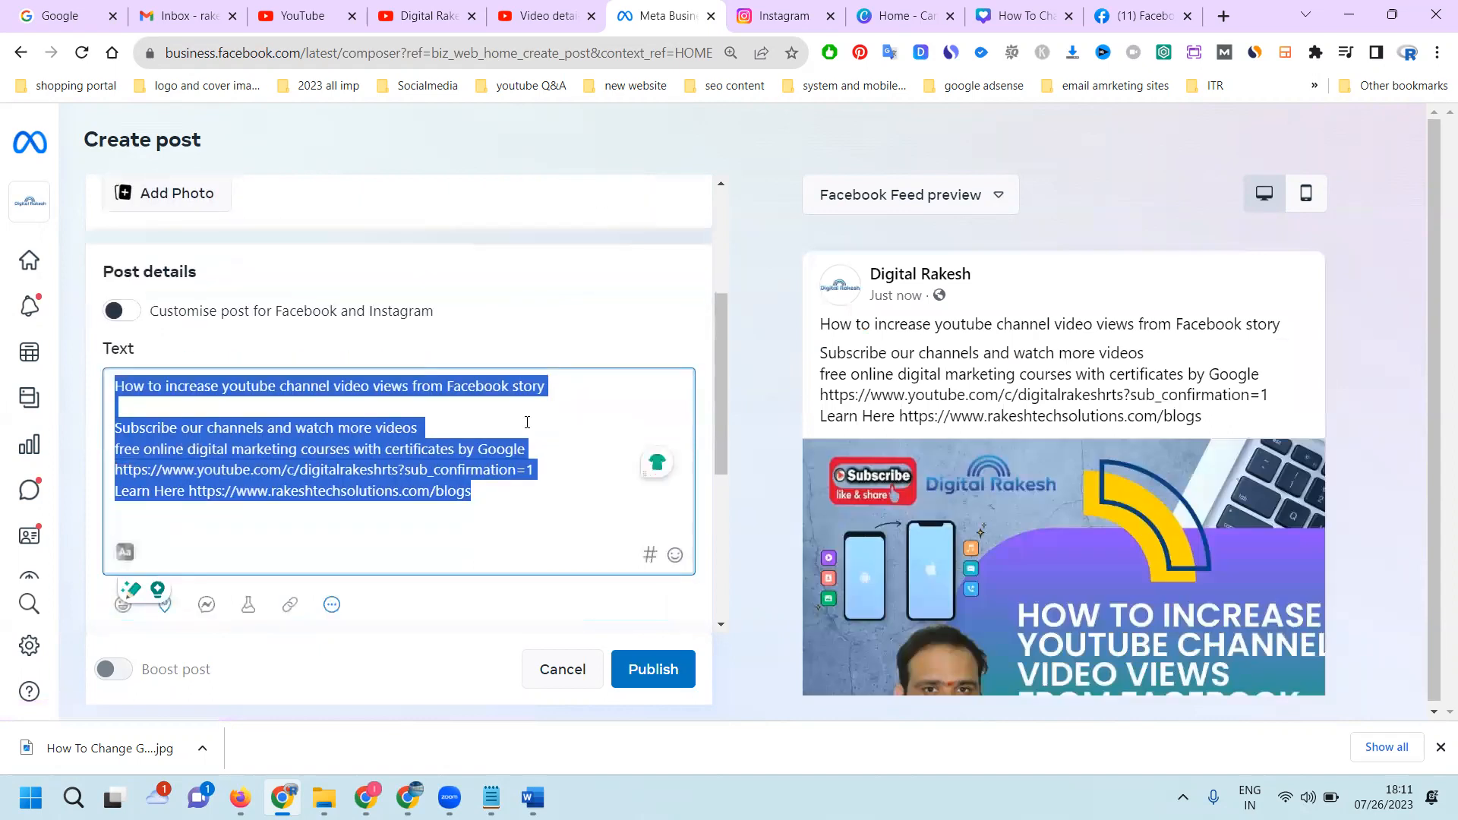
pyautogui.scroll(-3)
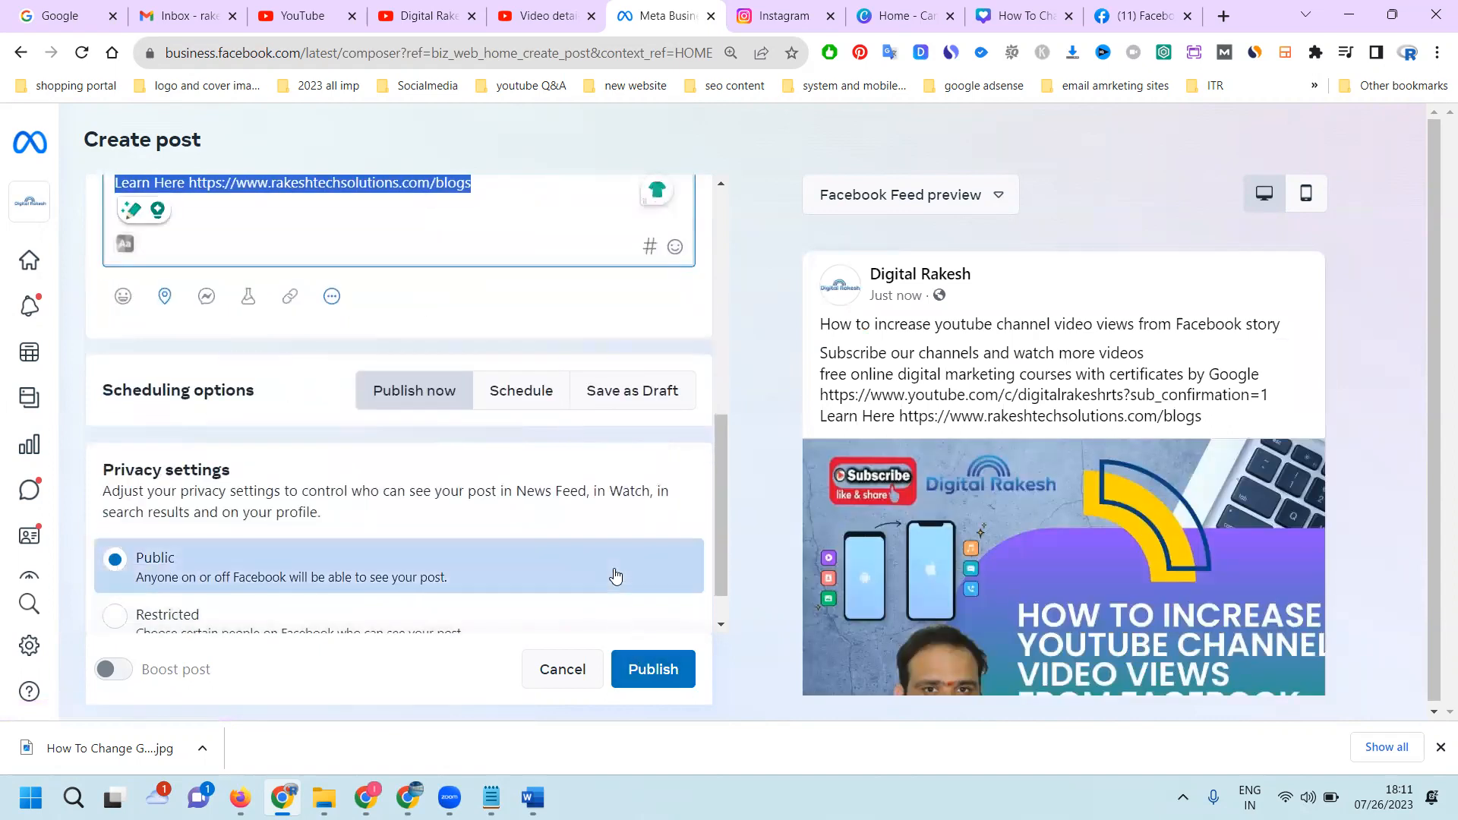
pyautogui.scroll(3)
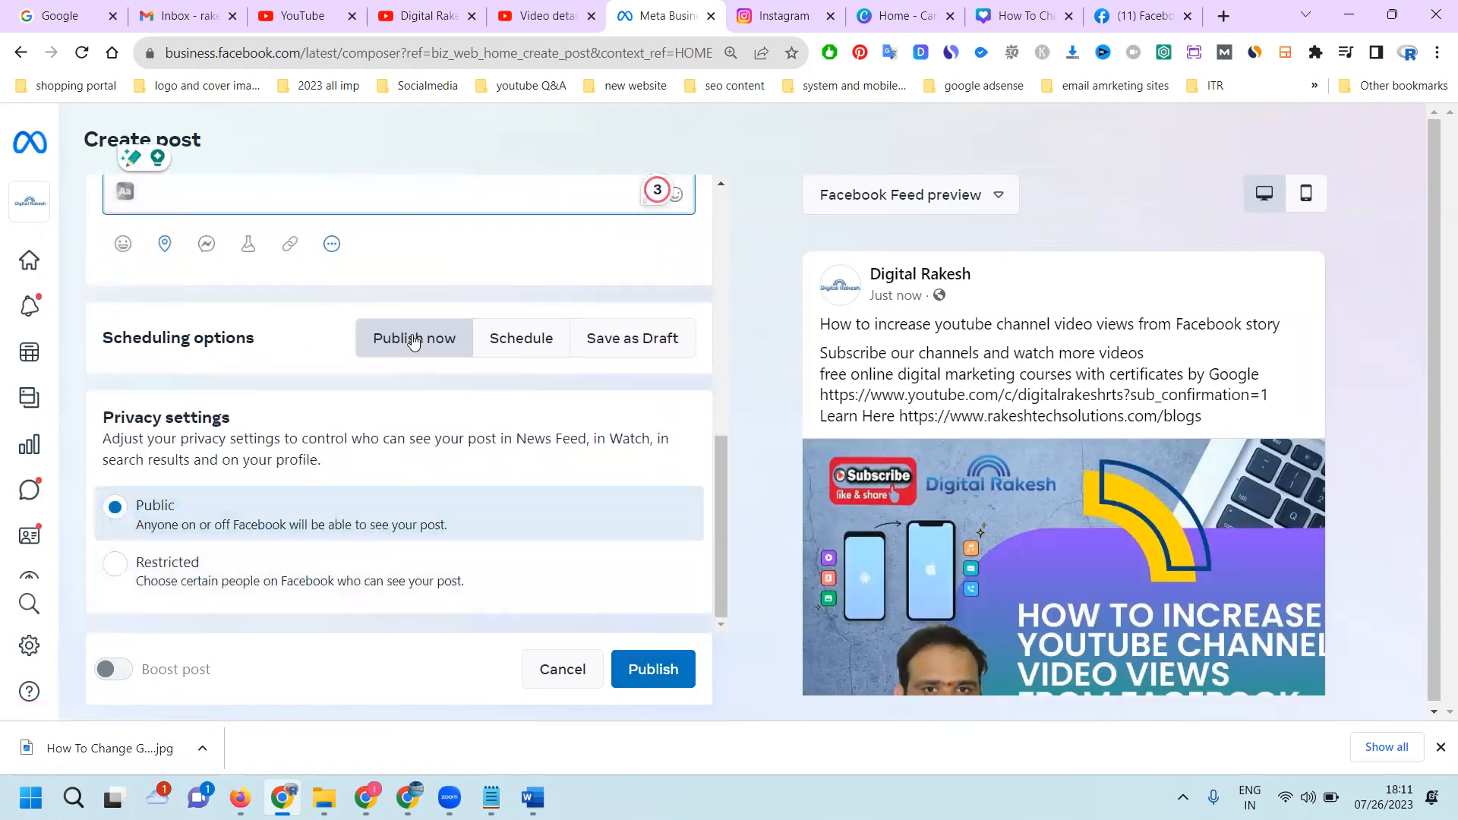
pyautogui.click(521, 337)
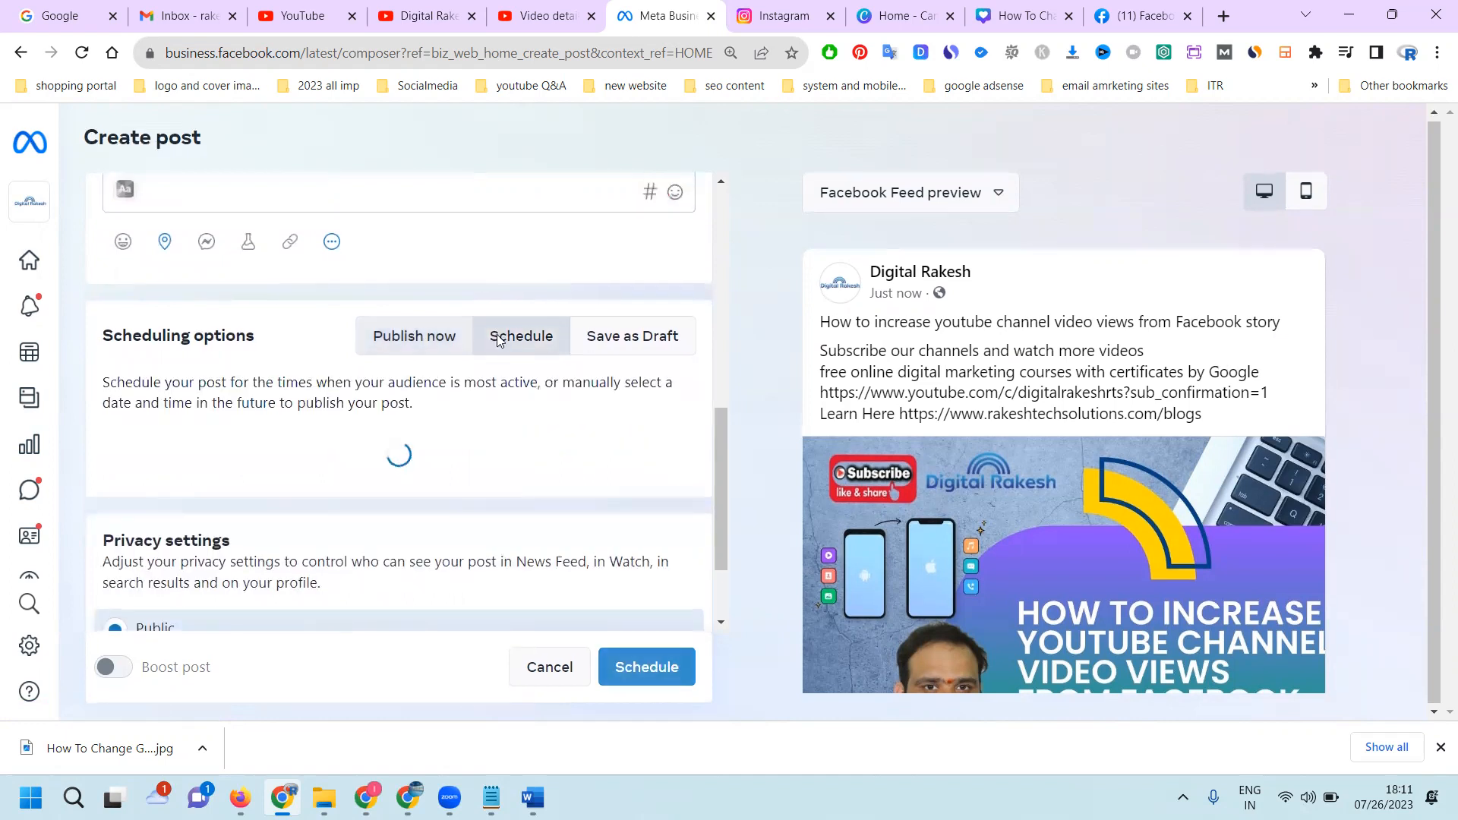
pyautogui.click(413, 335)
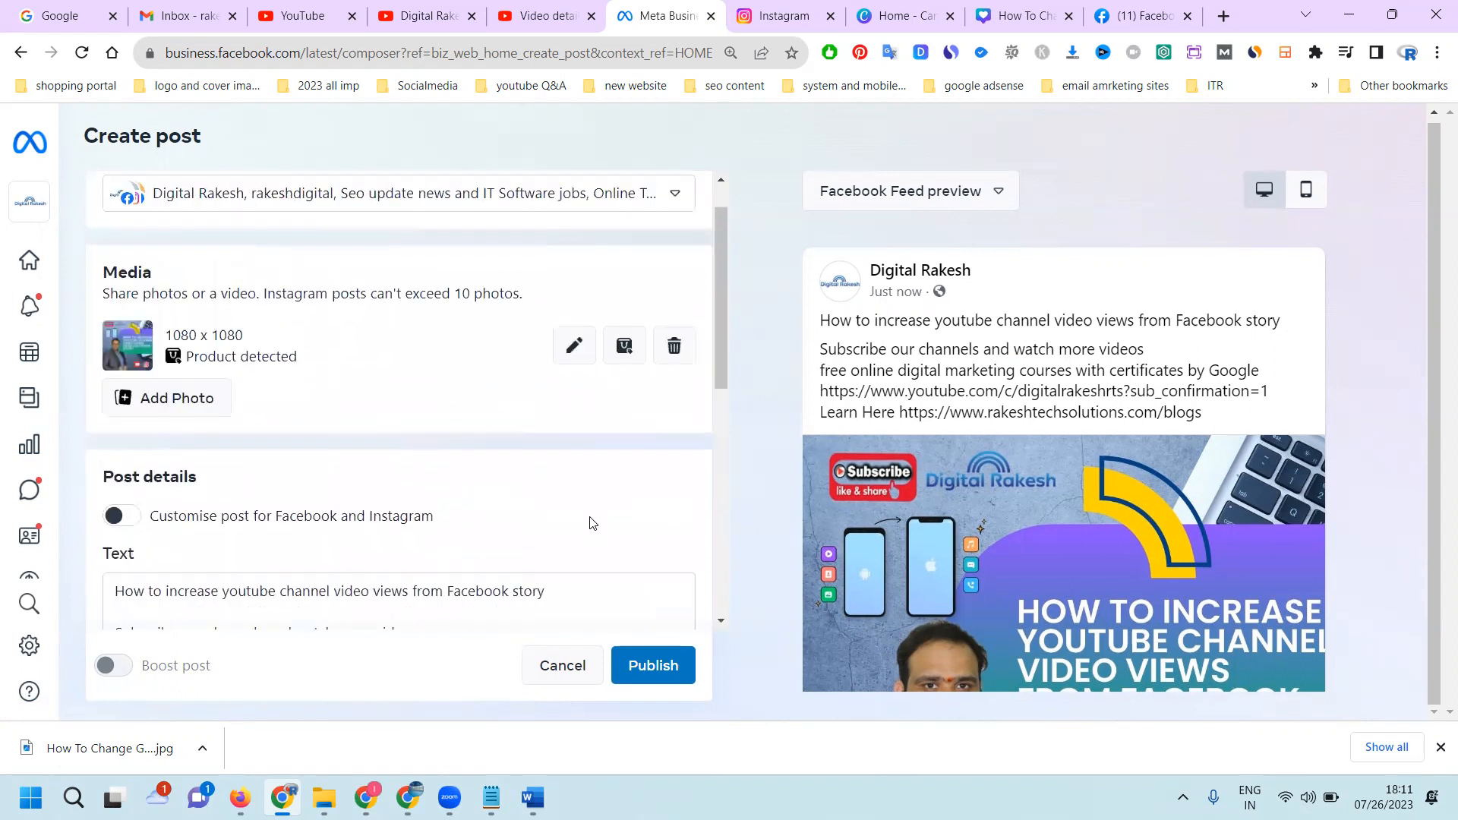
pyautogui.scroll(-3)
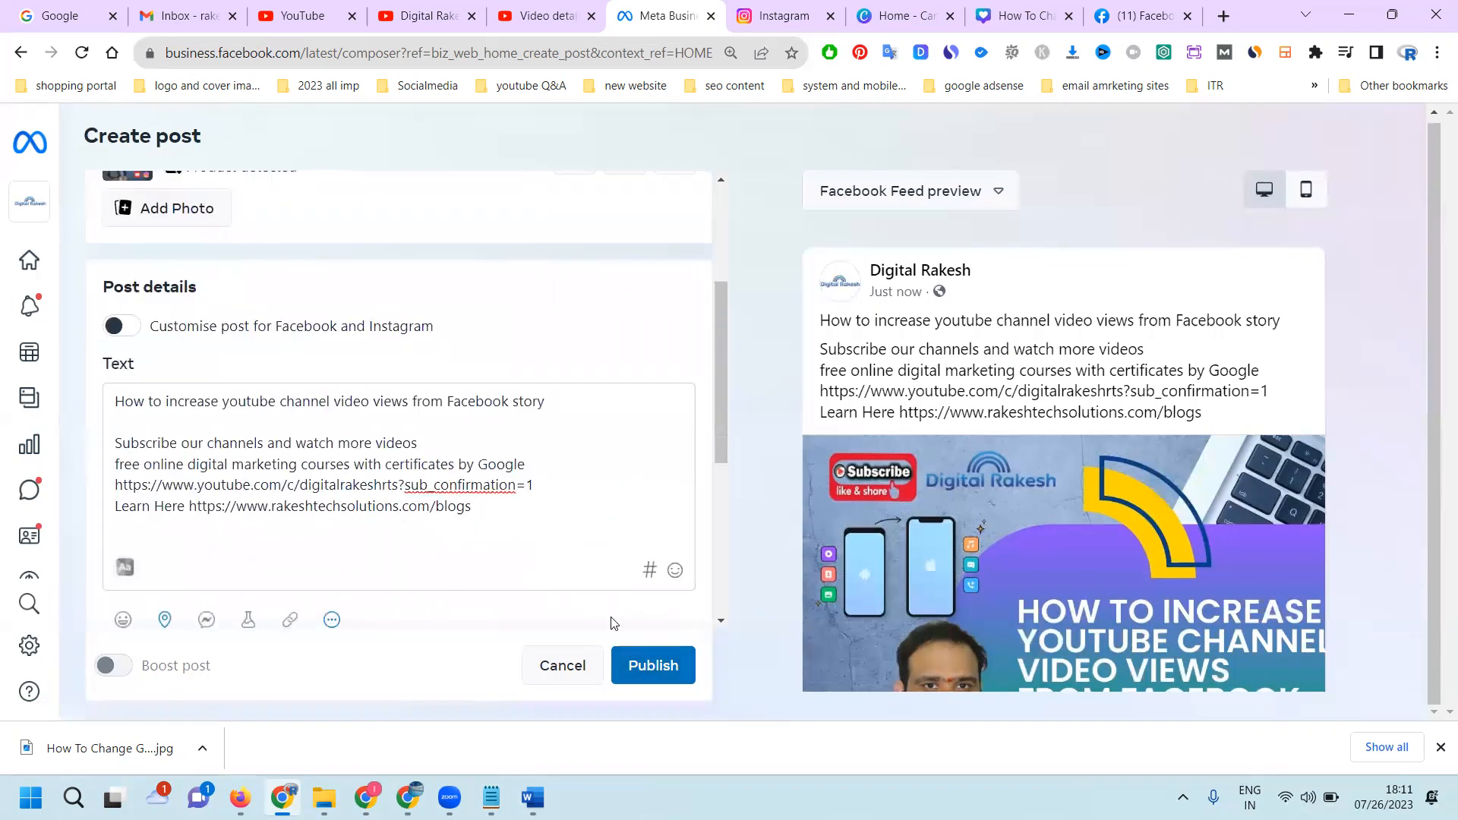
pyautogui.click(653, 665)
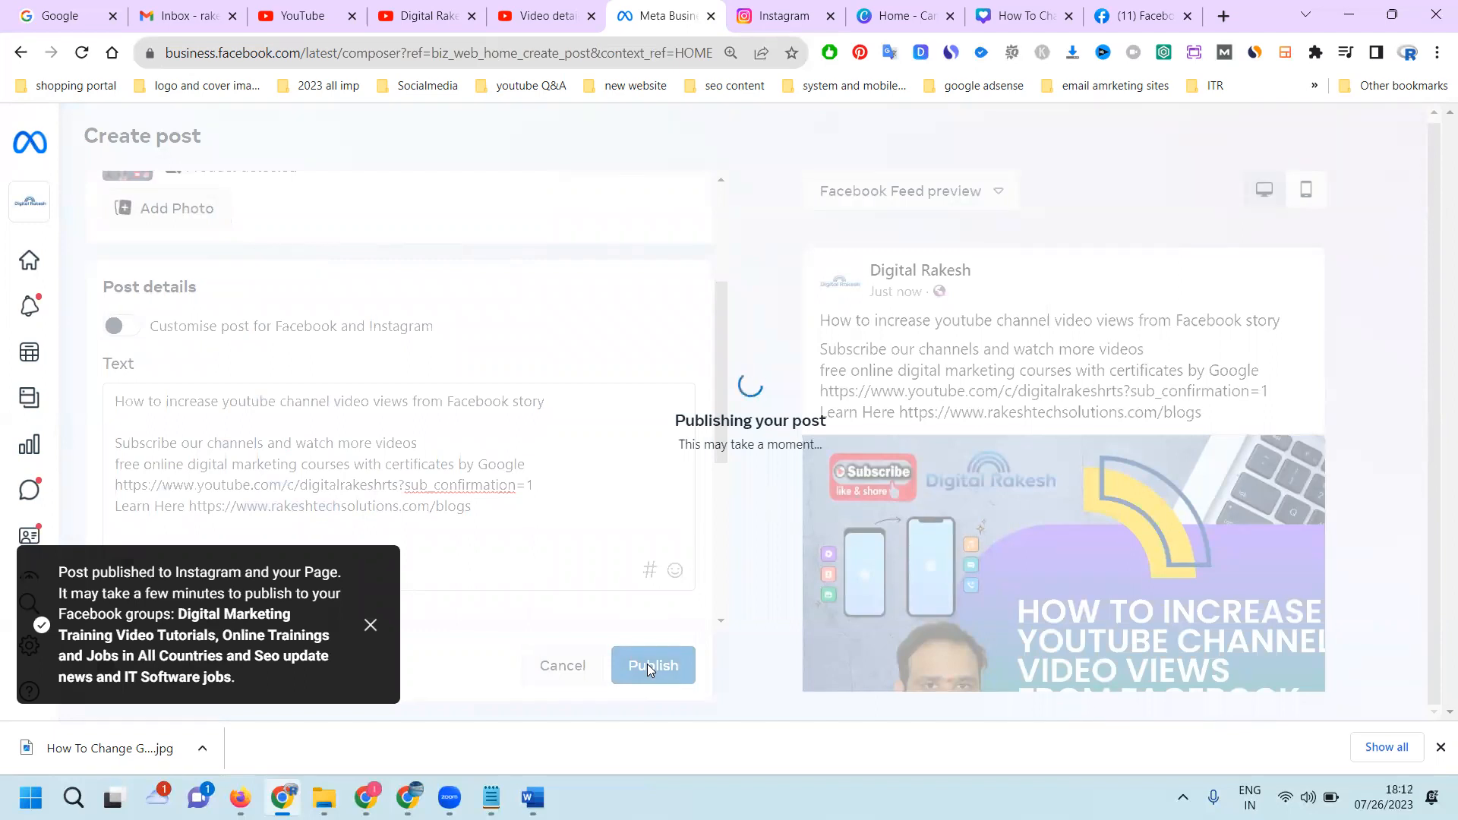
pyautogui.moveTo(806, 93)
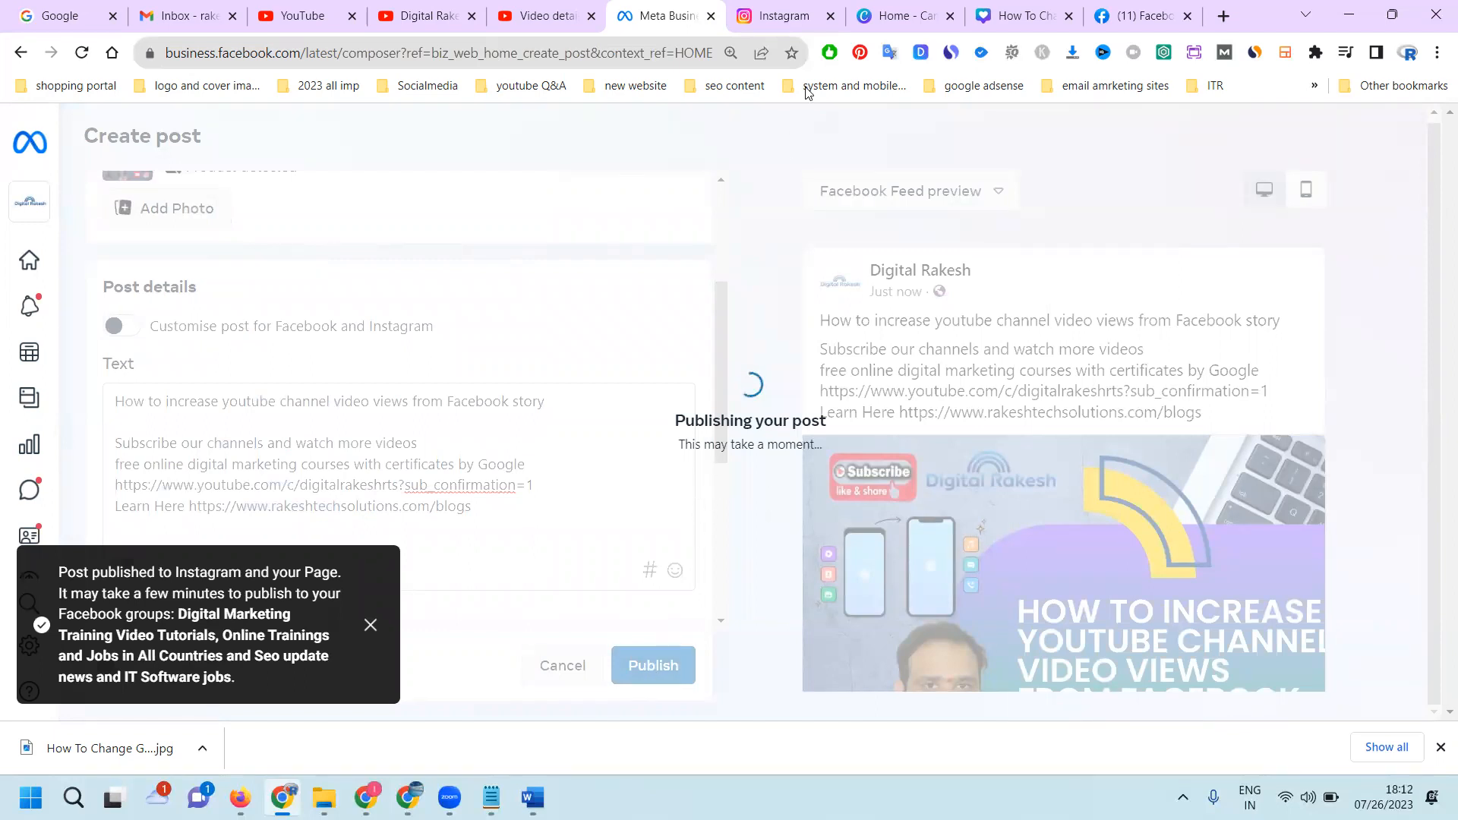
pyautogui.moveTo(784, 15)
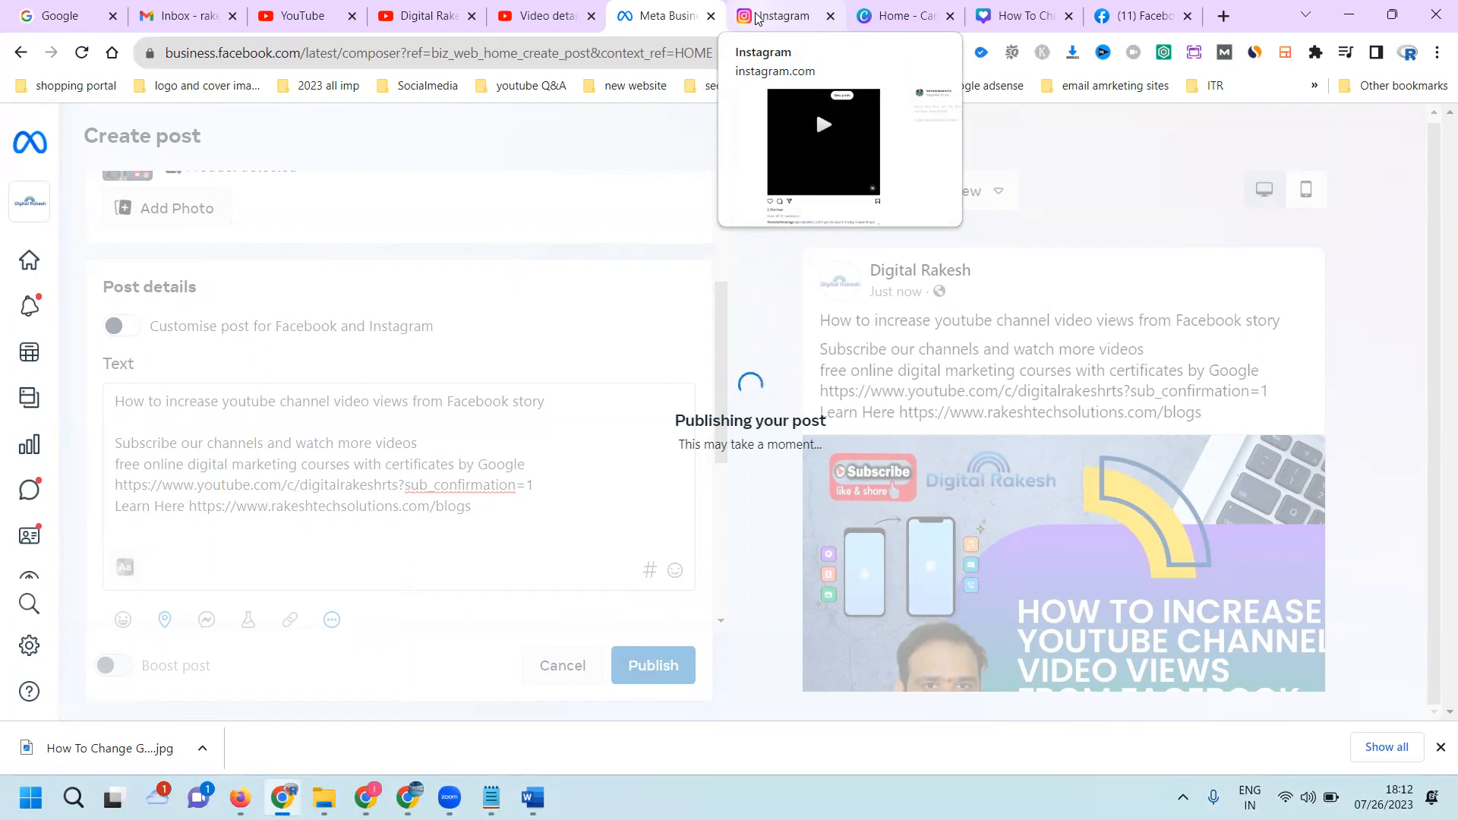
# Publish the post and choose 'Maybe later' on the boost offer.
pyautogui.click(653, 665)
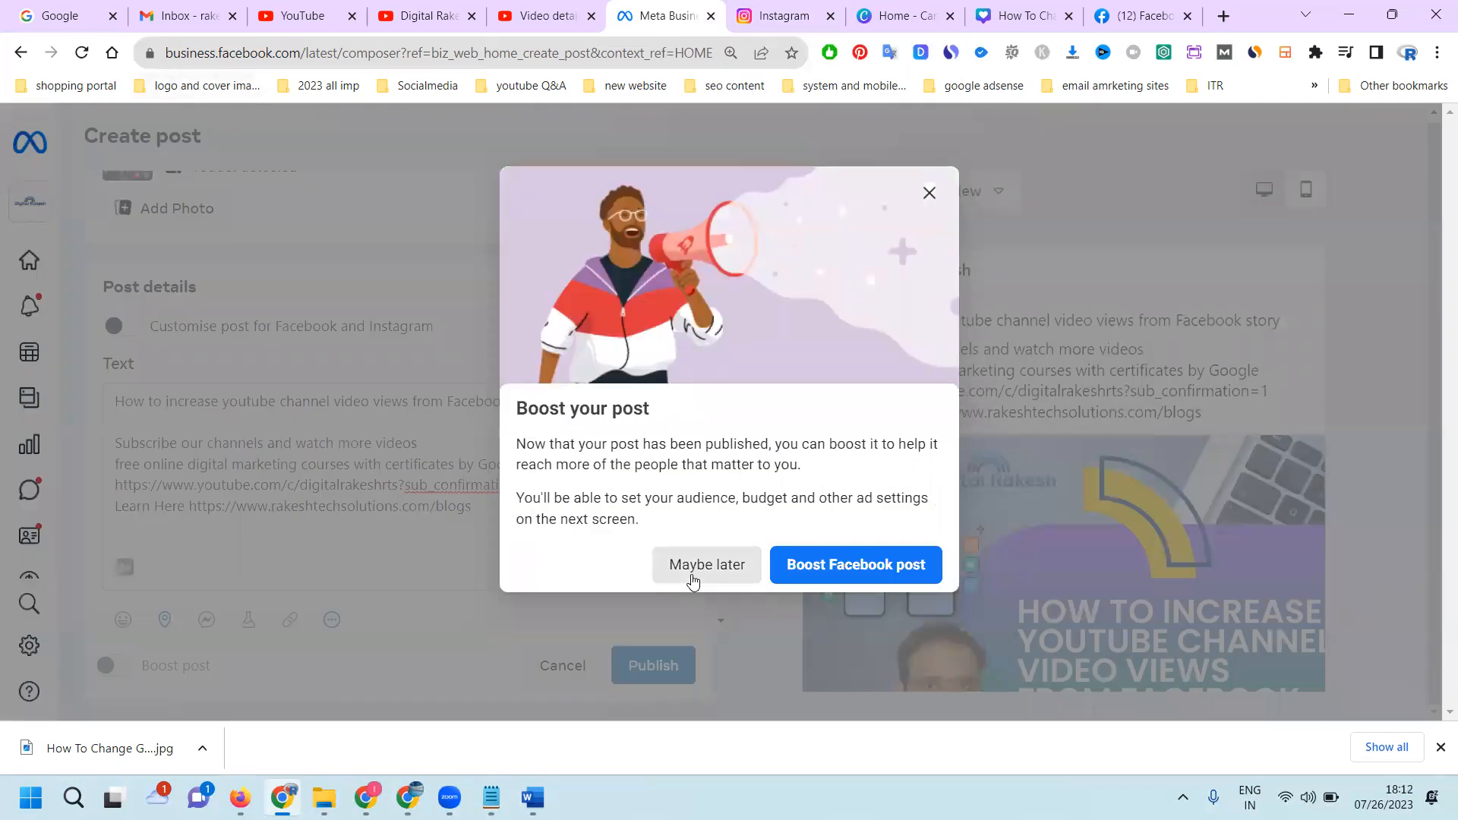
pyautogui.click(707, 565)
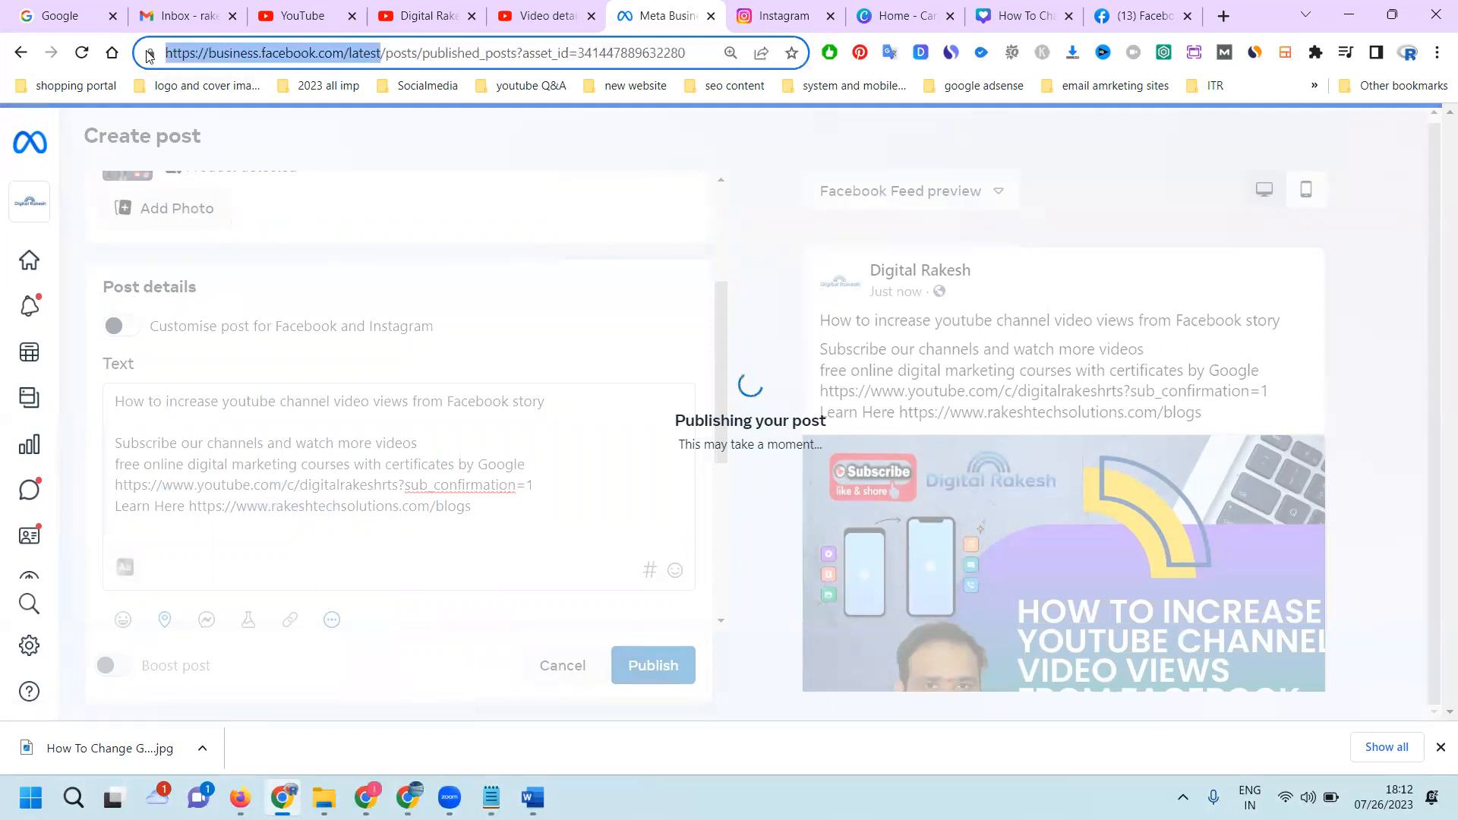
# Return from the composer to the Digital Rakesh home dashboard showing audience and reach stats.
pyautogui.click(653, 665)
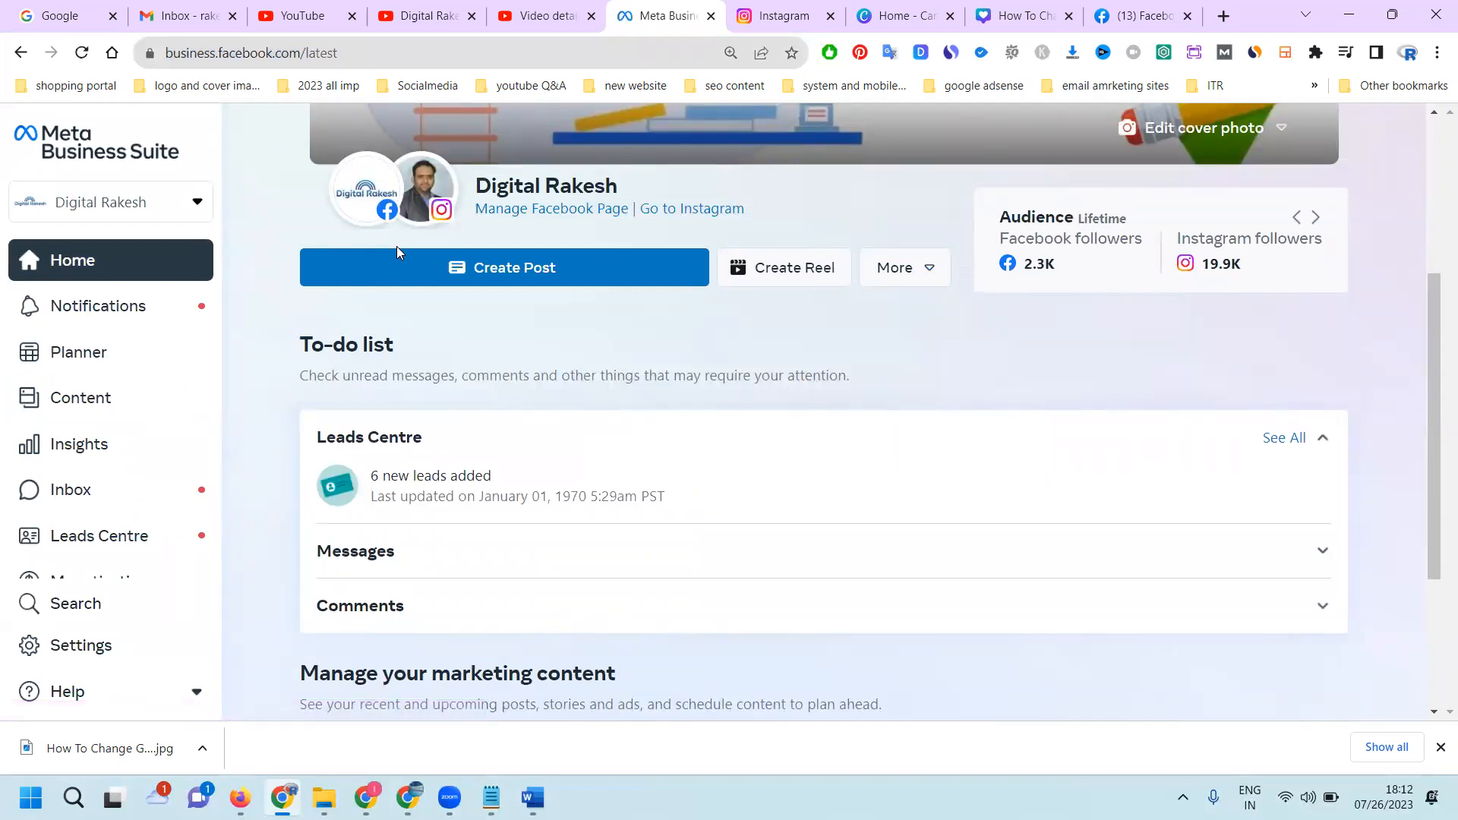
pyautogui.click(1313, 217)
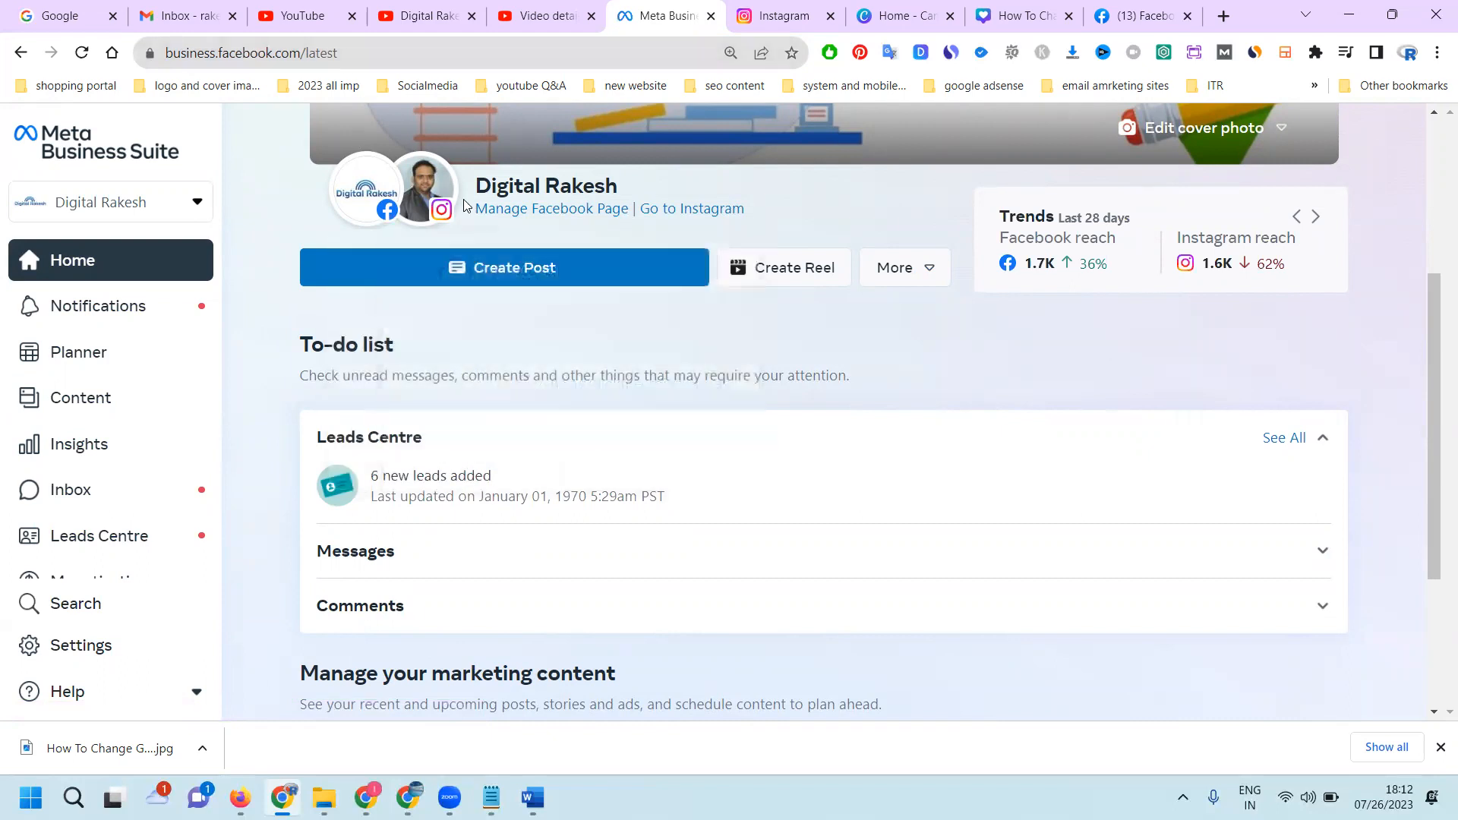
pyautogui.click(1315, 218)
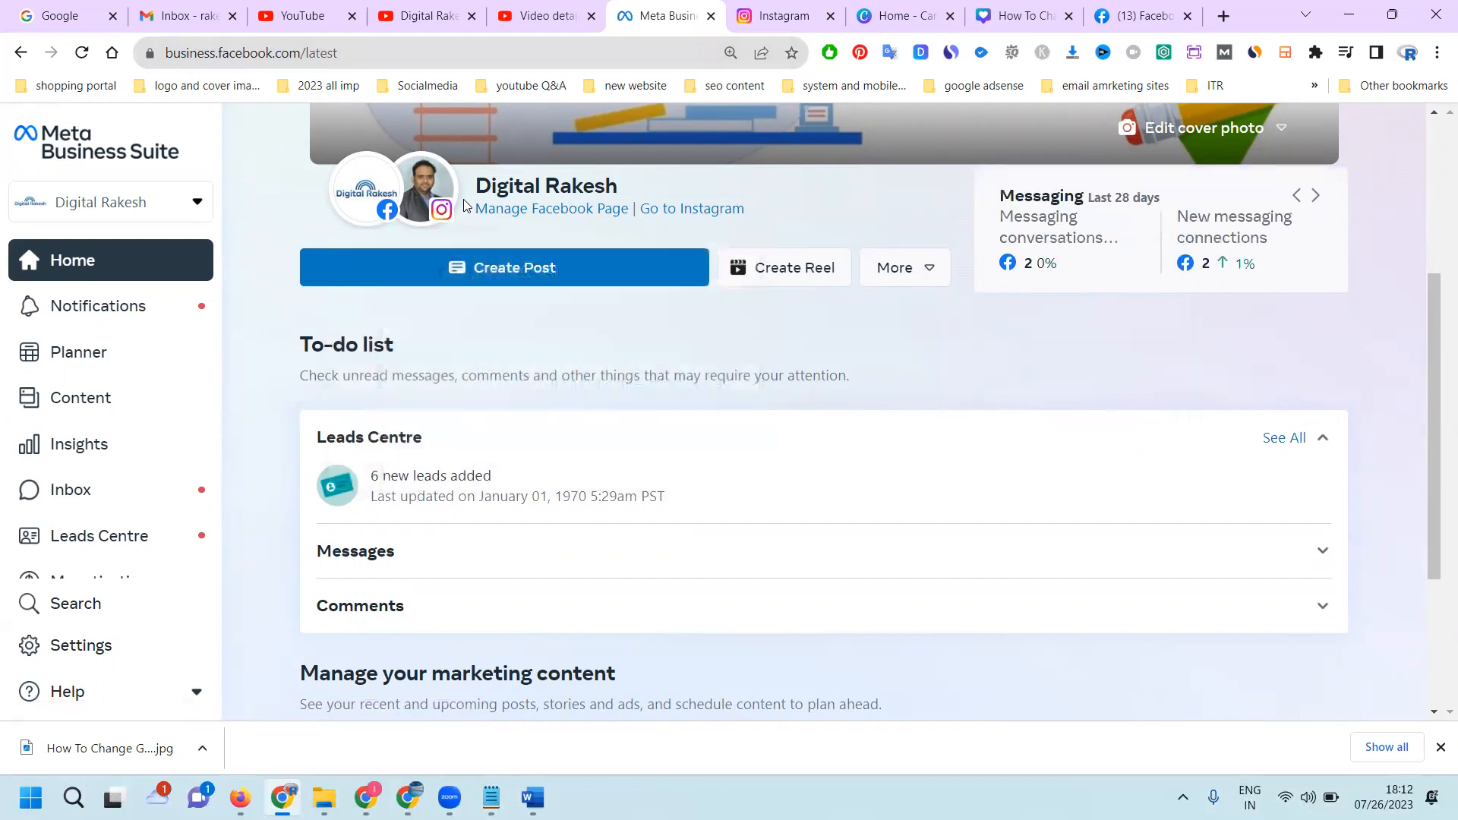
pyautogui.moveTo(646, 393)
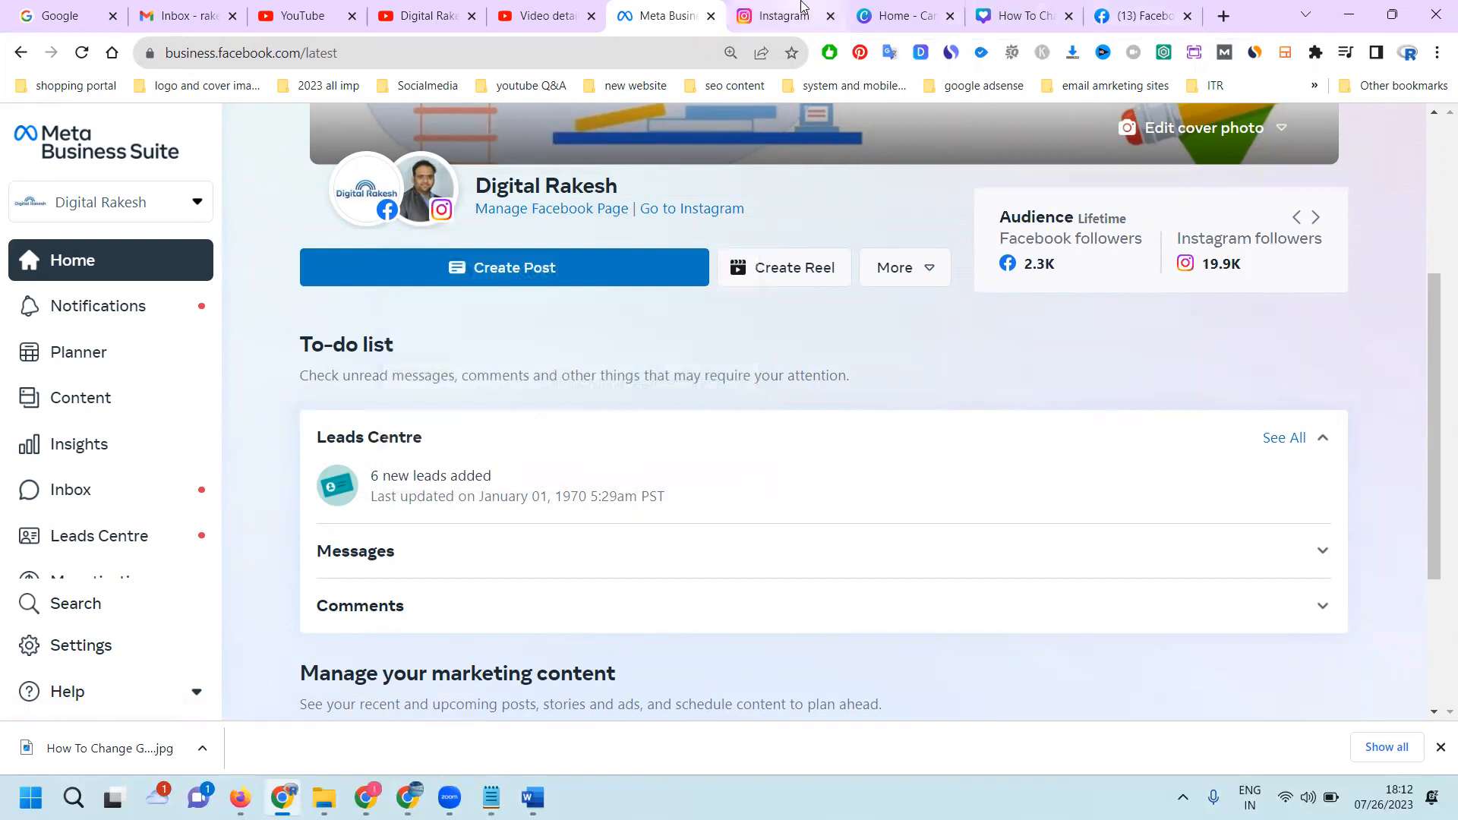
# Refresh the rakeshdigital Instagram profile and confirm the Facebook-story post leads the grid.
pyautogui.click(783, 15)
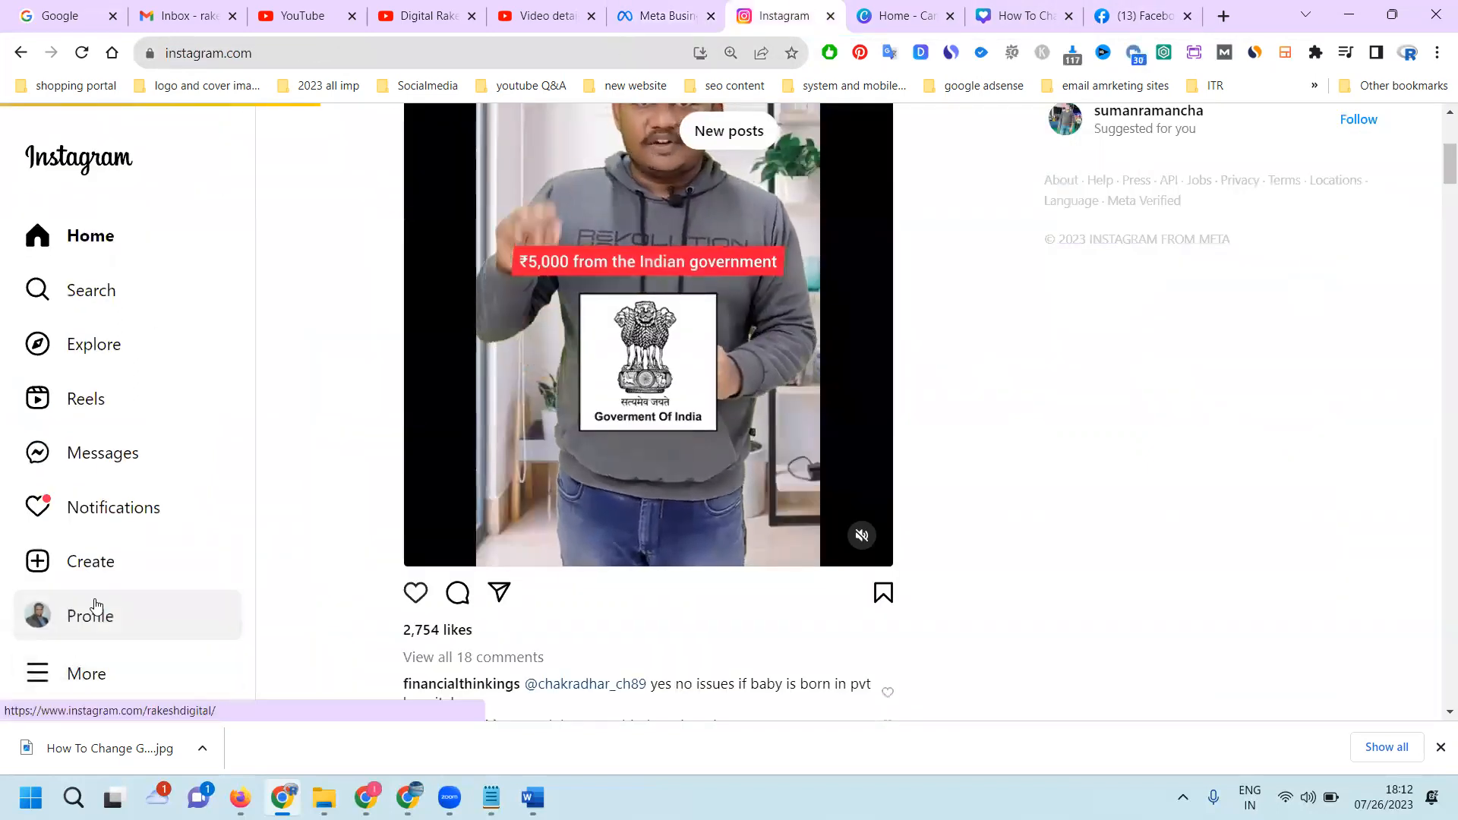
pyautogui.click(90, 615)
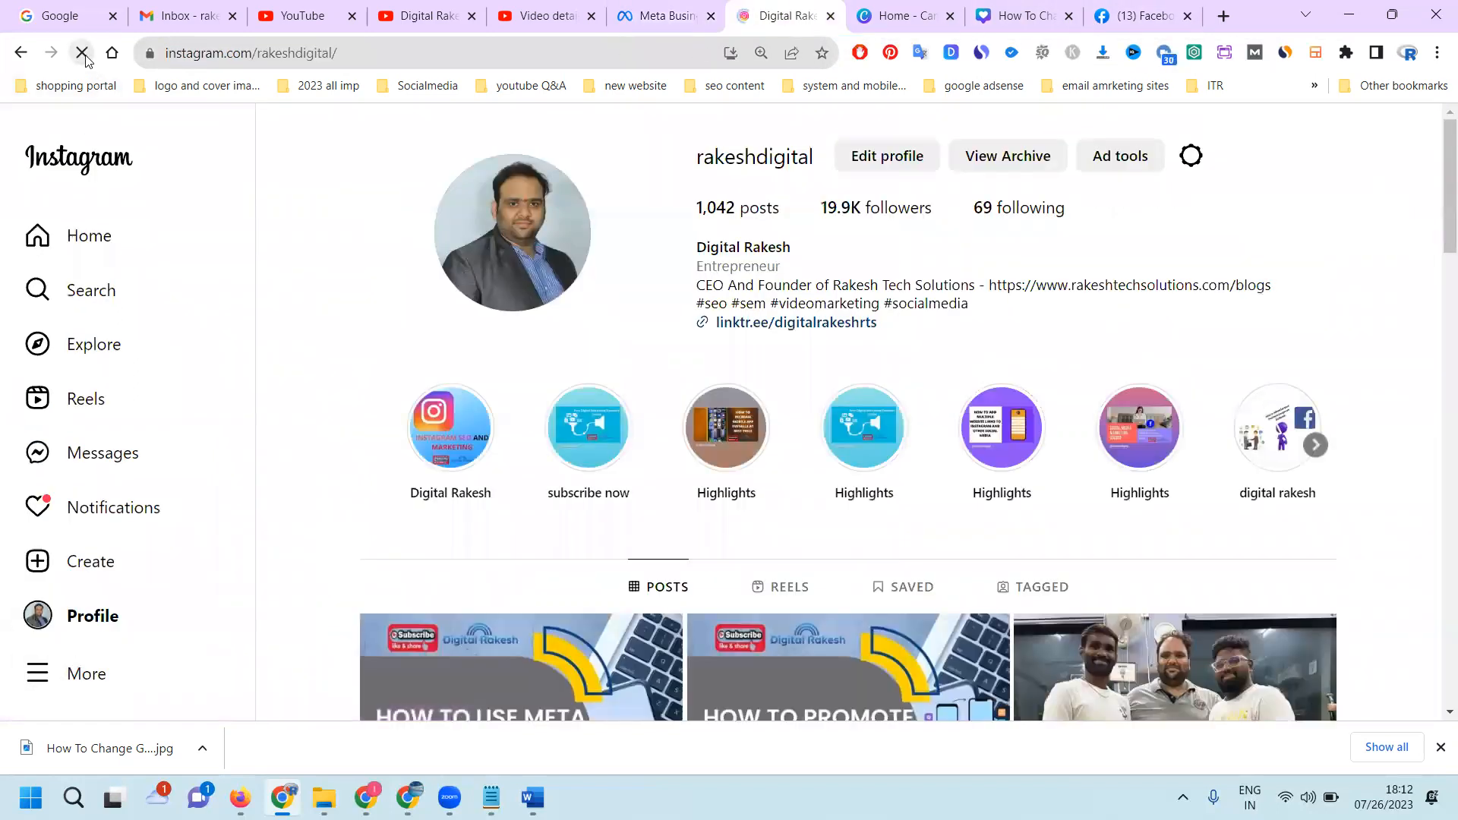
pyautogui.click(81, 53)
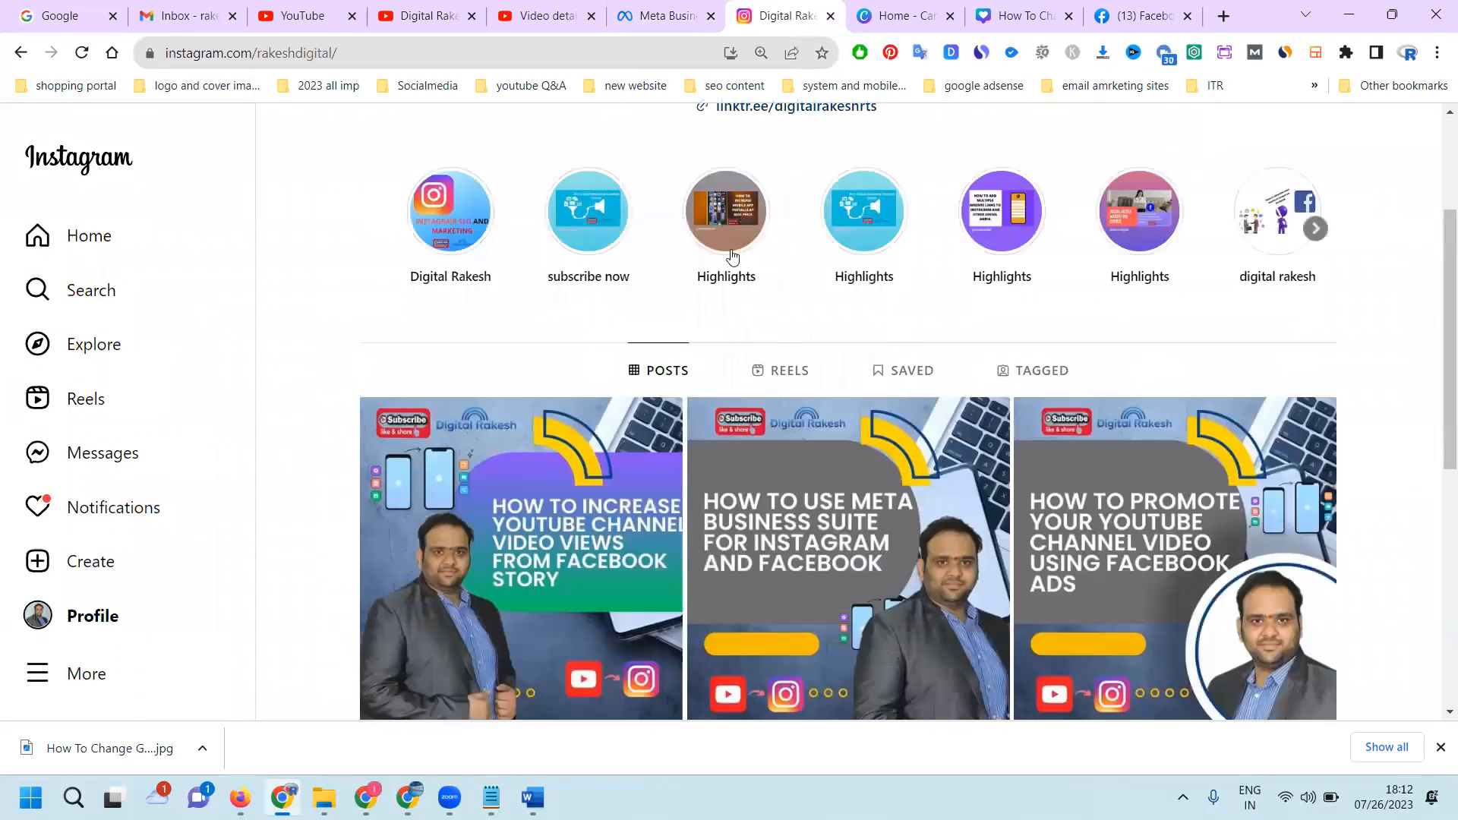
pyautogui.scroll(-3)
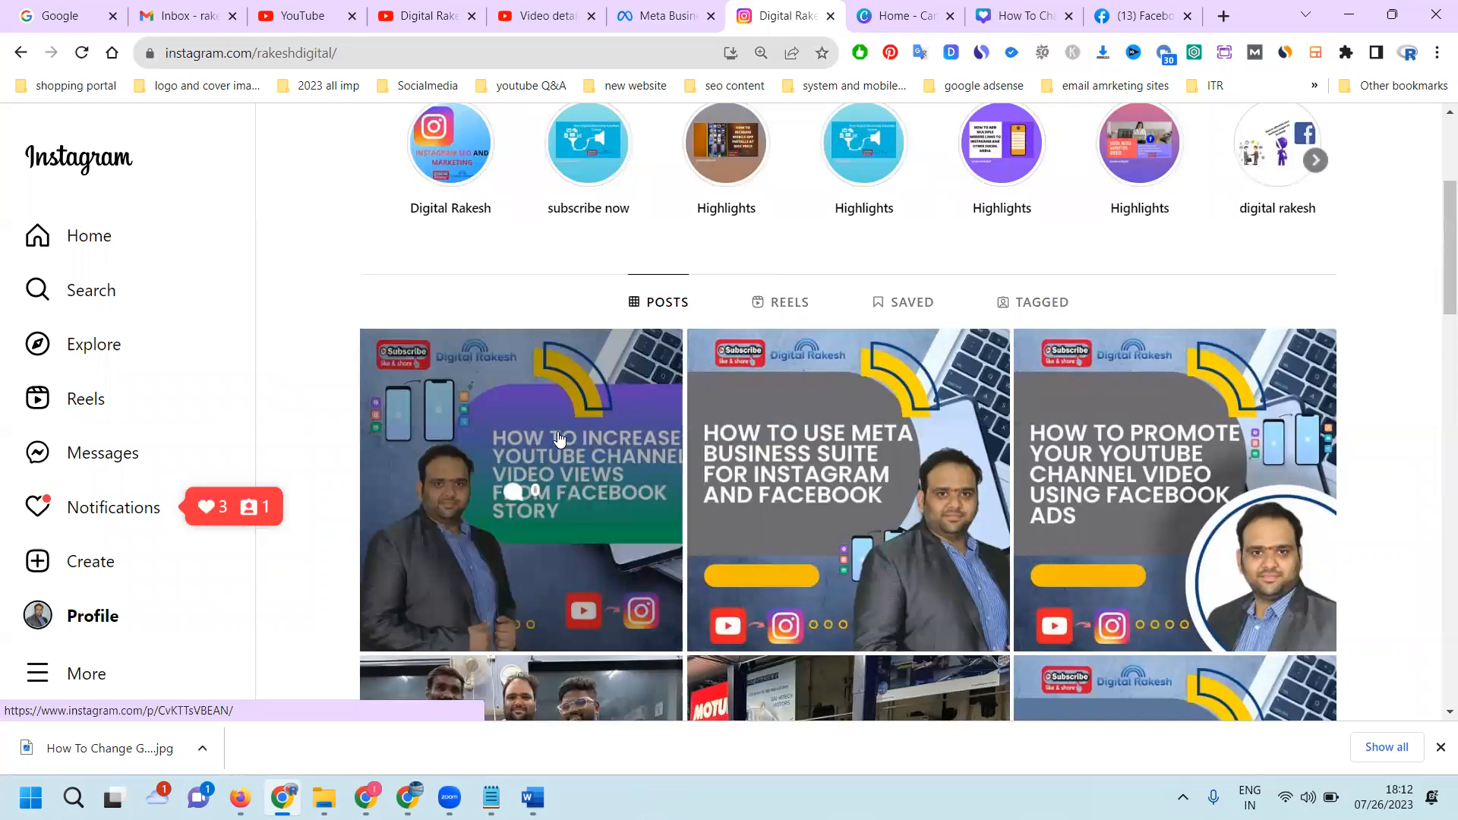
# Reload the Digital Rakesh Facebook page so the story-views post shows first, then return to Business Suite.
pyautogui.click(1142, 15)
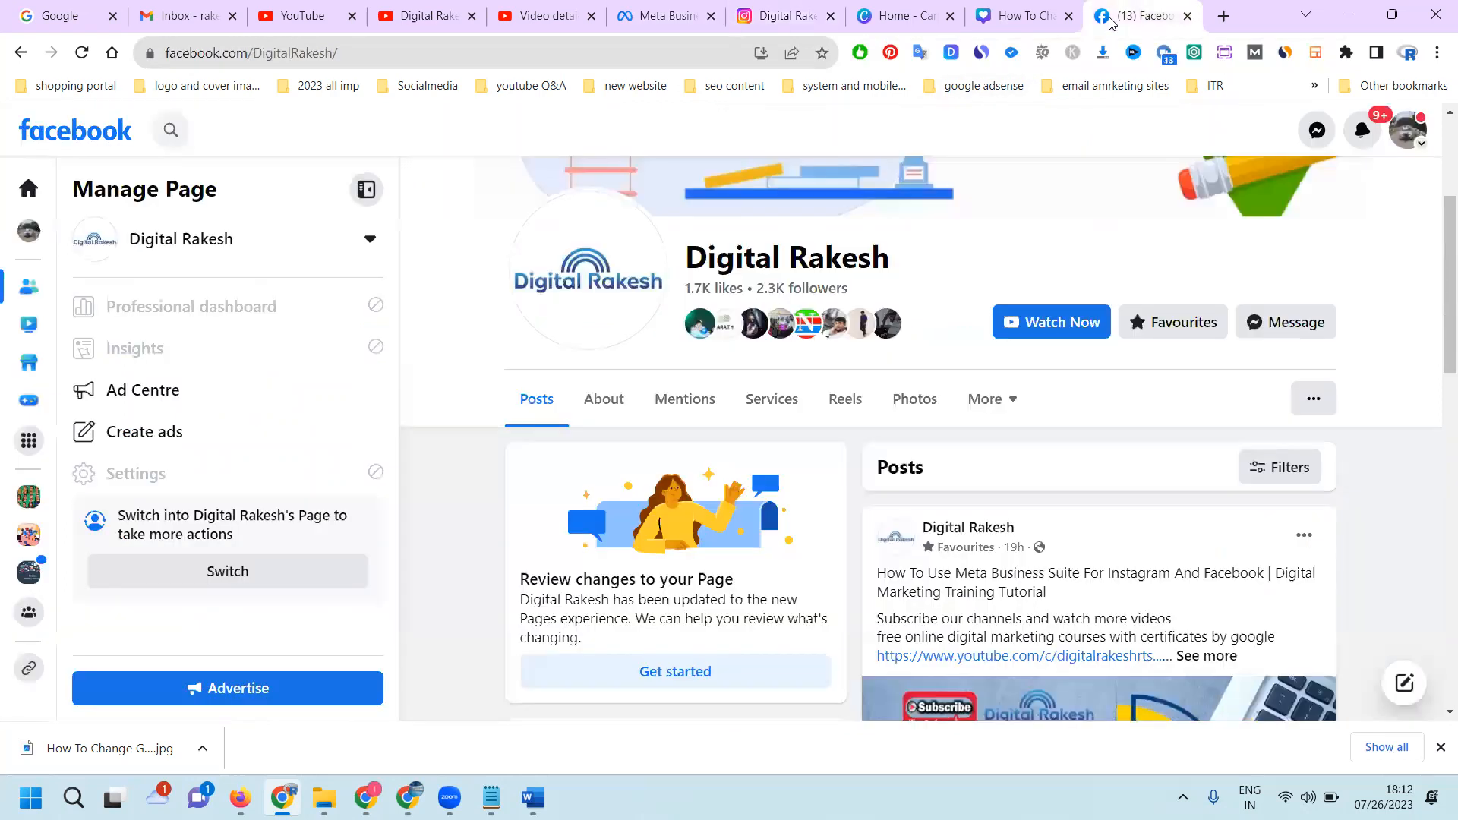
pyautogui.moveTo(588, 270)
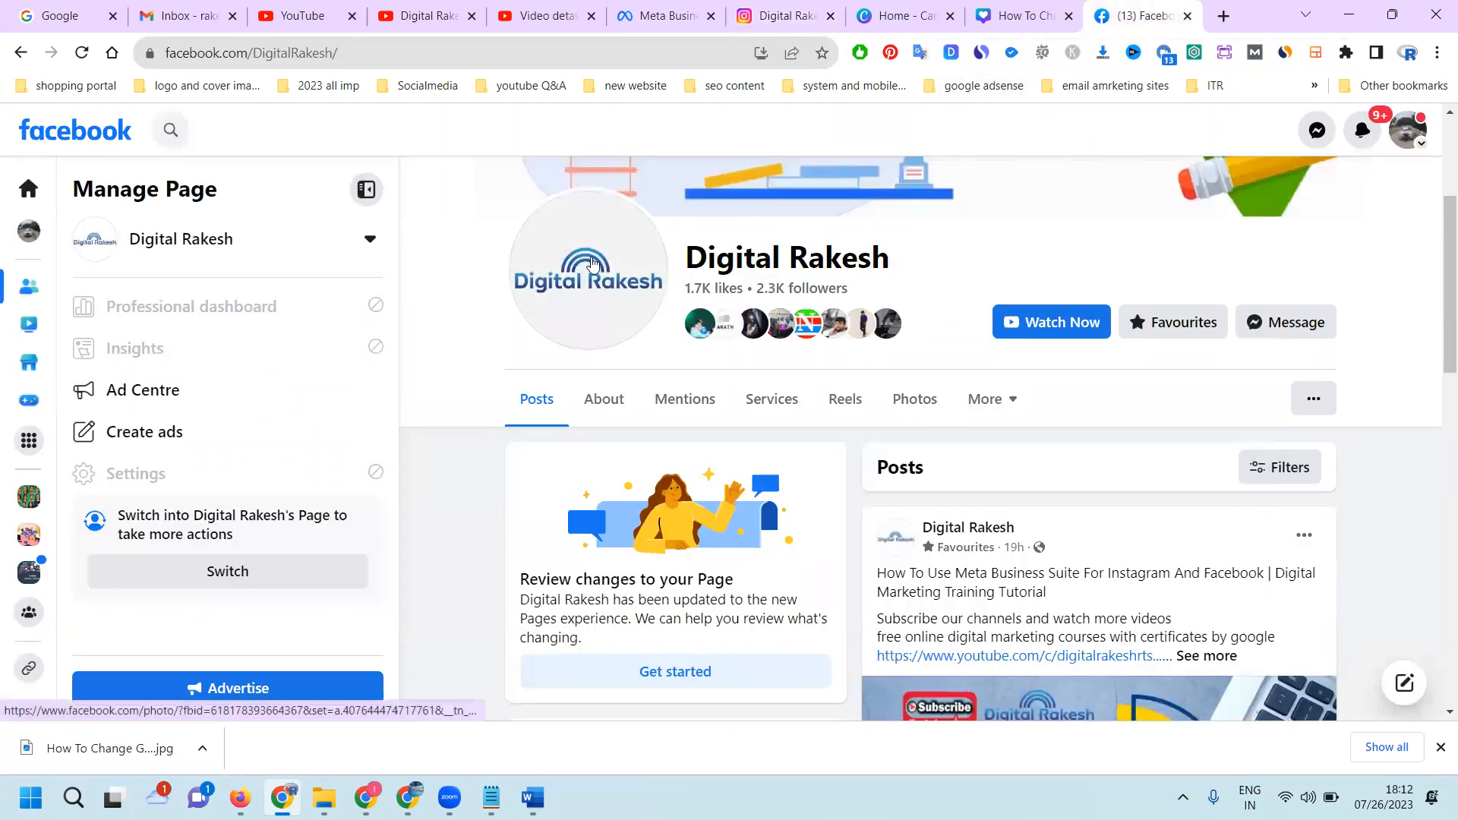
pyautogui.scroll(-3)
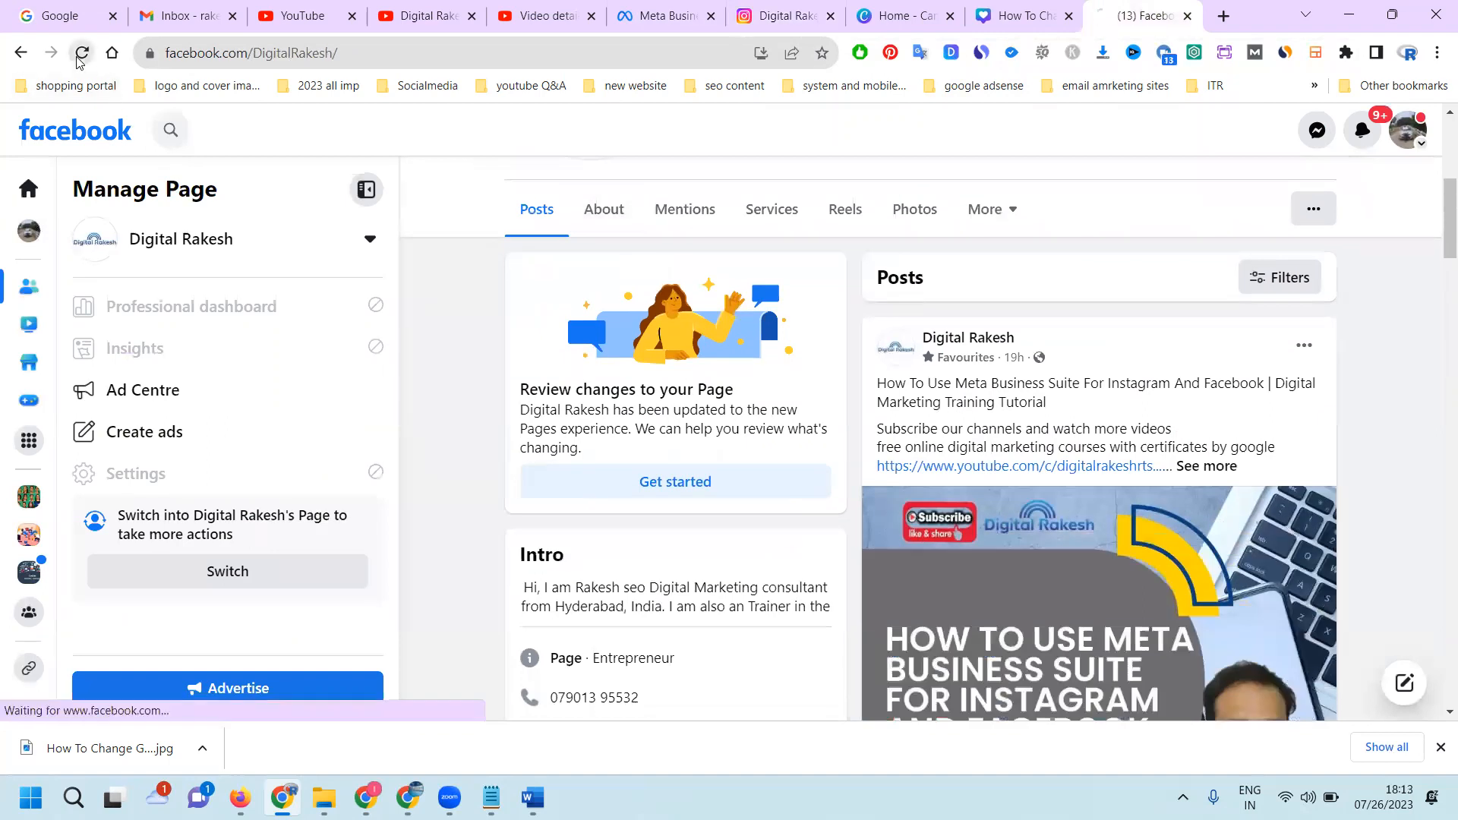
pyautogui.click(80, 54)
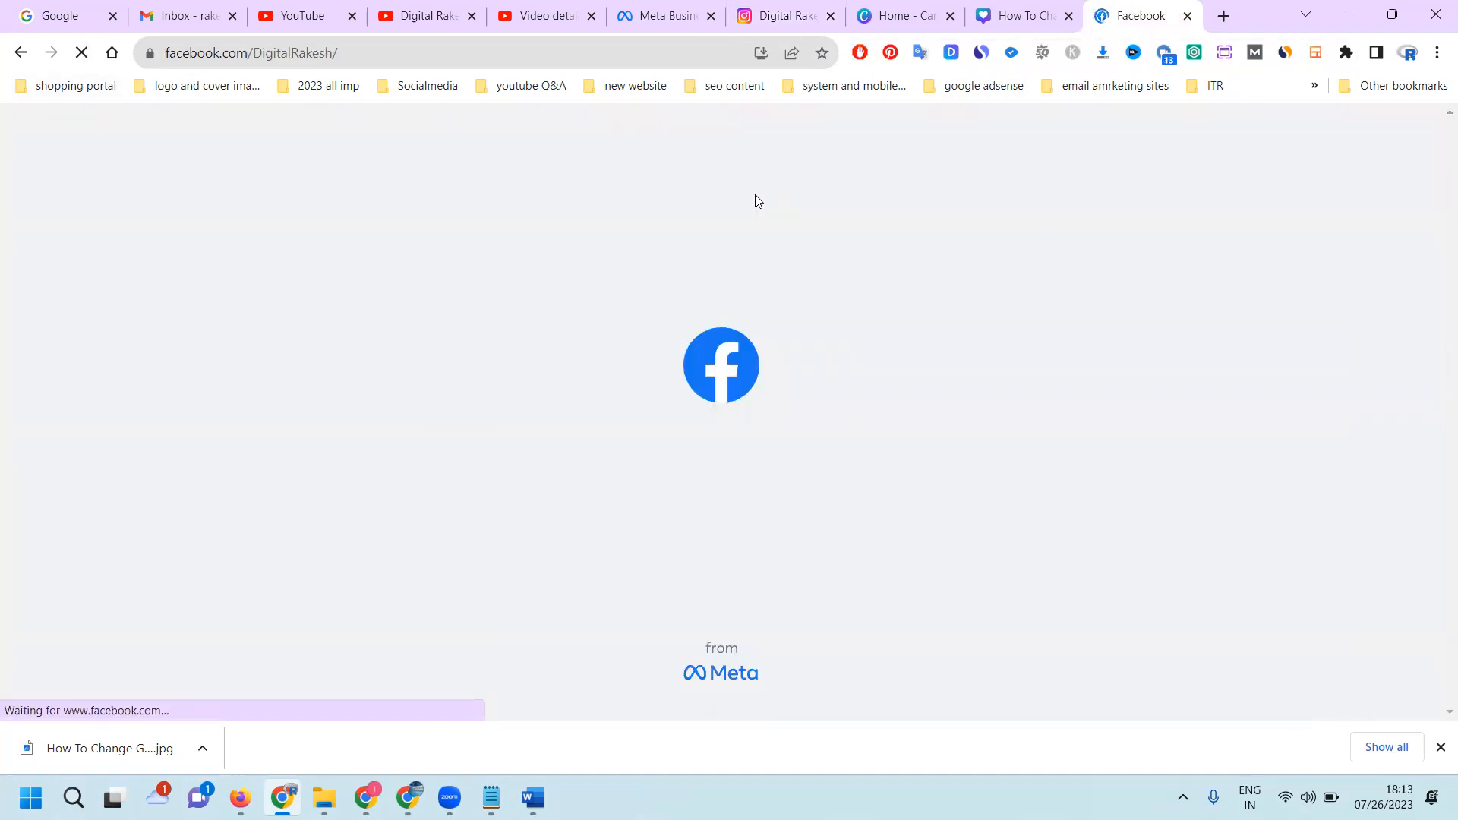
pyautogui.moveTo(805, 248)
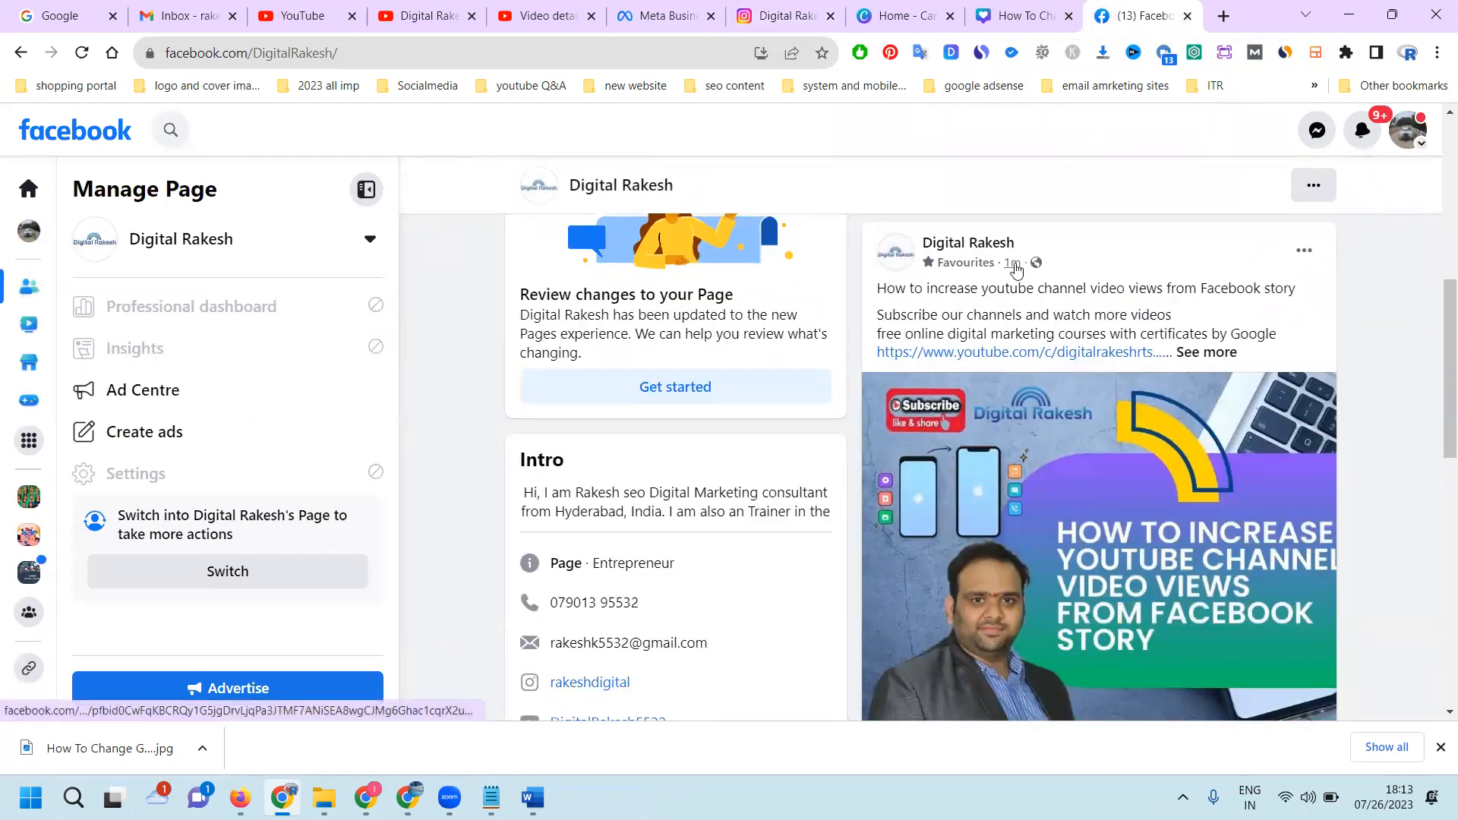
pyautogui.moveTo(1013, 264)
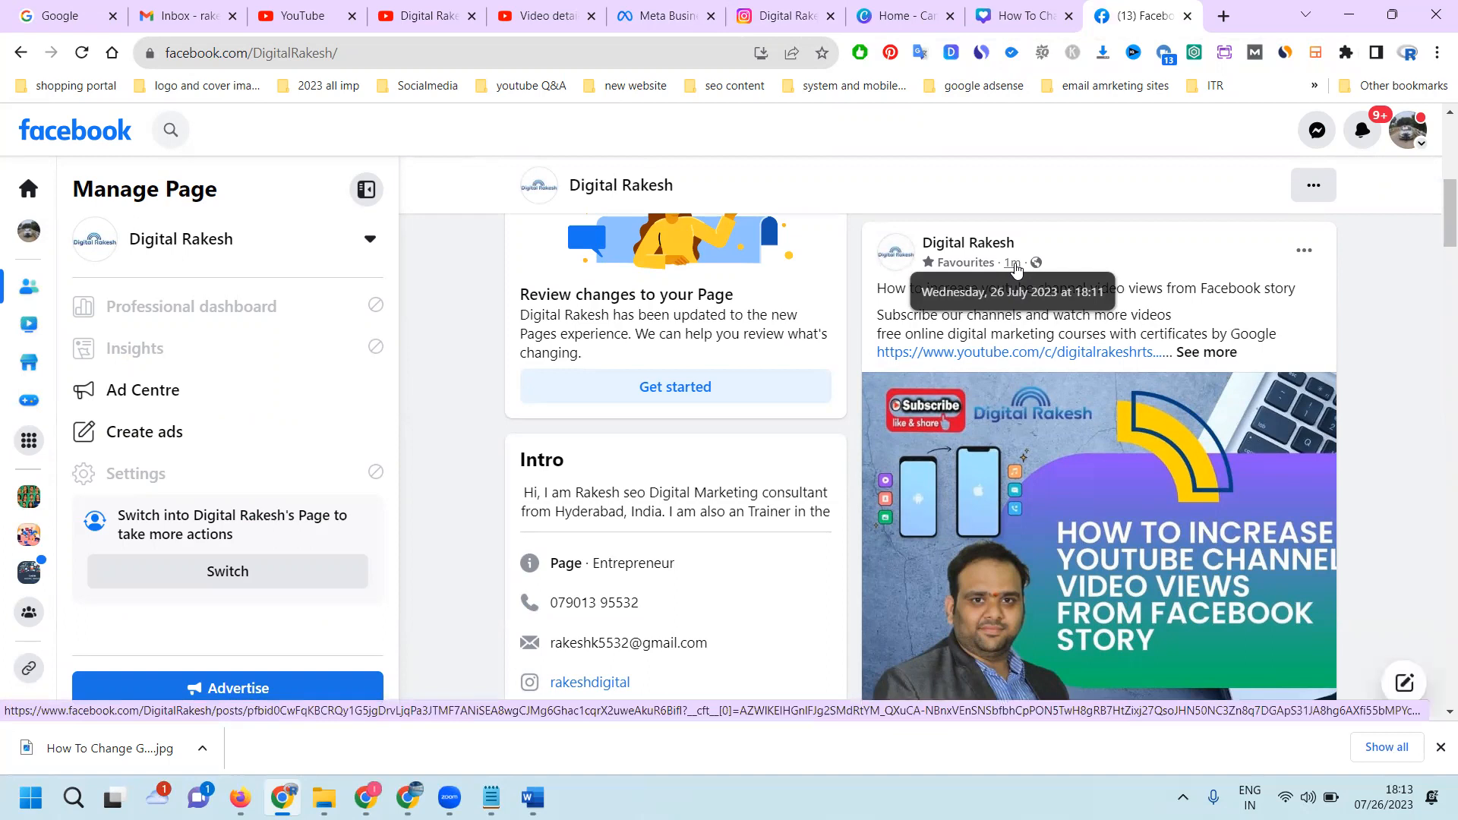
pyautogui.click(666, 15)
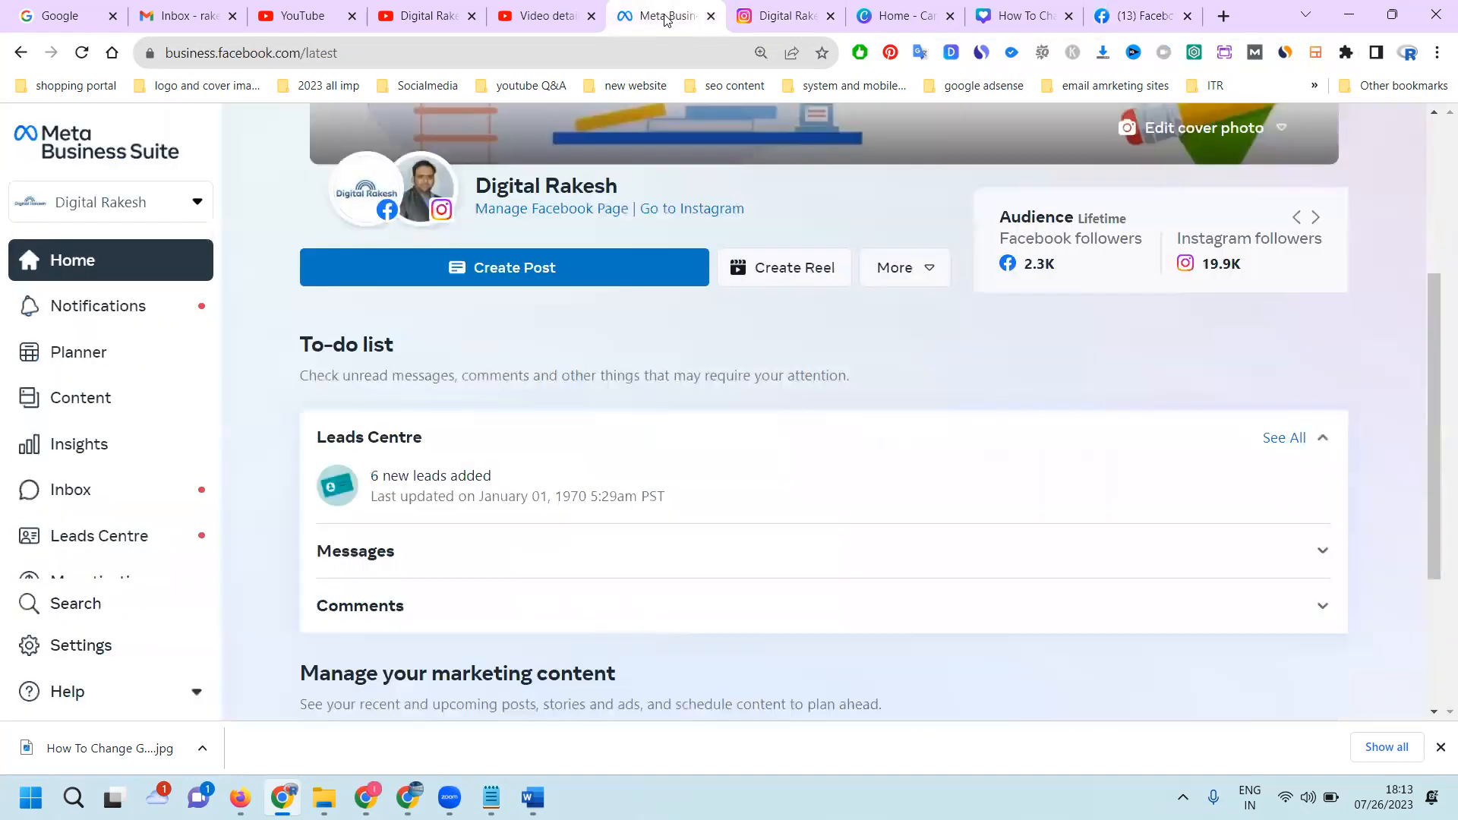
pyautogui.moveTo(468, 6)
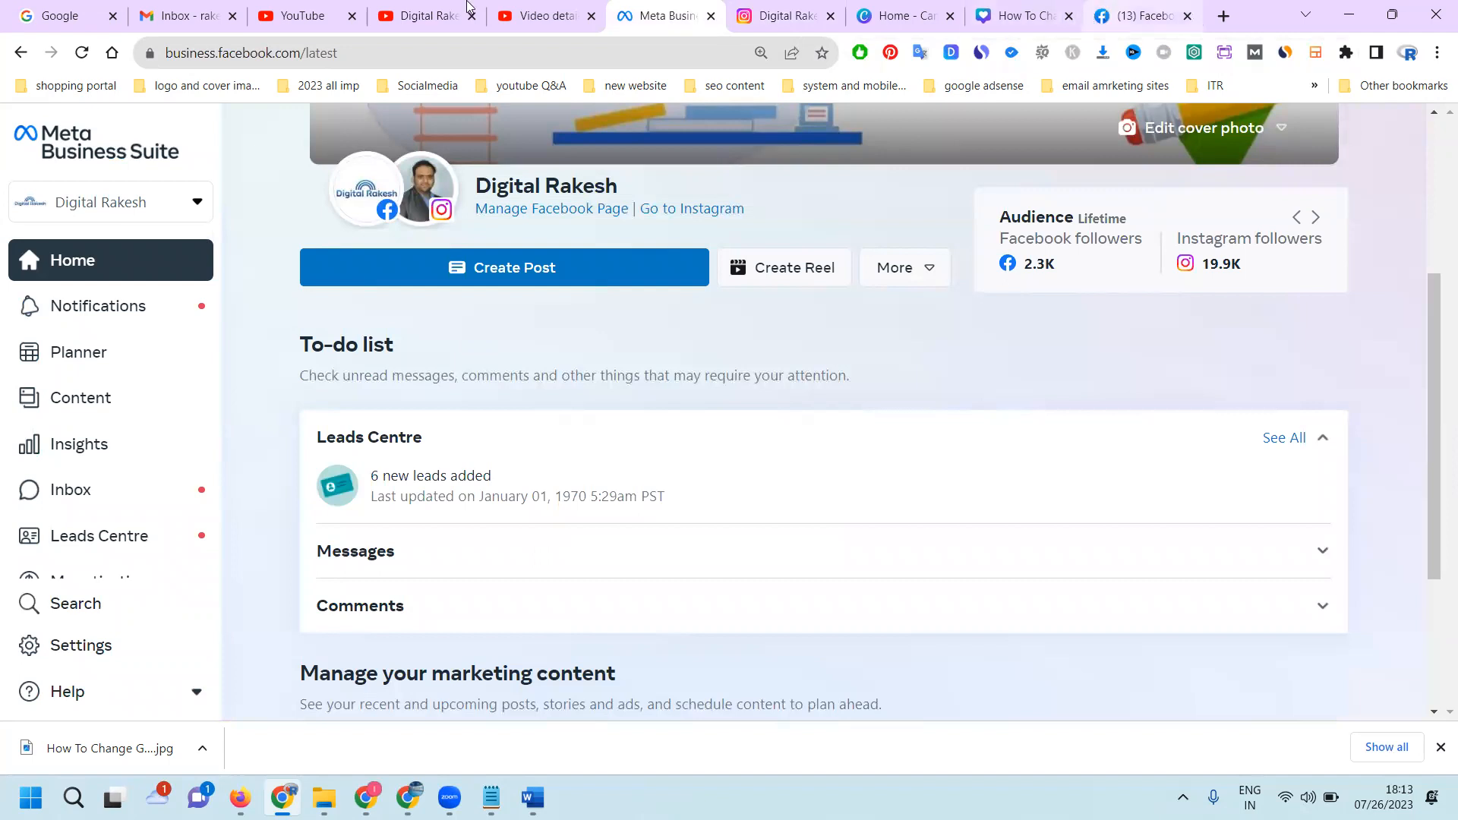
# Review the Digital Rakesh channel's latest videos and bring up the Studio video details page.
pyautogui.click(419, 15)
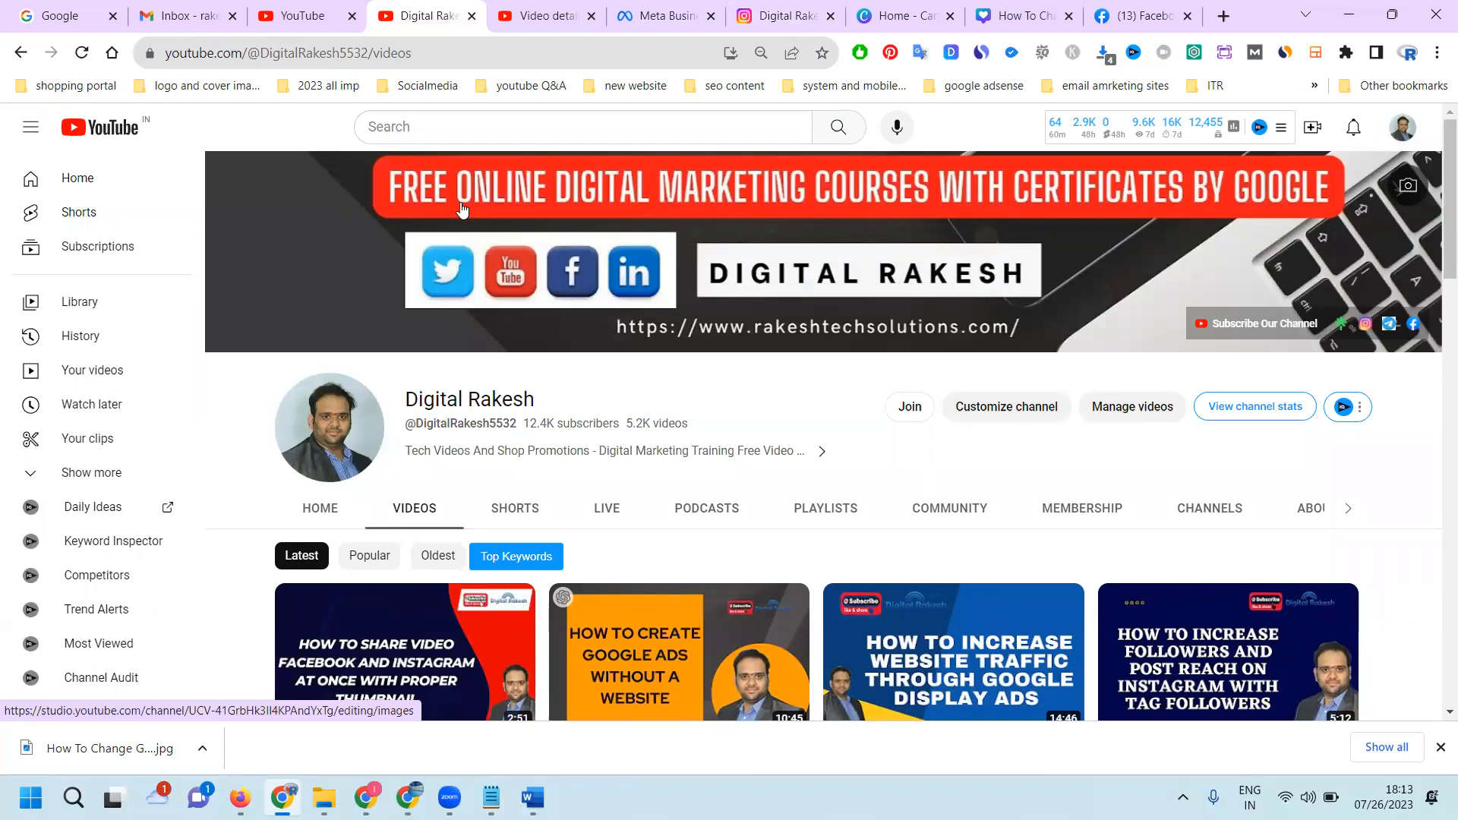
pyautogui.moveTo(572, 271)
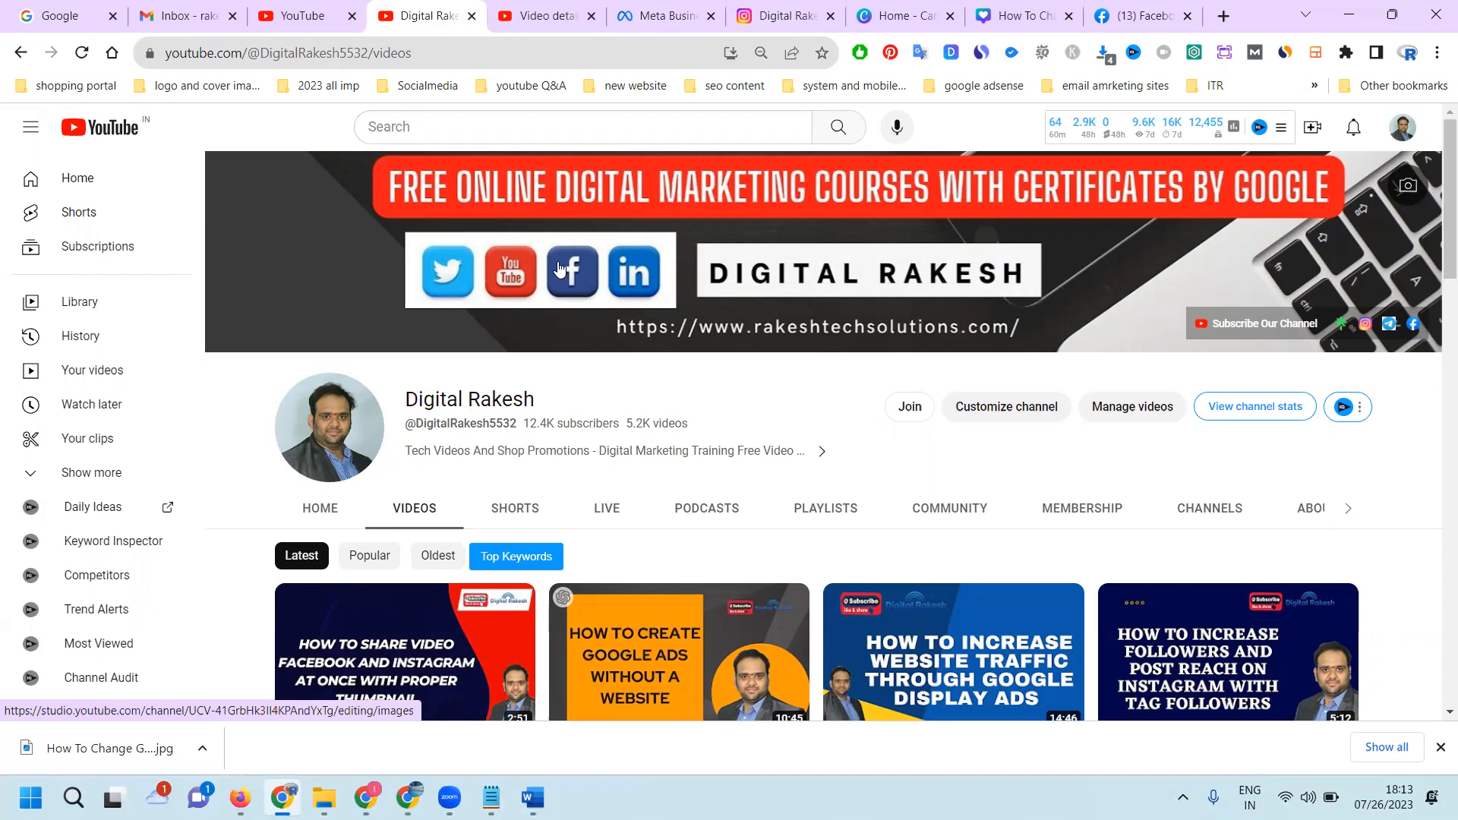
pyautogui.scroll(-3)
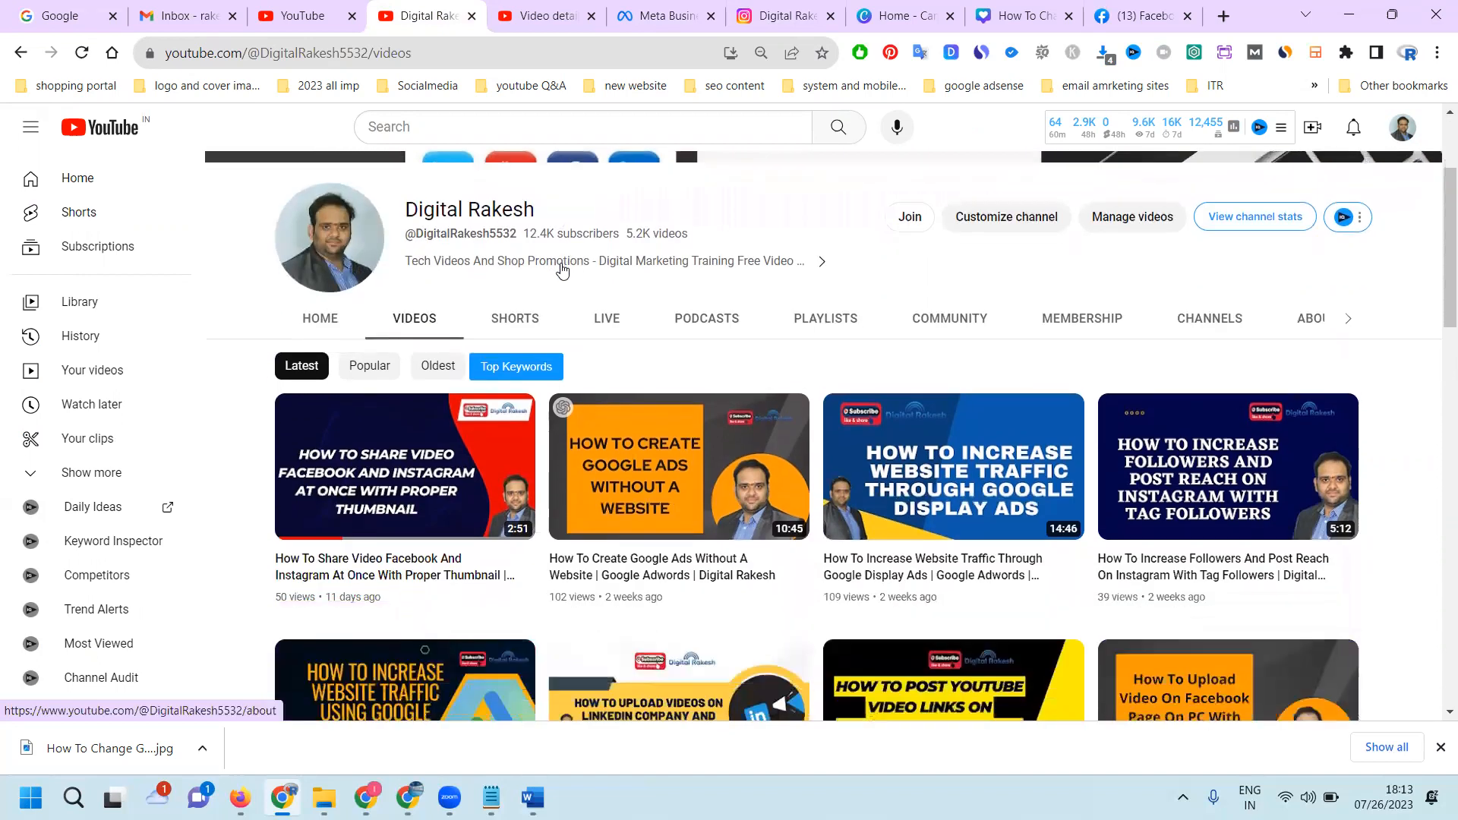
pyautogui.moveTo(626, 226)
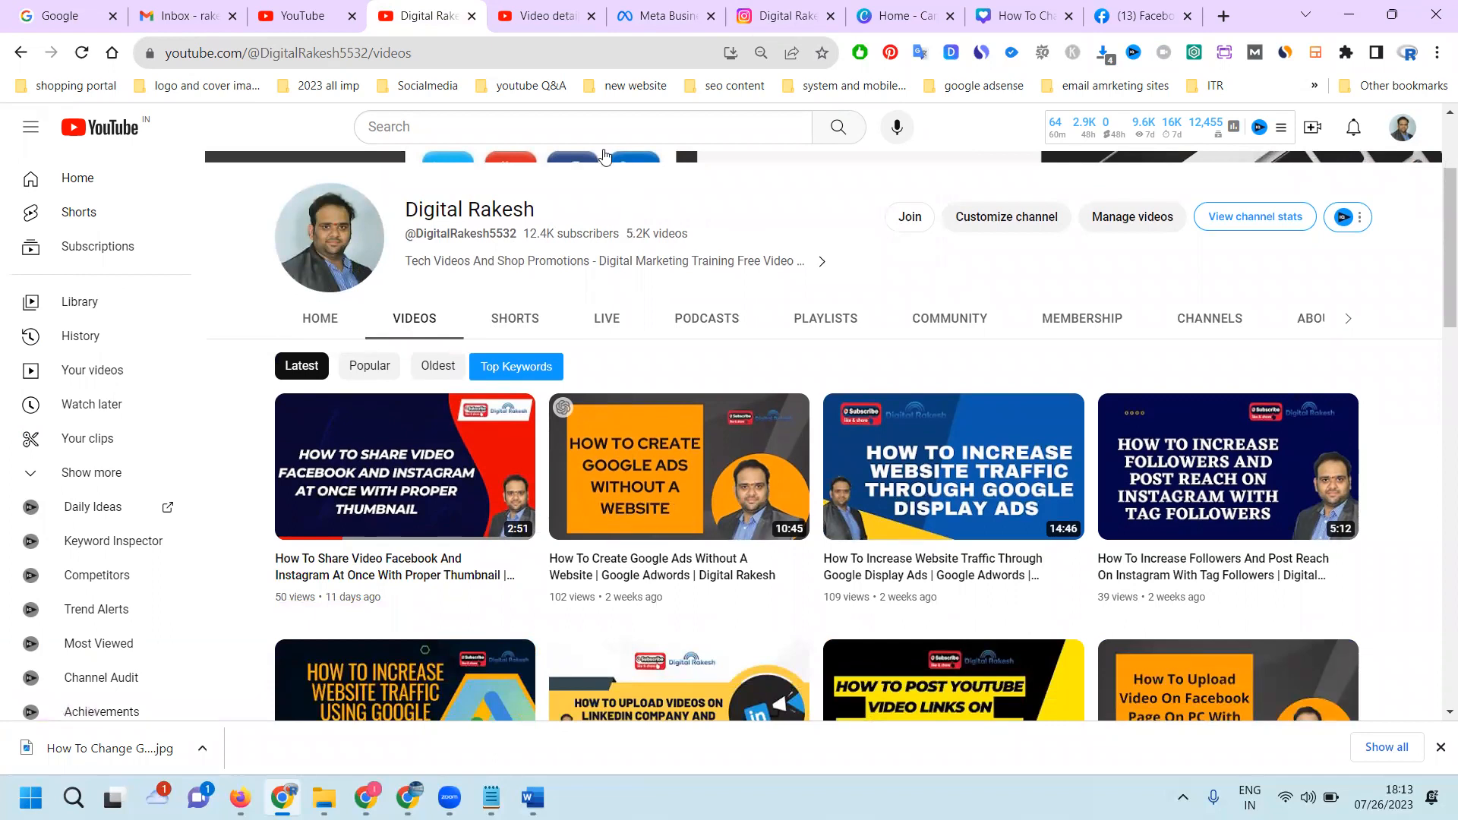
pyautogui.click(543, 15)
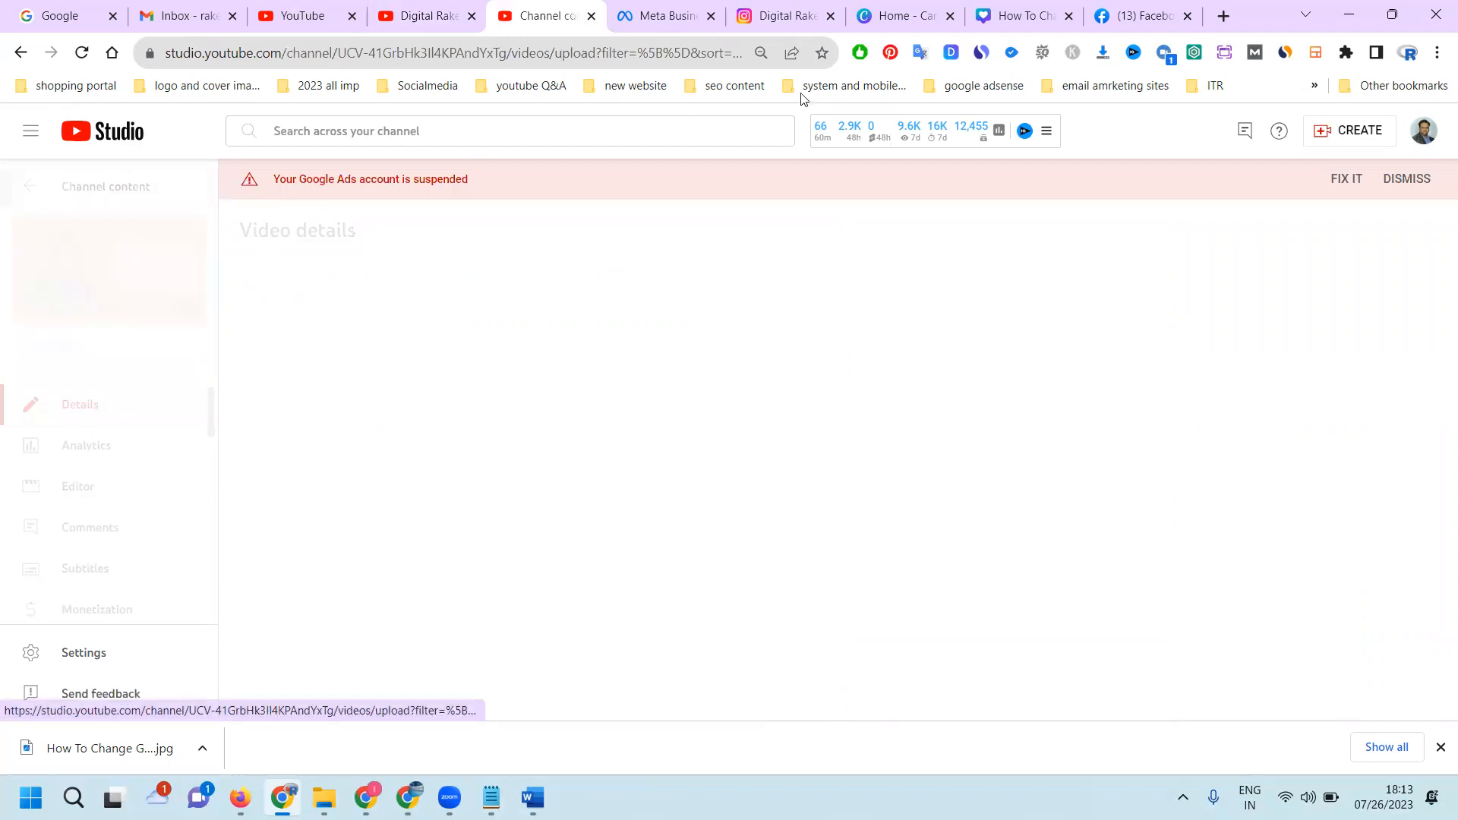
# Check the rakeshdigital Instagram profile again, then return to the YouTube channel's videos list.
pyautogui.click(784, 15)
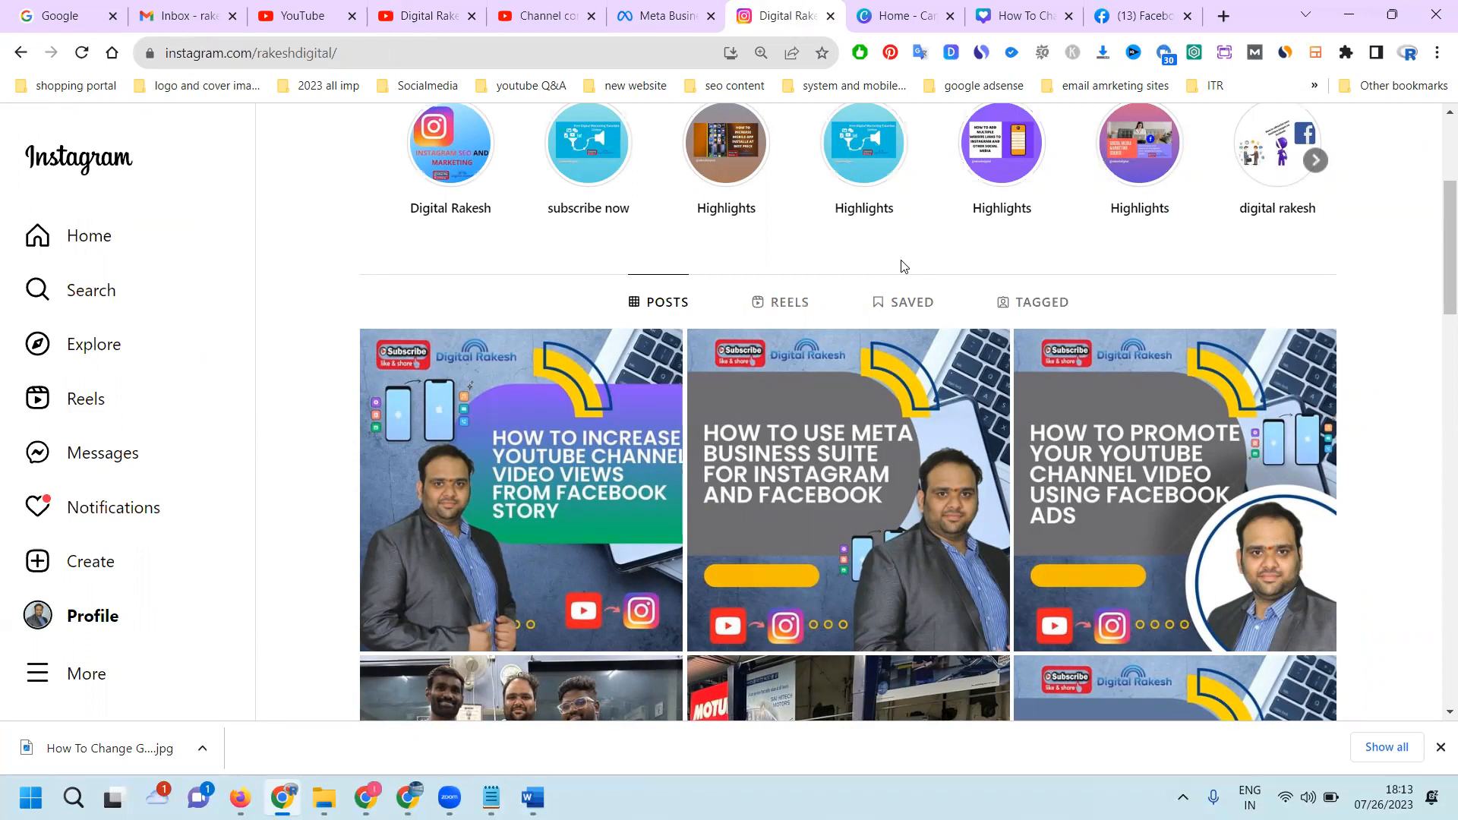
pyautogui.moveTo(859, 572)
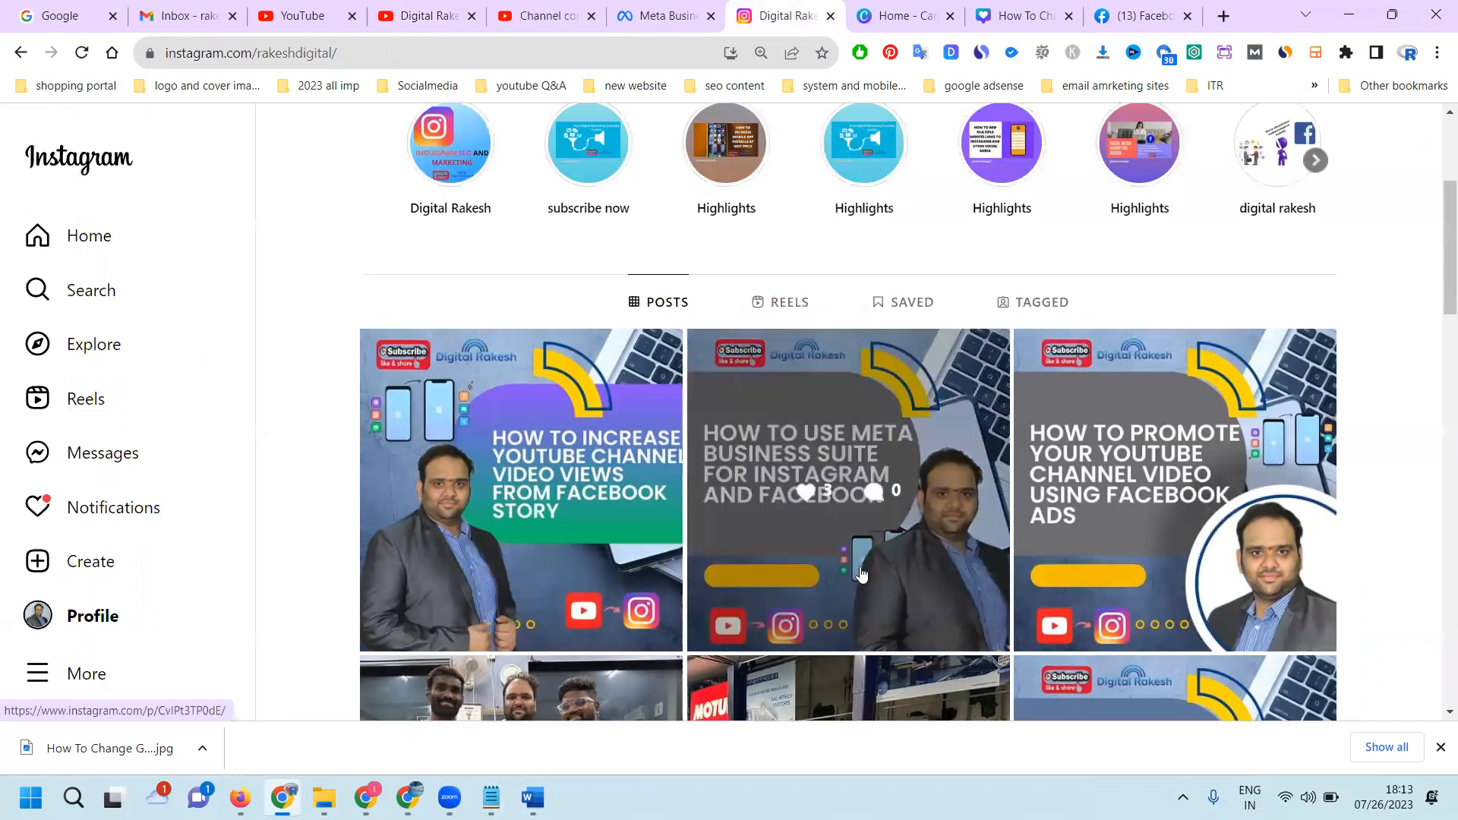
pyautogui.click(425, 15)
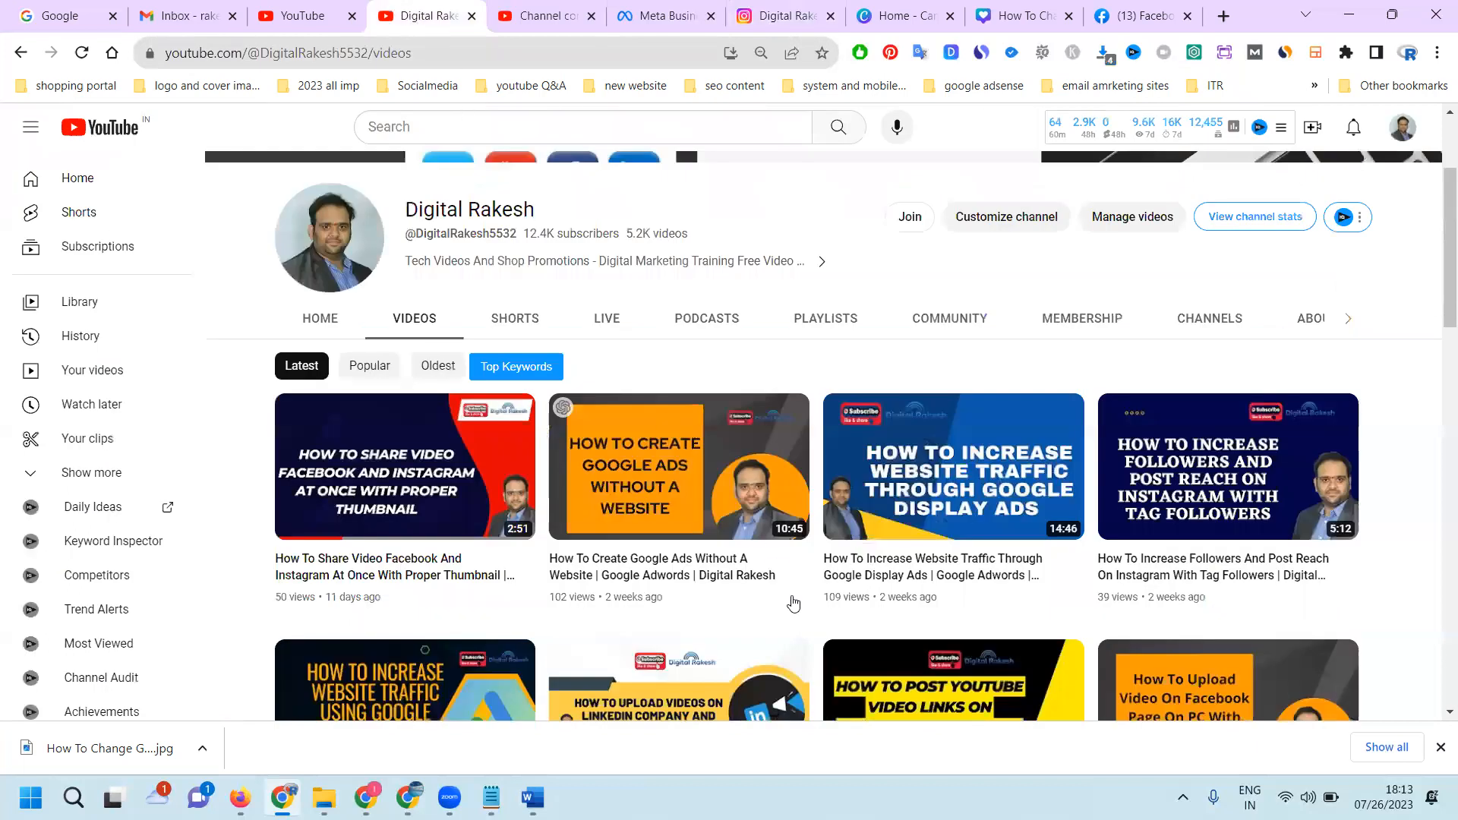
pyautogui.moveTo(794, 693)
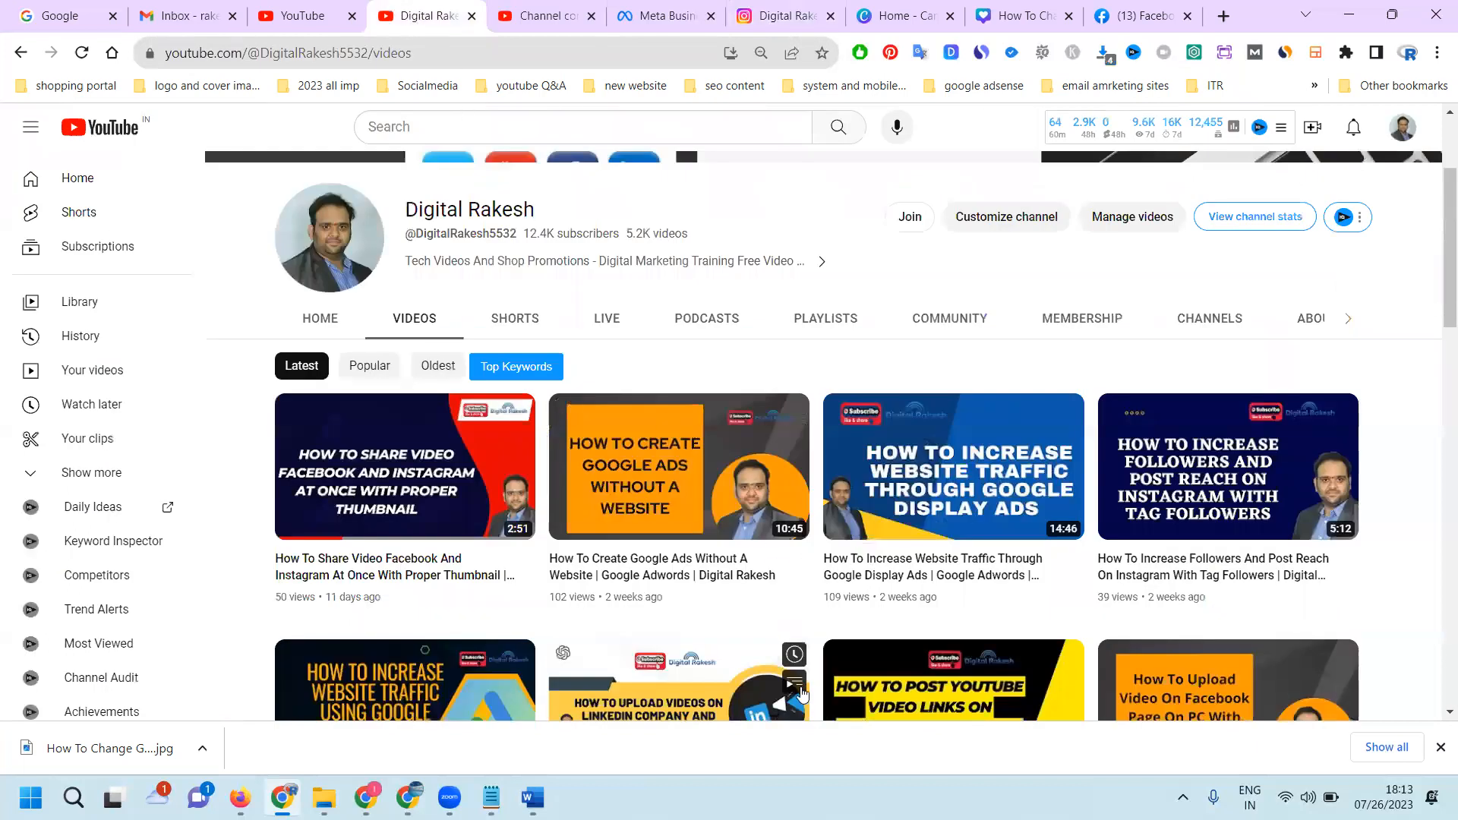